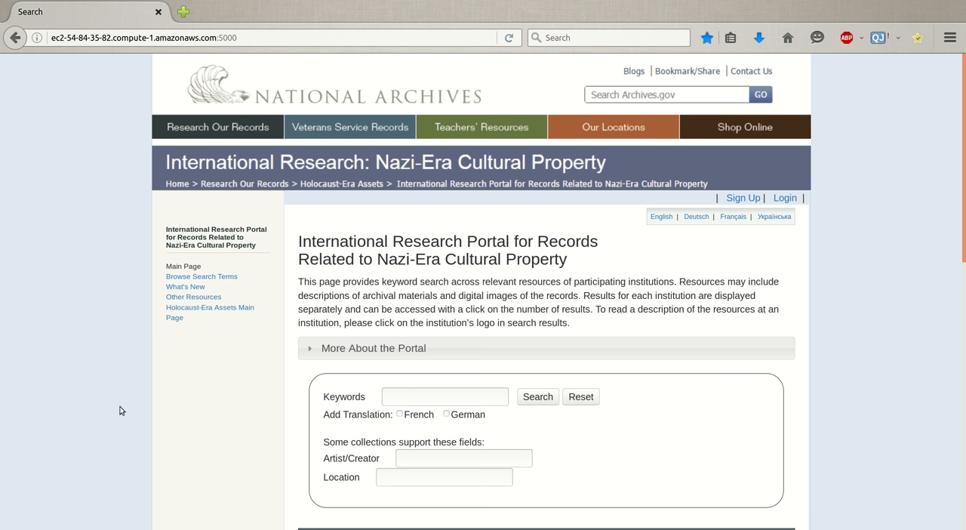
{"action": "mouse_move", "coordinate": [124, 407]}
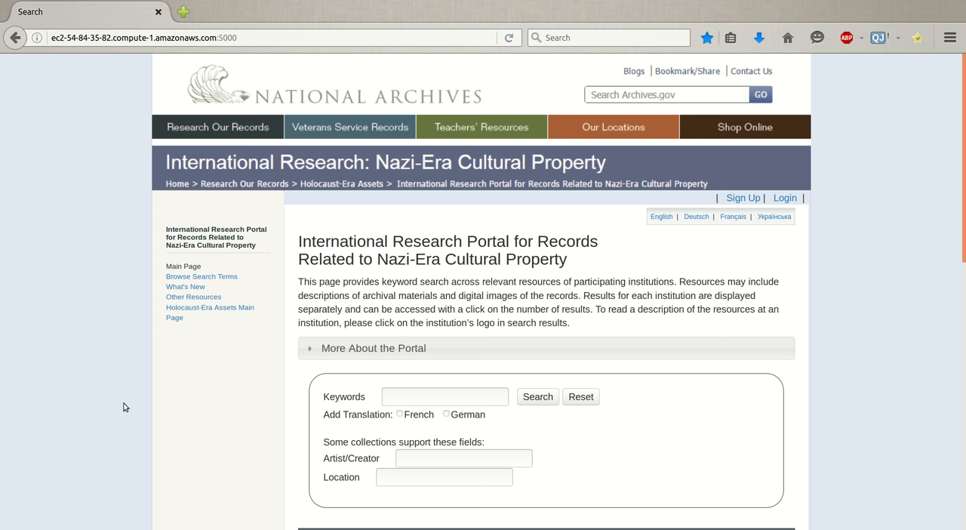
{"action": "mouse_move", "coordinate": [259, 382]}
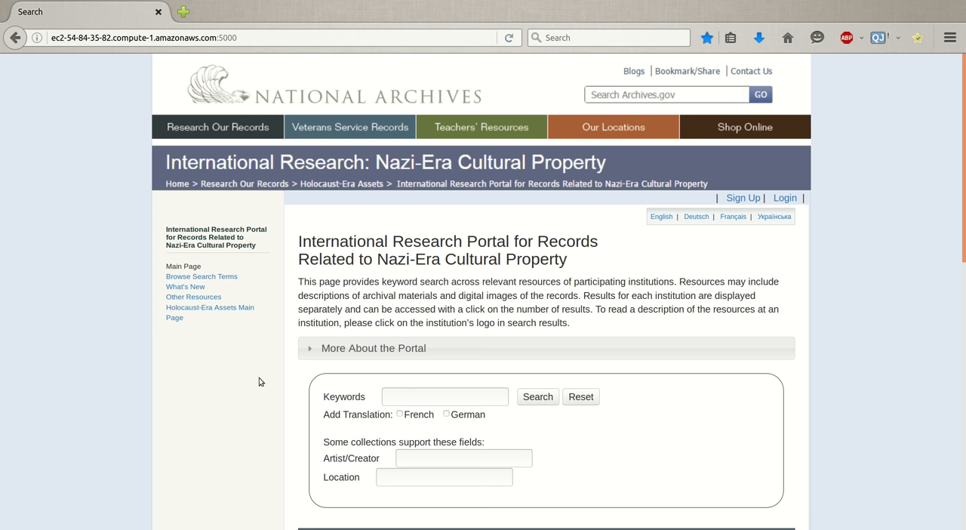
{"action": "mouse_move", "coordinate": [380, 285]}
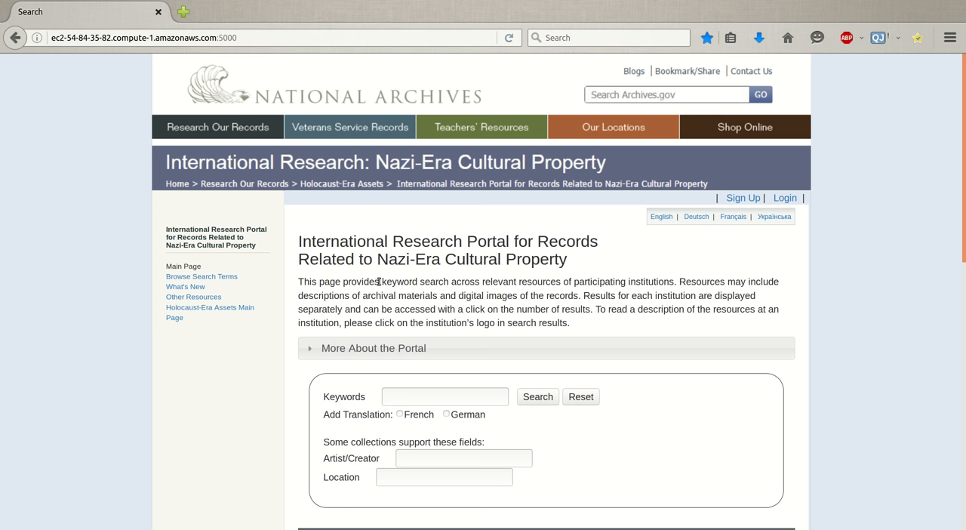
{"action": "mouse_move", "coordinate": [553, 257]}
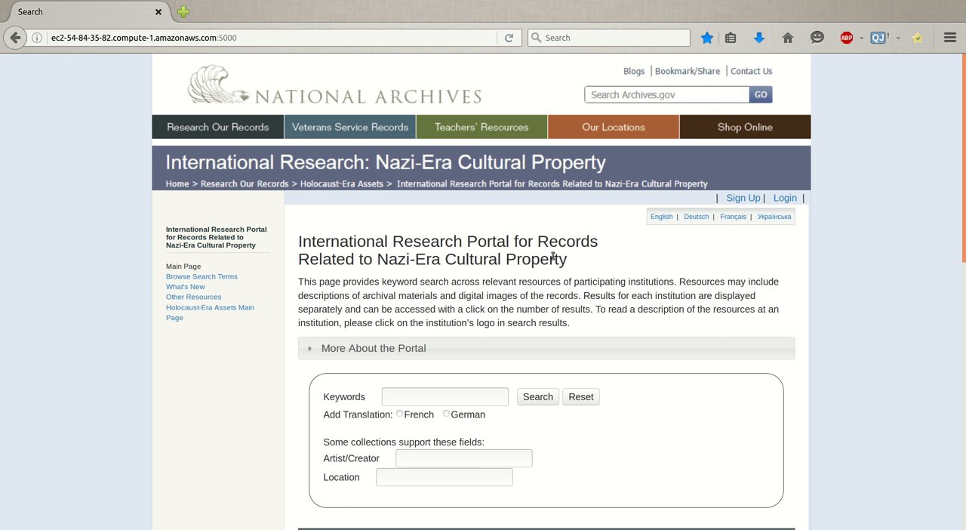
{"action": "mouse_move", "coordinate": [689, 254]}
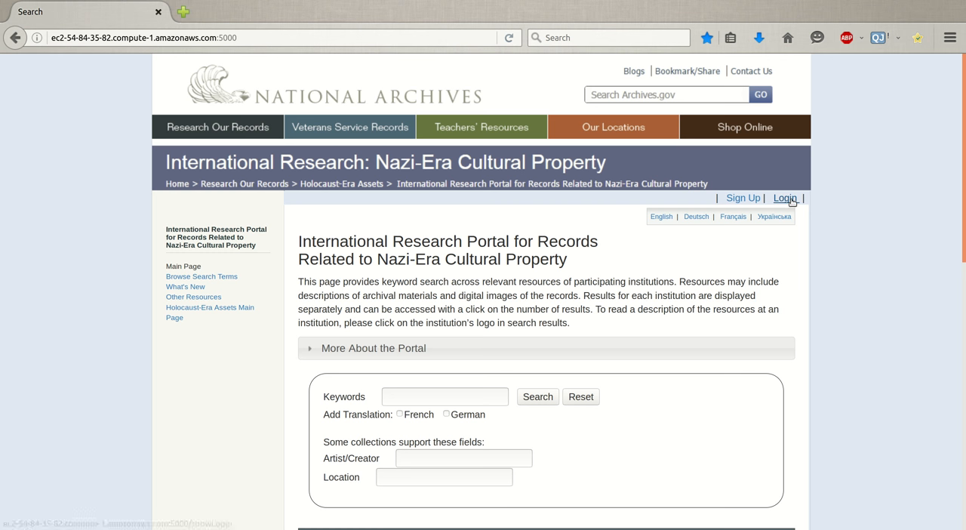
{"action": "mouse_move", "coordinate": [743, 198]}
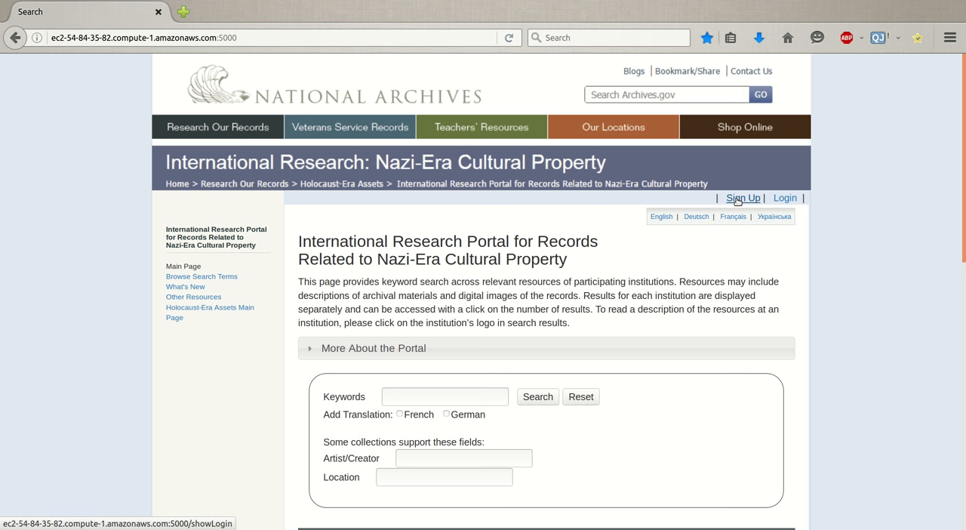
Reach the registration form for a new account via Sign Up and Join us
{"action": "left_click", "coordinate": [785, 197]}
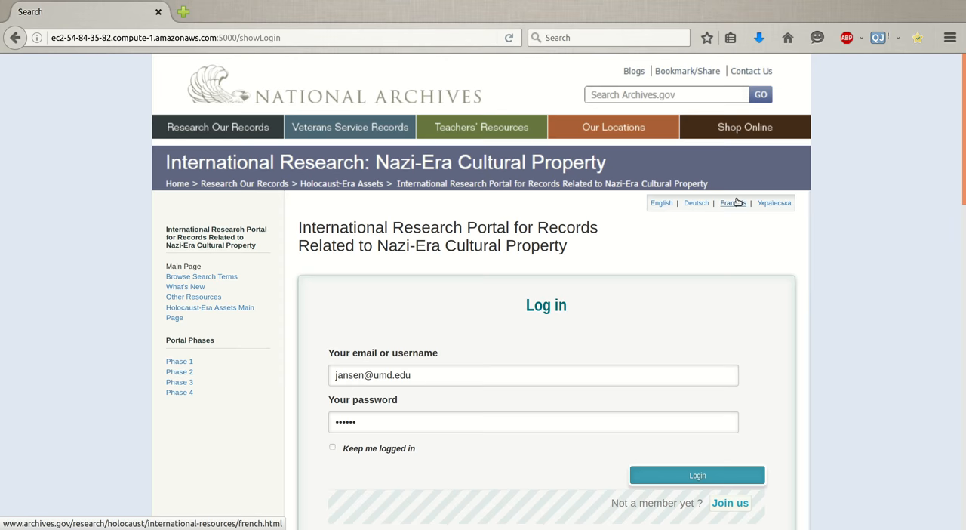
{"action": "scroll", "scroll_direction": "down", "scroll_amount": 3}
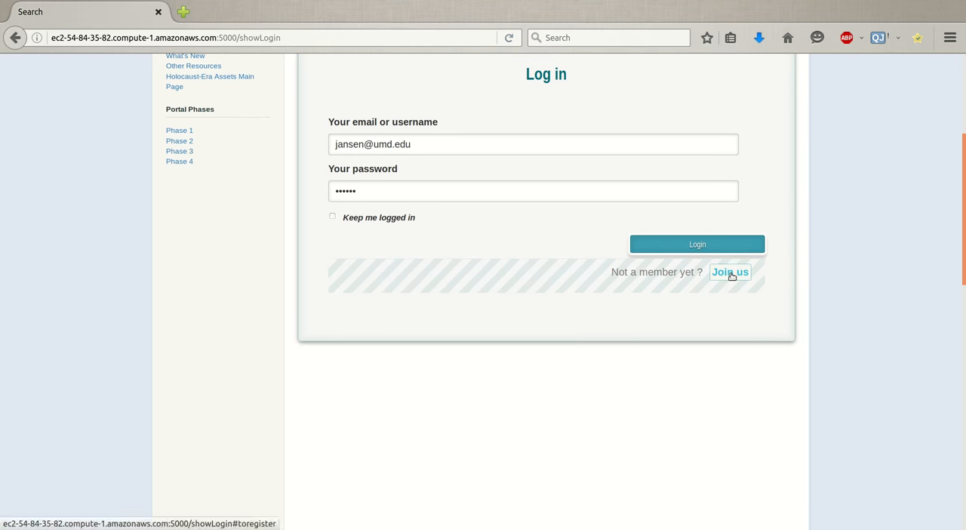
{"action": "left_click", "coordinate": [730, 272]}
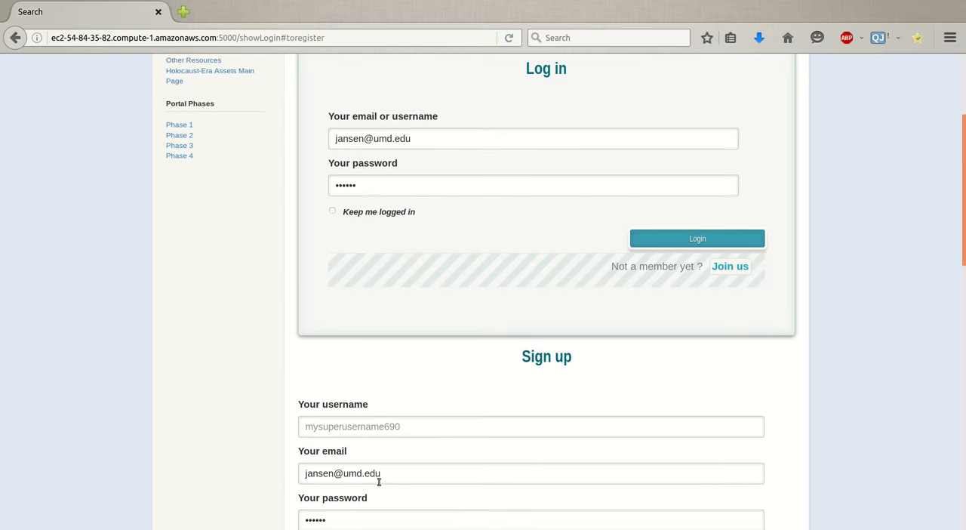
{"action": "scroll", "scroll_direction": "down", "scroll_amount": 3}
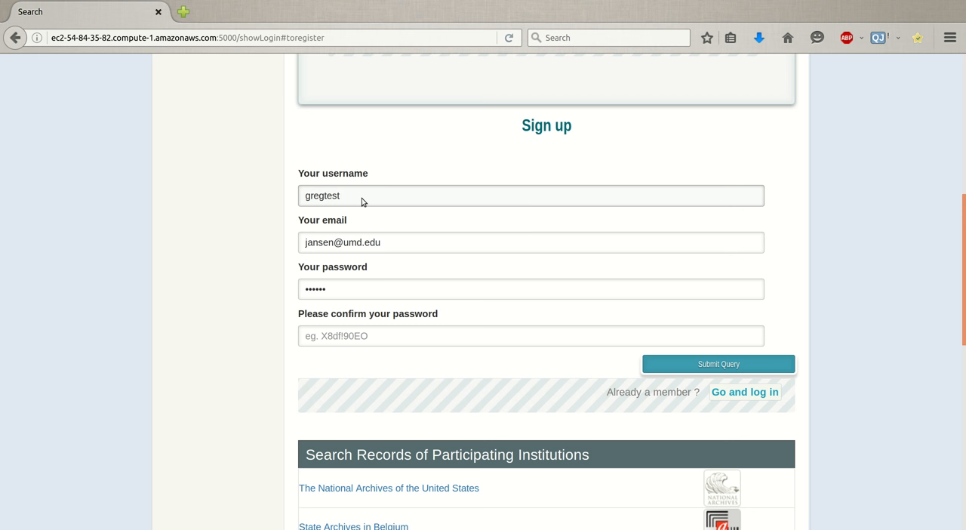
{"action": "type", "text": "2"}
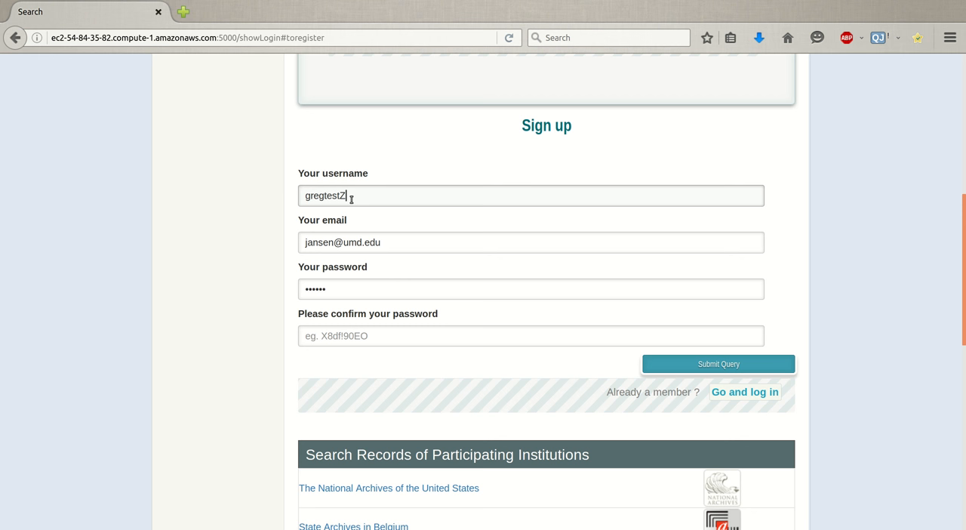
Fill in username 'gregtext', an example email and password, then enter the test account credentials on the login form
{"action": "left_click", "coordinate": [532, 242]}
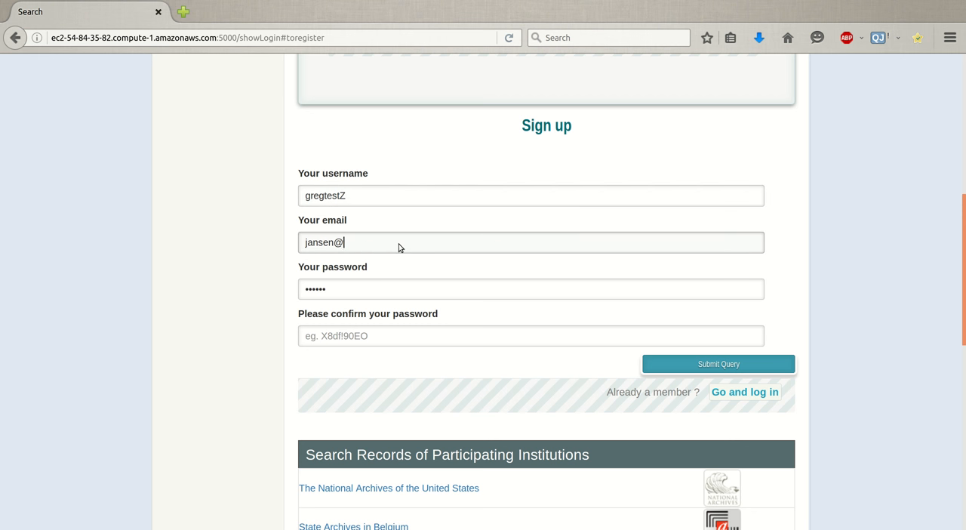
{"action": "type", "text": "gregtext"}
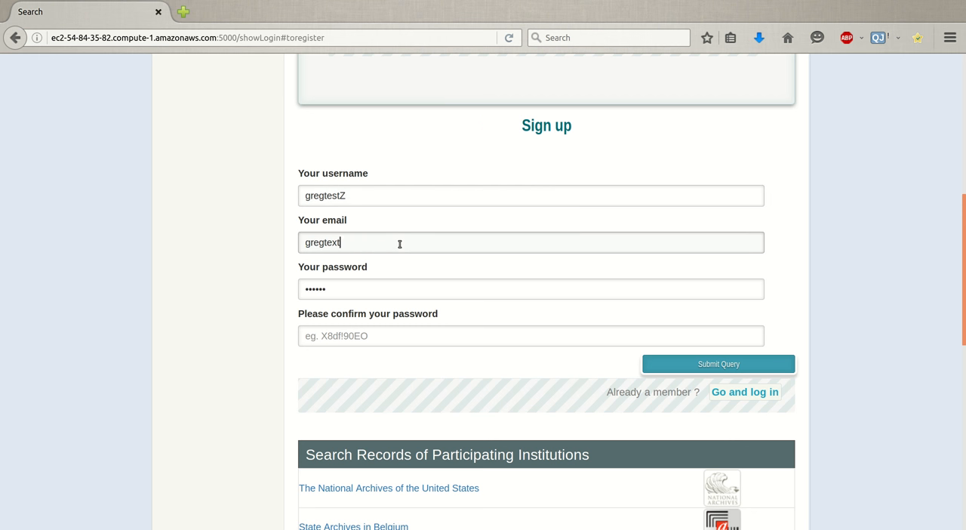
{"action": "type", "text": "Z@exampl"}
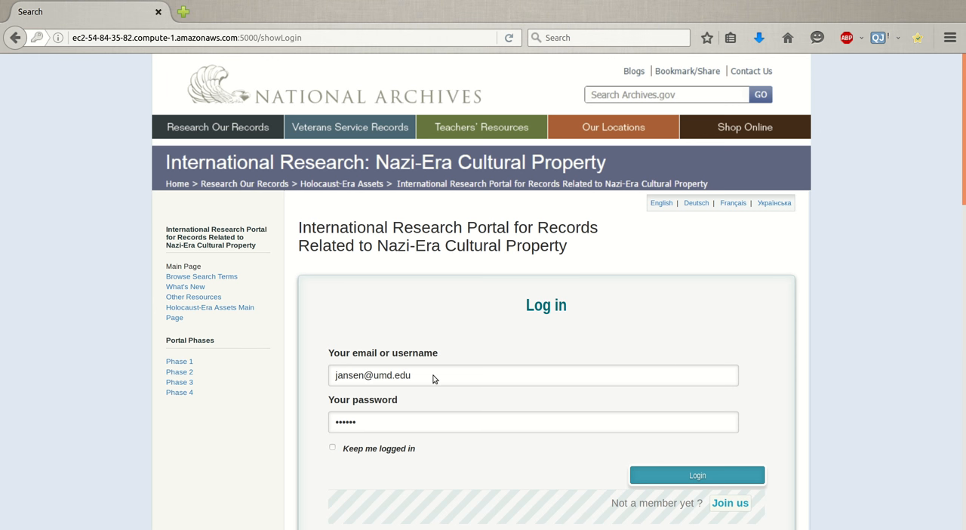
{"action": "mouse_move", "coordinate": [259, 77]}
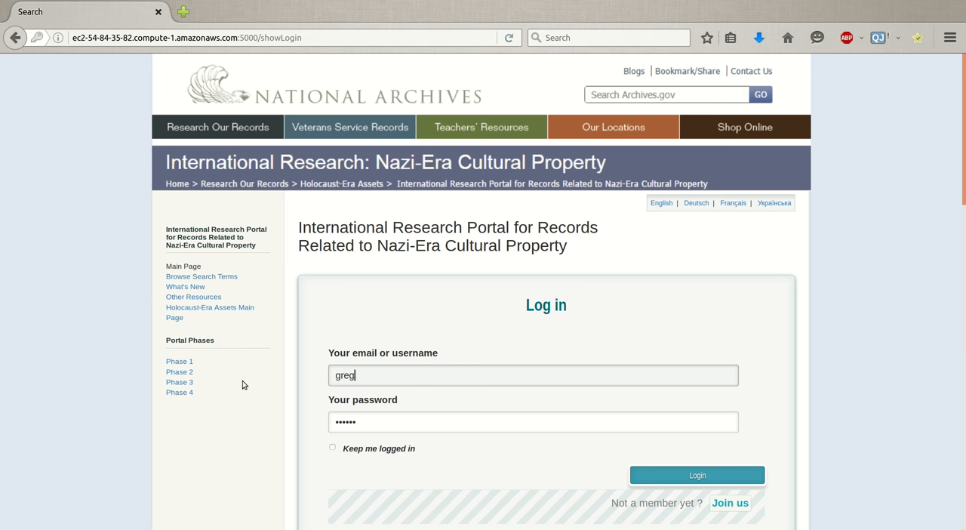
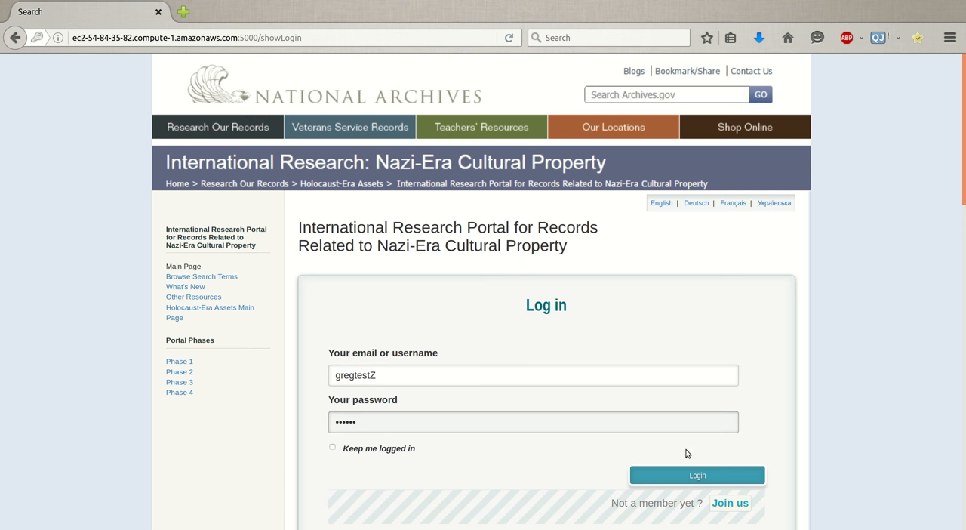
Sign in with the new account and scroll its profile page to the search form and Profile section
{"action": "left_click", "coordinate": [698, 474]}
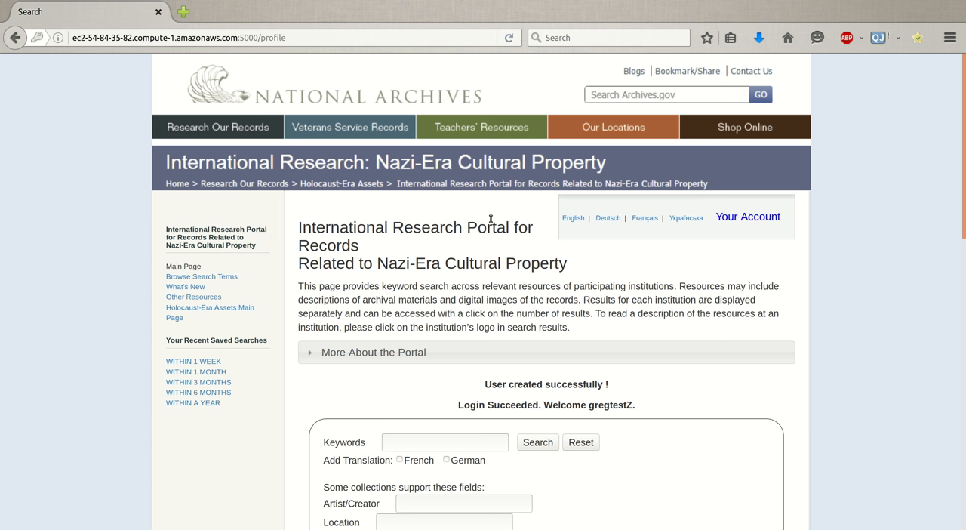
{"action": "mouse_move", "coordinate": [480, 290]}
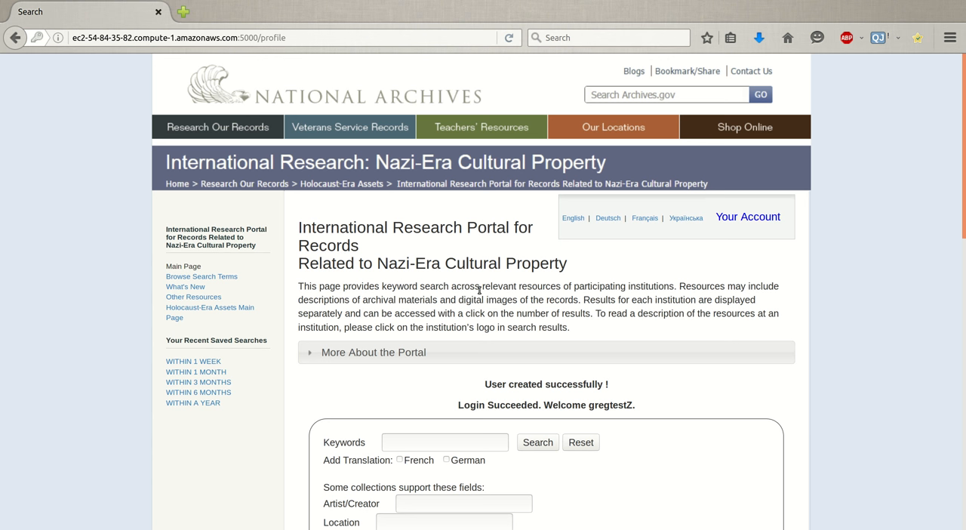
{"action": "mouse_move", "coordinate": [809, 224]}
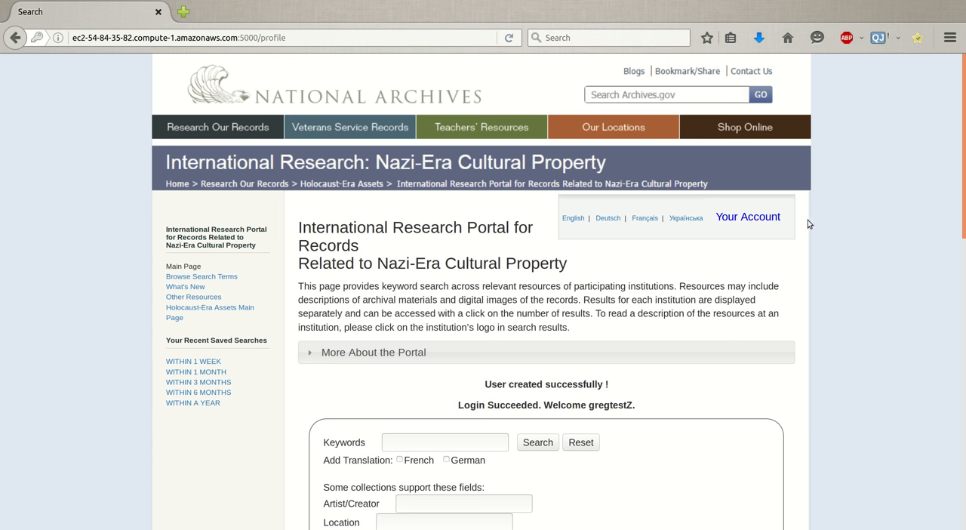
{"action": "left_click", "coordinate": [747, 217]}
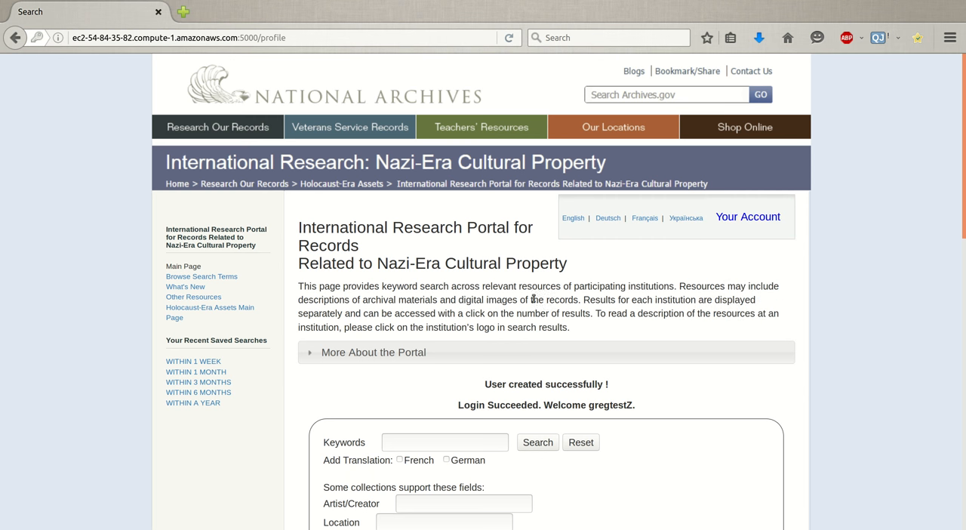
{"action": "scroll", "scroll_direction": "down", "scroll_amount": 3}
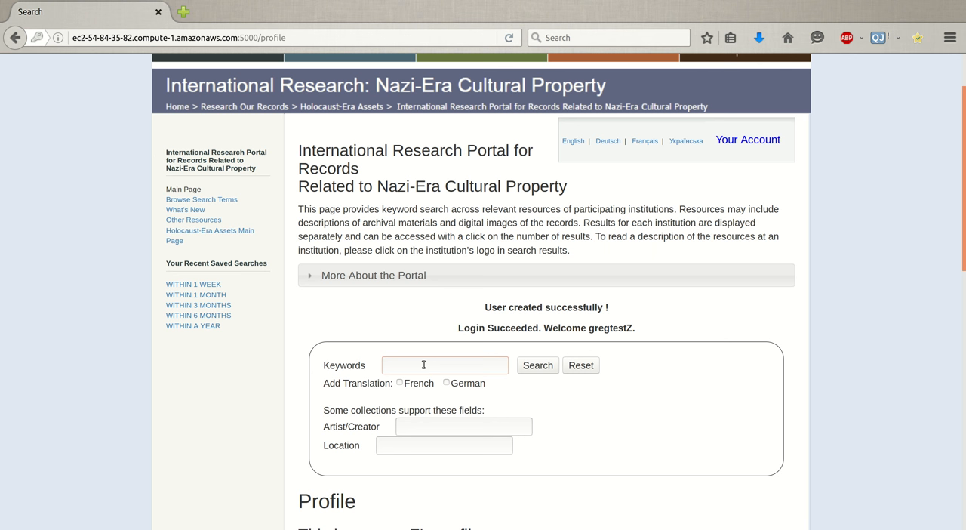
Search the keyword 'Violin' with a German translation added
{"action": "type", "text": "Violin"}
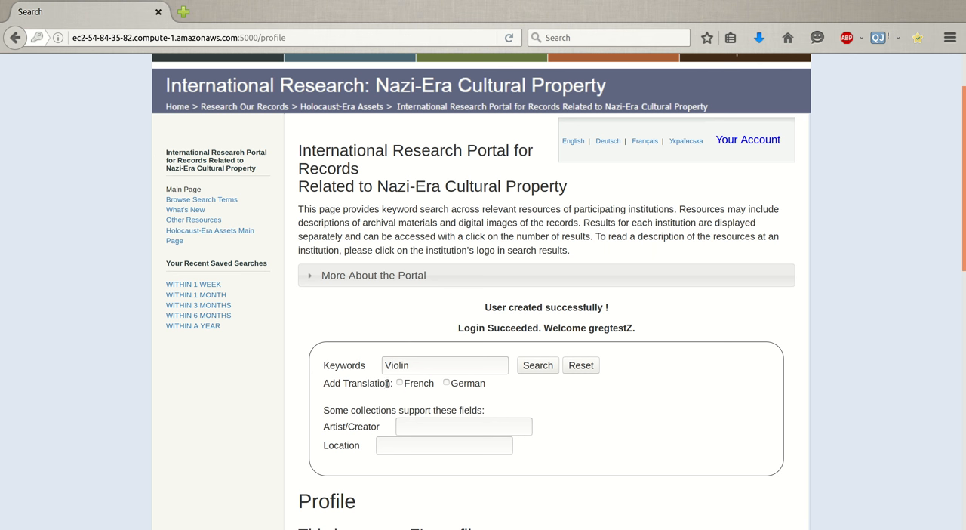
{"action": "left_click", "coordinate": [446, 384]}
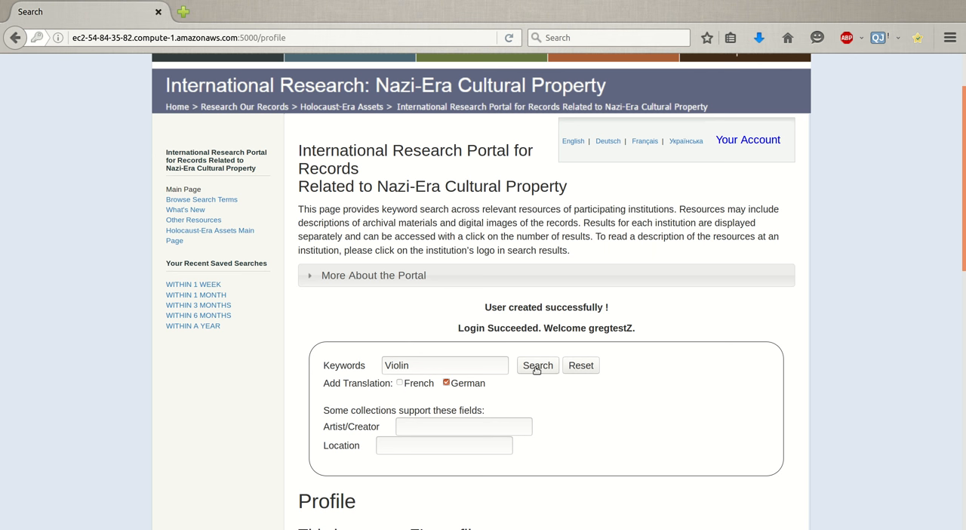
{"action": "left_click", "coordinate": [538, 365]}
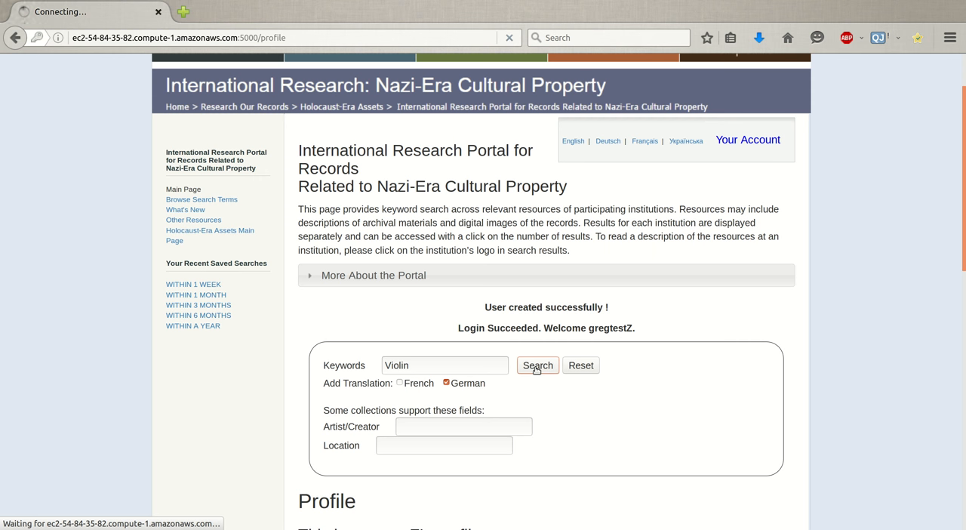
{"action": "left_click", "coordinate": [538, 366]}
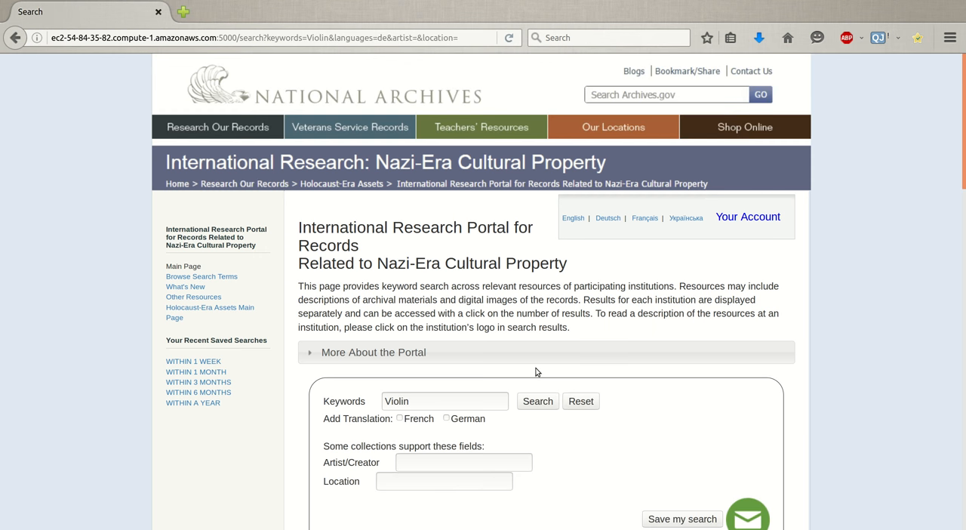
Review the translated term 'Geige' and the per-institution result counts
{"action": "scroll", "scroll_direction": "down", "scroll_amount": 3}
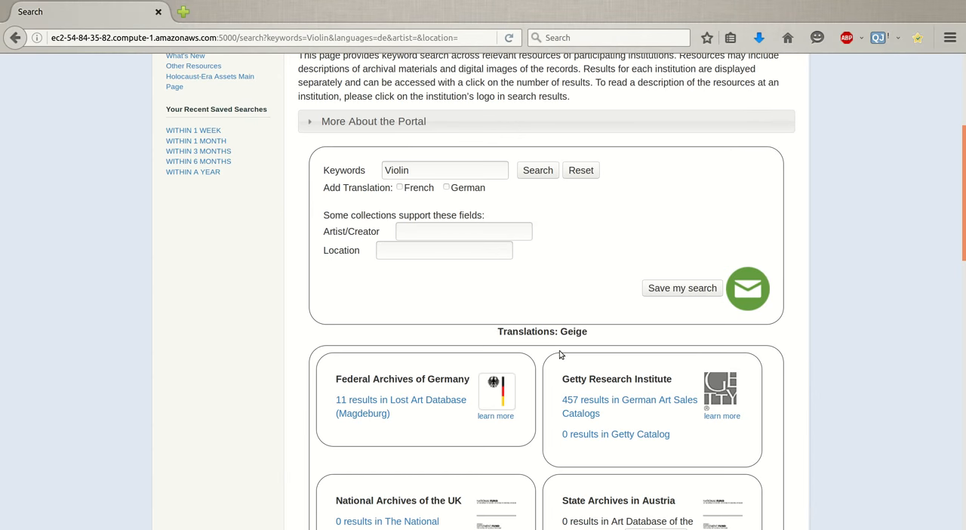
{"action": "double_click", "coordinate": [573, 332]}
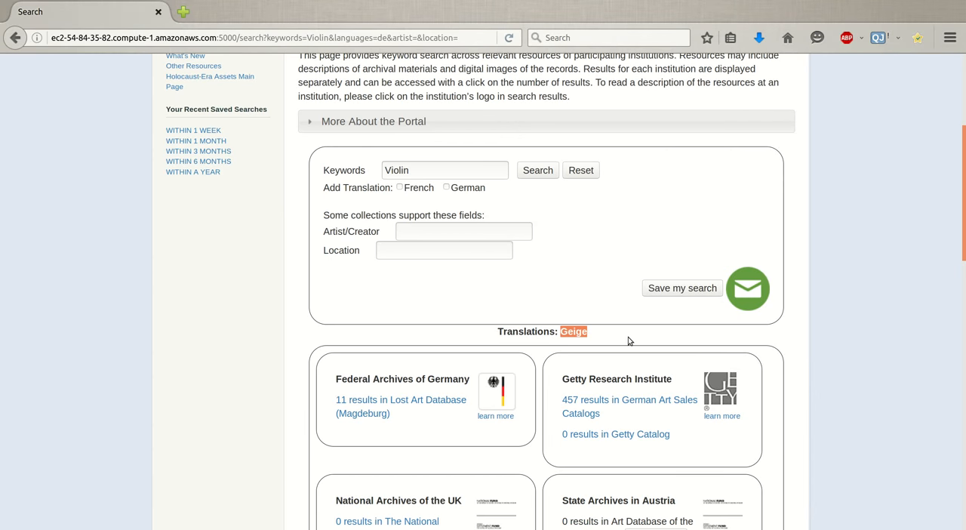
{"action": "mouse_move", "coordinate": [619, 335]}
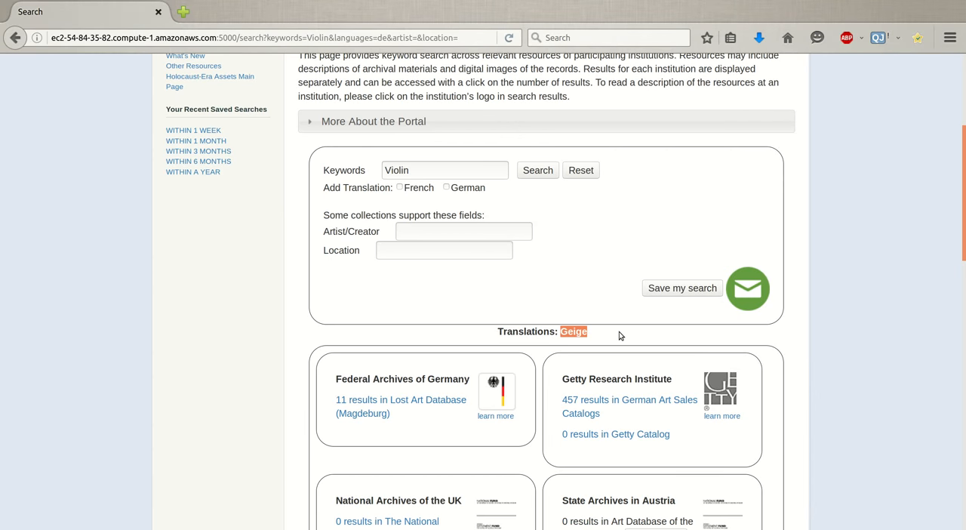
{"action": "scroll", "scroll_direction": "down", "scroll_amount": 3}
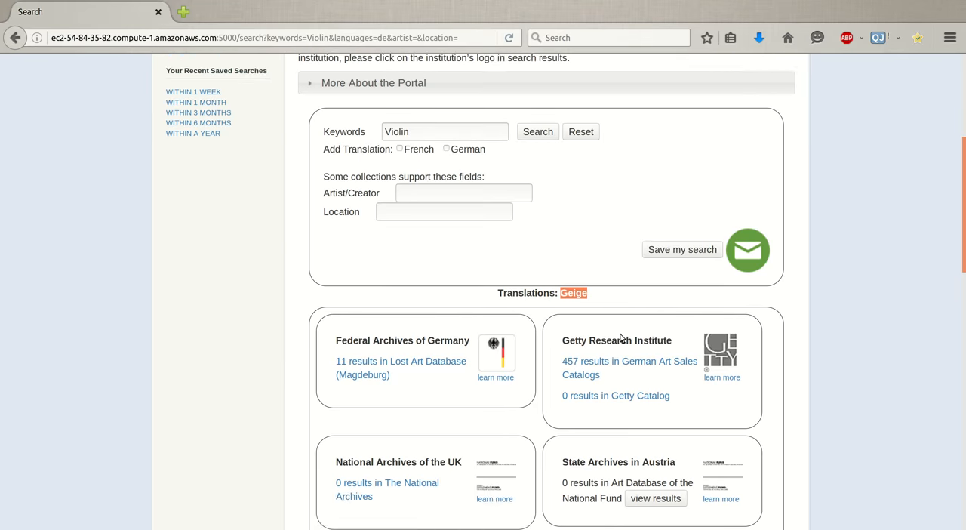
{"action": "scroll", "scroll_direction": "down", "scroll_amount": 3}
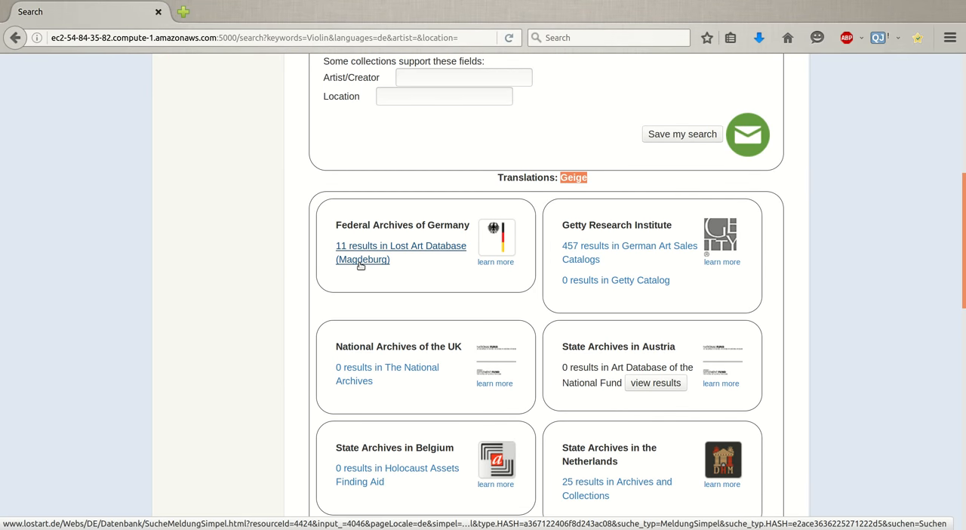
{"action": "left_click", "coordinate": [402, 244]}
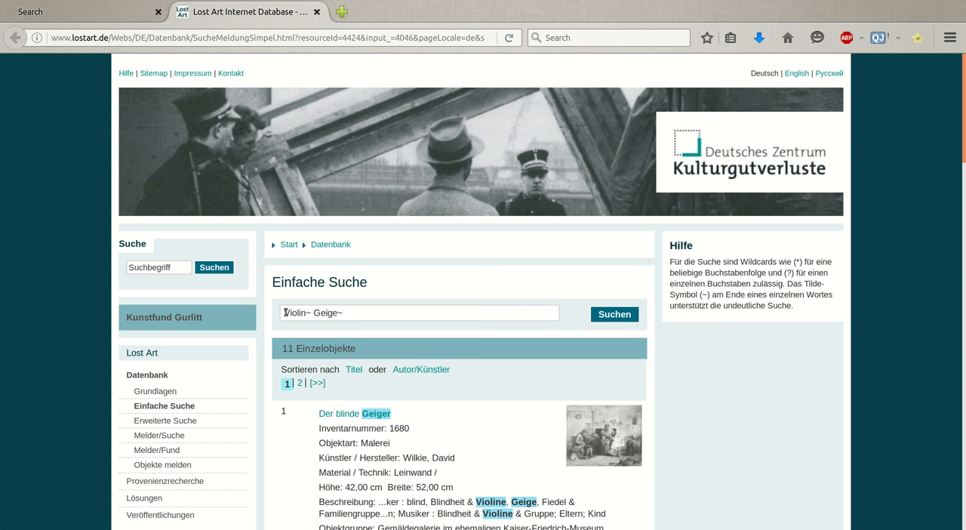
{"action": "mouse_move", "coordinate": [379, 310]}
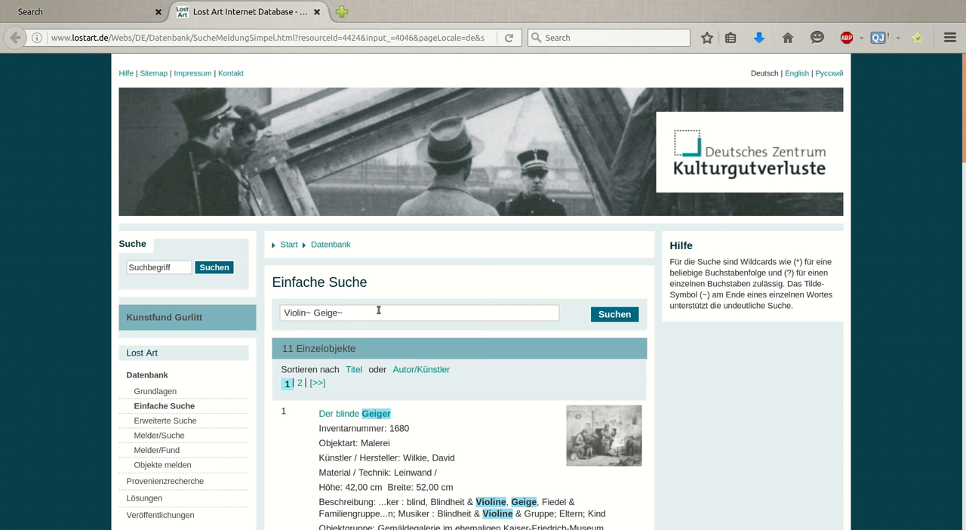
{"action": "scroll", "scroll_direction": "down", "scroll_amount": 3}
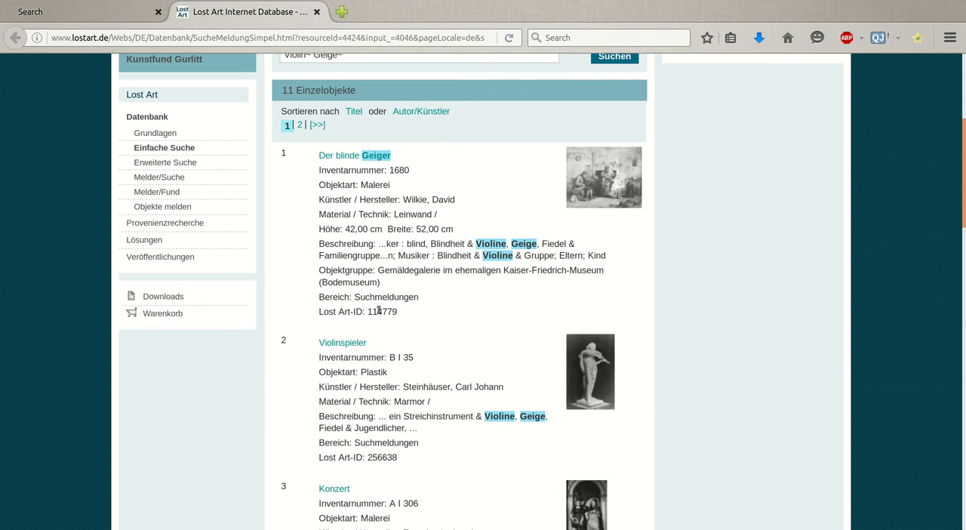
{"action": "mouse_move", "coordinate": [361, 217]}
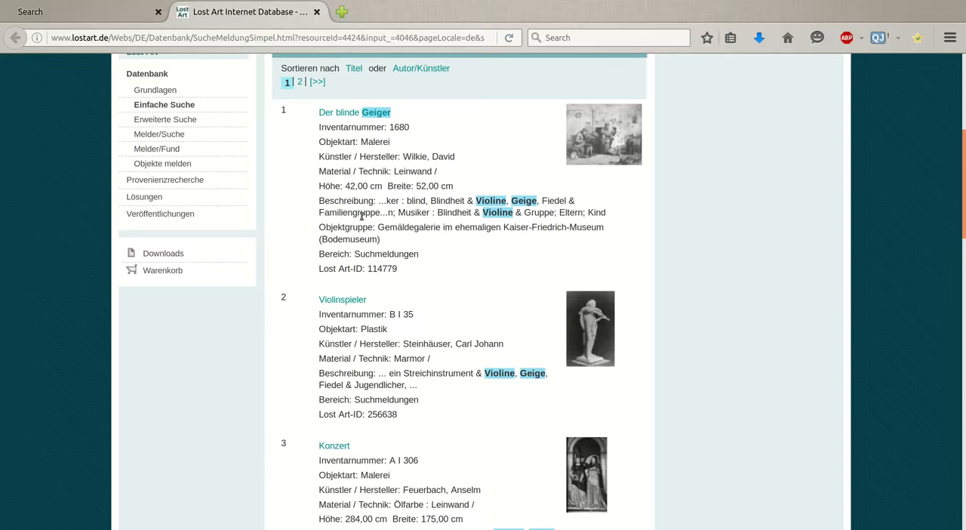
{"action": "scroll", "scroll_direction": "down", "scroll_amount": 3}
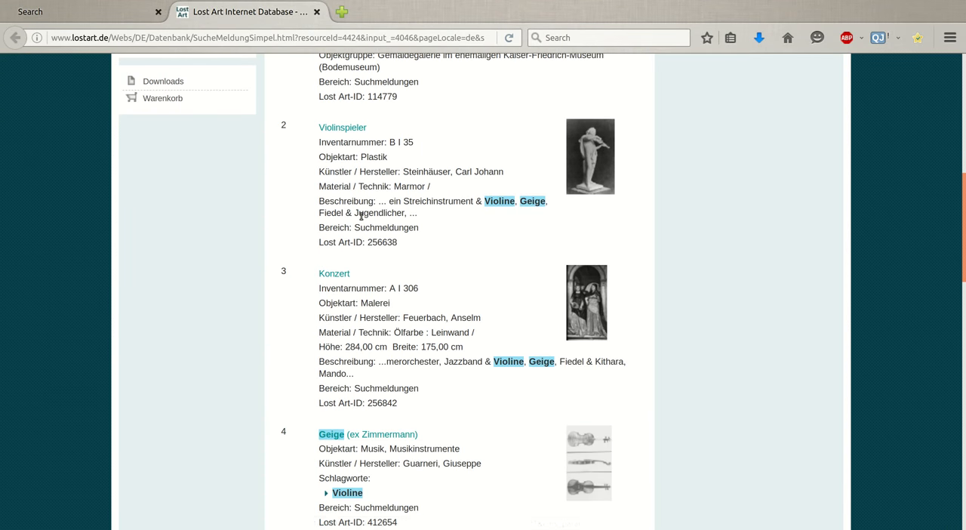
{"action": "scroll", "scroll_direction": "up", "scroll_amount": 3}
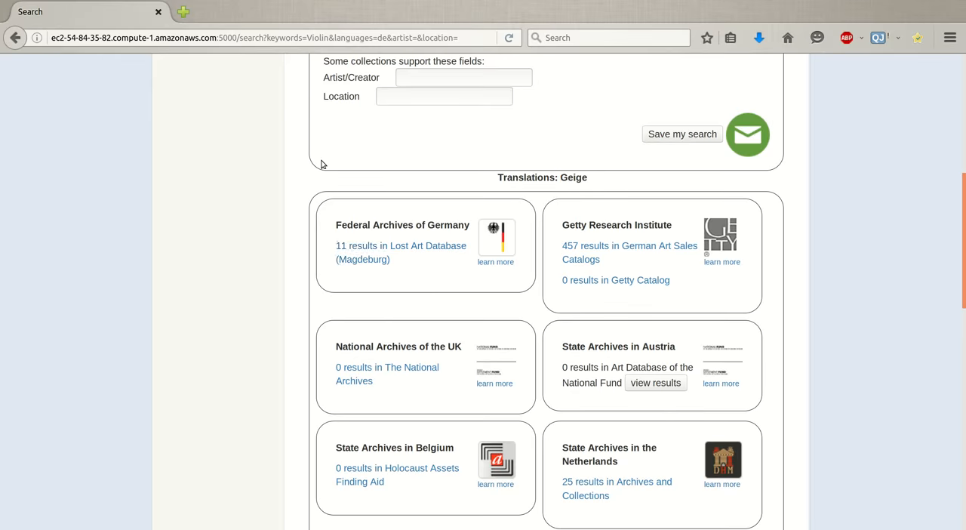
Search the keyword 'Painting' with a French translation 'Peinture' added
{"action": "scroll", "scroll_direction": "up", "scroll_amount": 3}
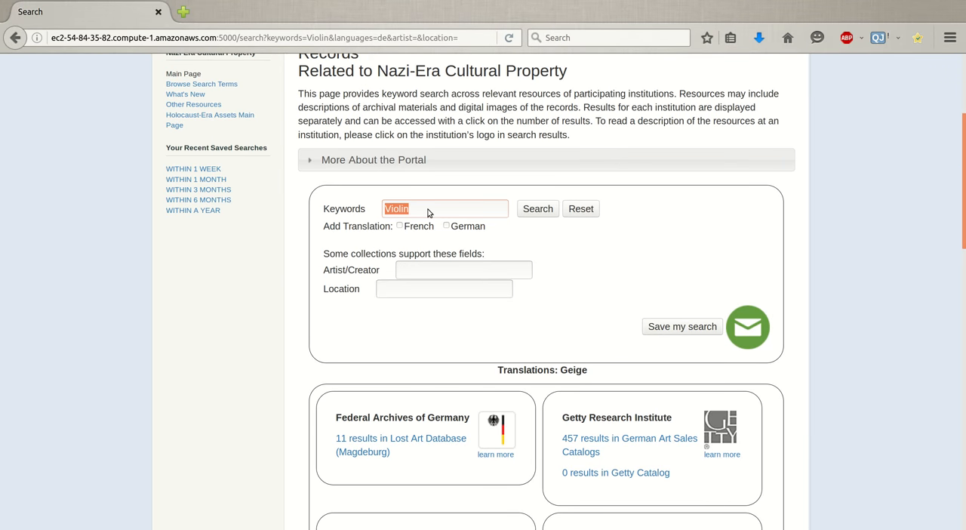
{"action": "type", "text": "P"}
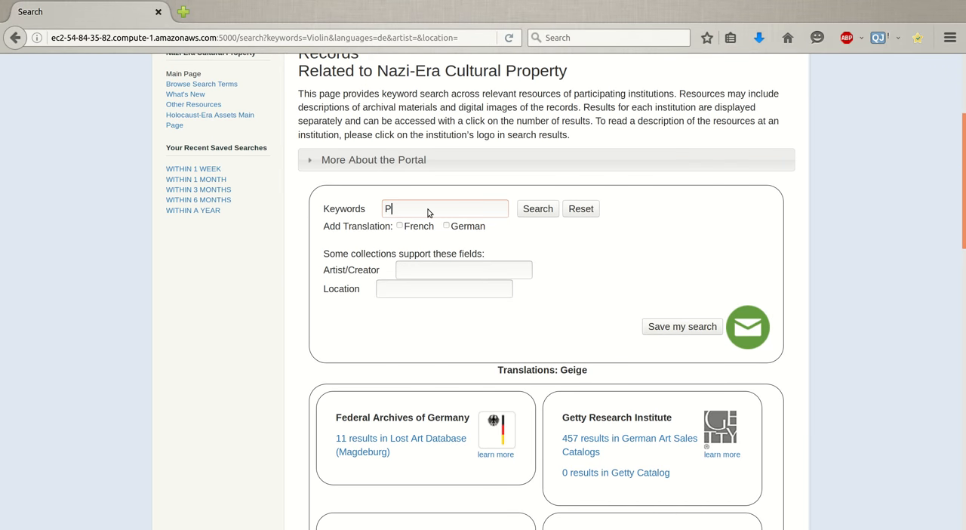
{"action": "type", "text": "ainting"}
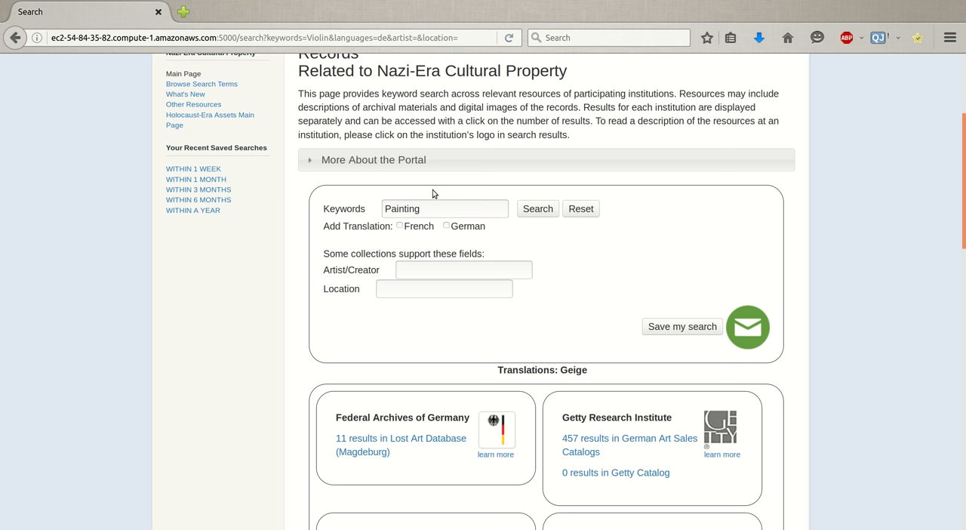
{"action": "left_click", "coordinate": [400, 226]}
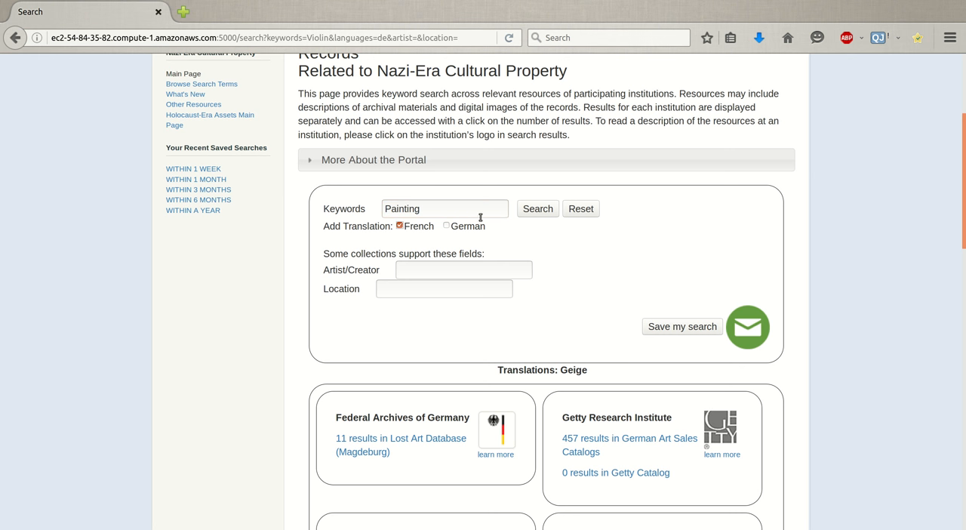
{"action": "left_click", "coordinate": [538, 209]}
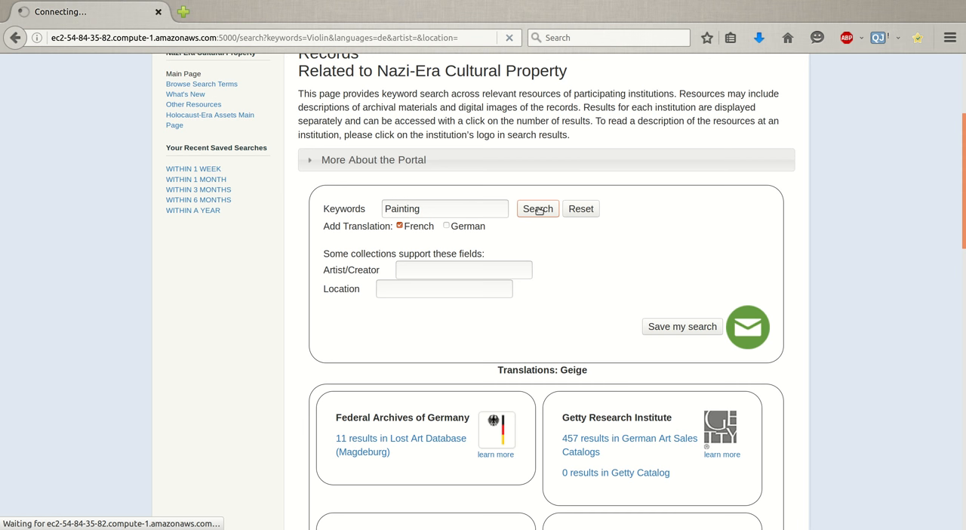
{"action": "left_click", "coordinate": [537, 208]}
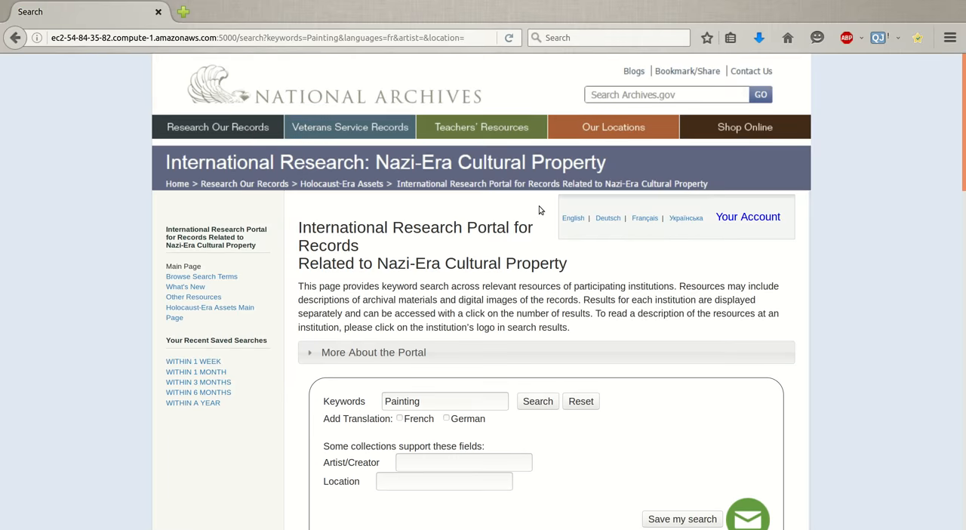
Scroll through the institutions' result counts for the Painting search
{"action": "scroll", "scroll_direction": "down", "scroll_amount": 3}
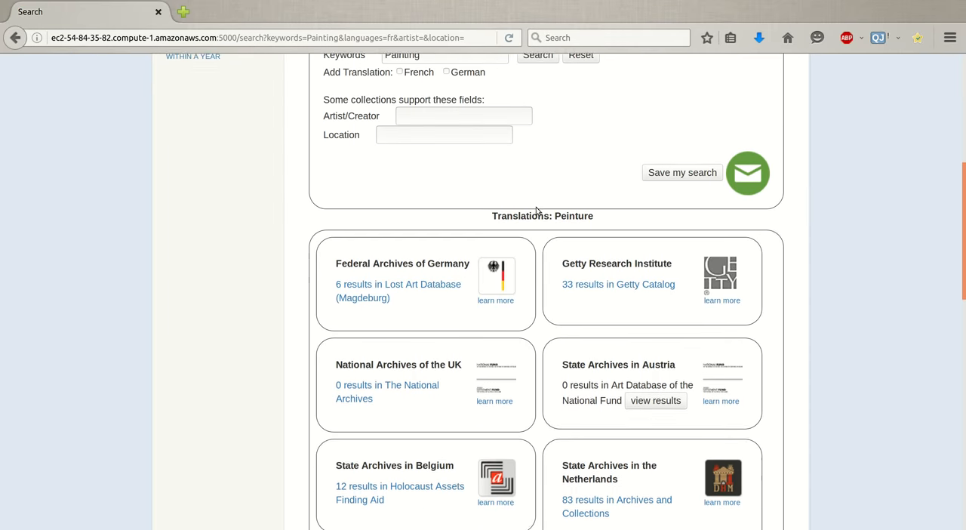
{"action": "scroll", "scroll_direction": "down", "scroll_amount": 3}
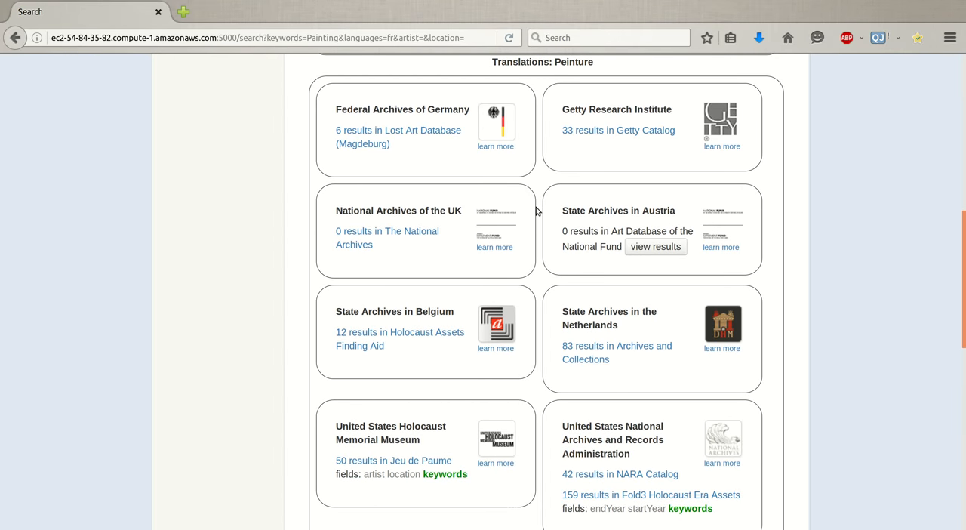
{"action": "mouse_move", "coordinate": [214, 269]}
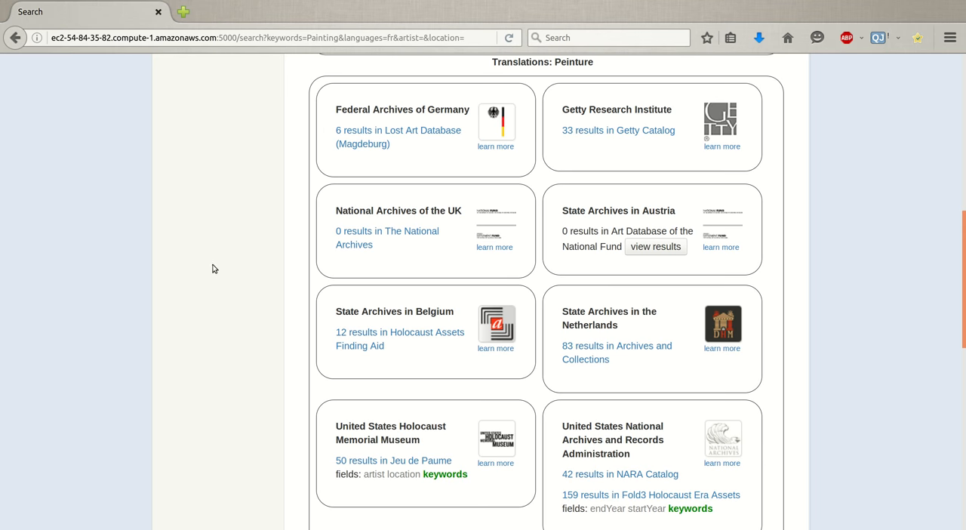
{"action": "scroll", "scroll_direction": "down", "scroll_amount": 3}
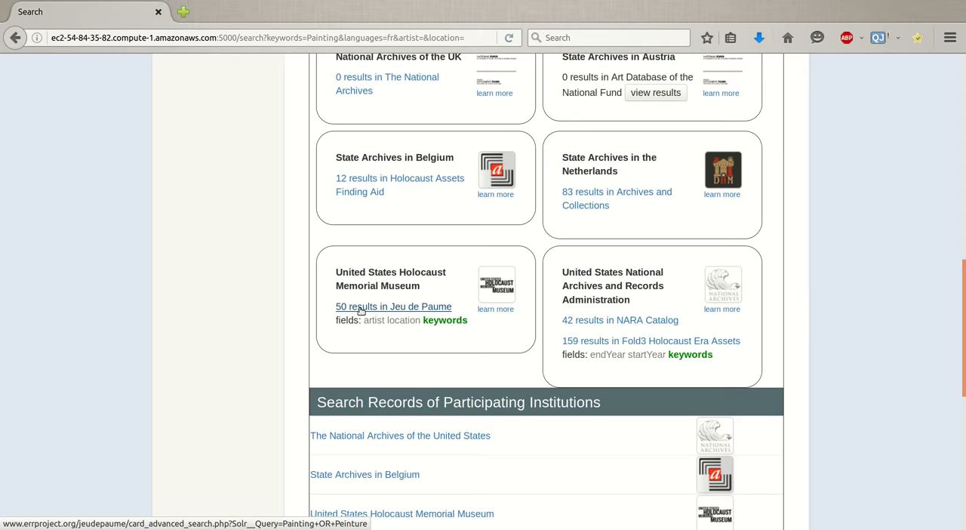
{"action": "left_click", "coordinate": [393, 305]}
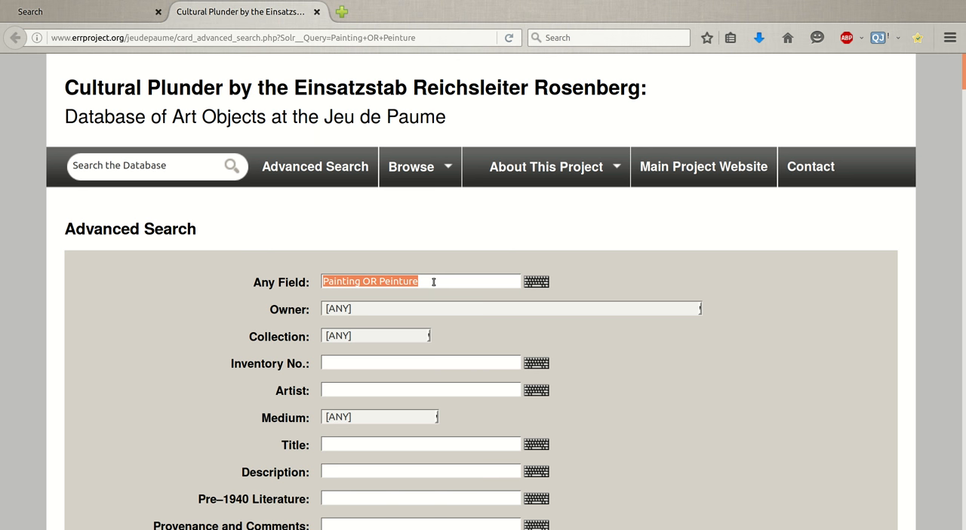
{"action": "left_click", "coordinate": [420, 281]}
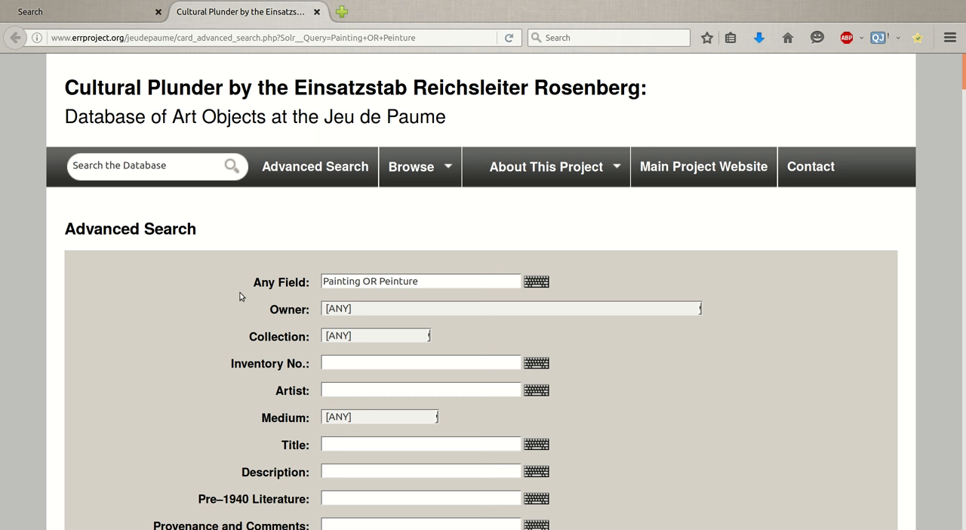
{"action": "left_click", "coordinate": [420, 281]}
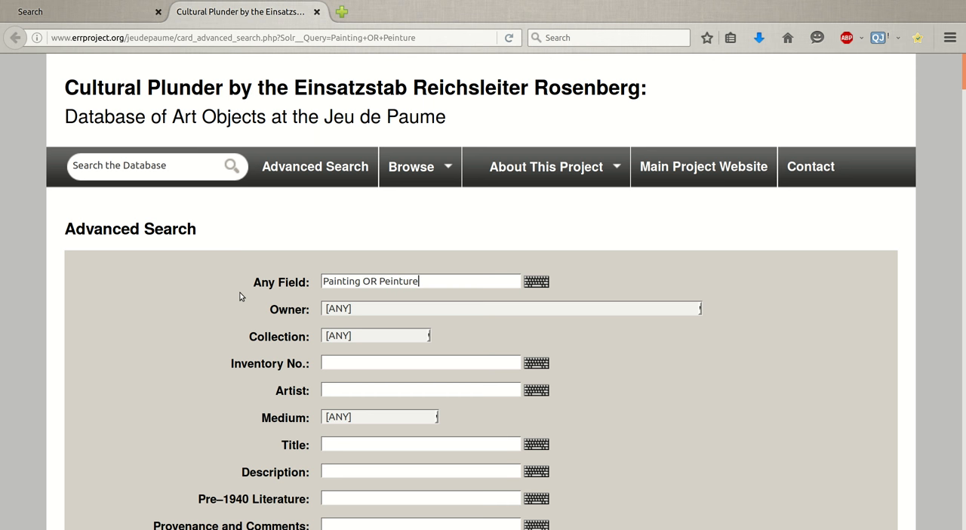
{"action": "scroll", "scroll_direction": "down", "scroll_amount": 3}
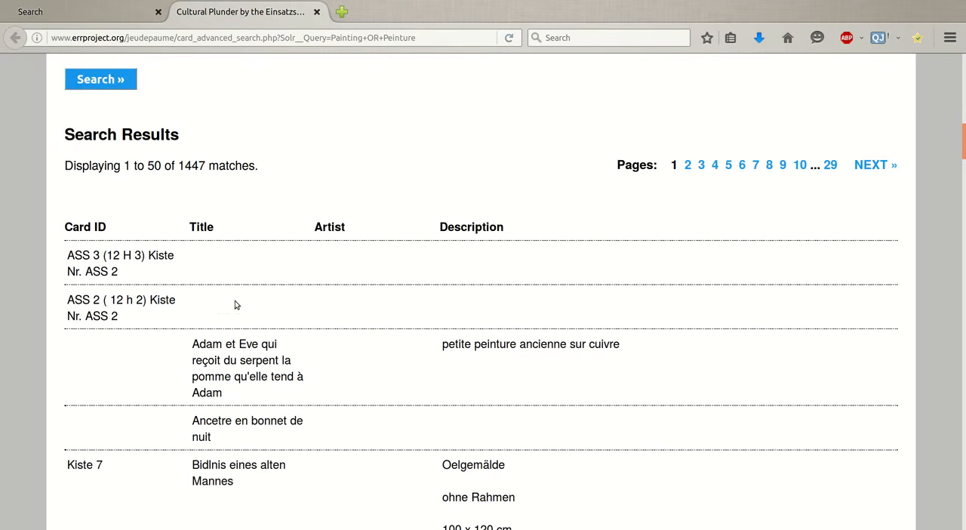
{"action": "scroll", "scroll_direction": "down", "scroll_amount": 3}
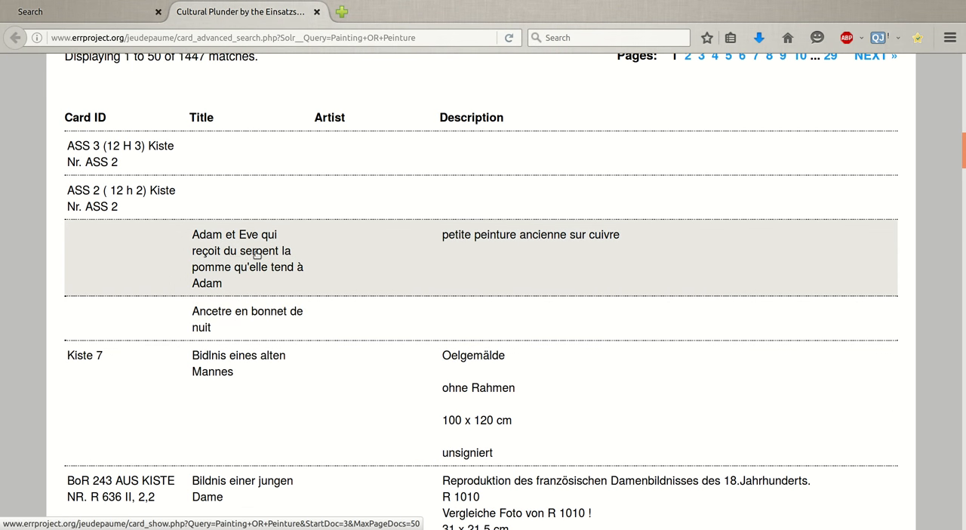
{"action": "left_click", "coordinate": [248, 258]}
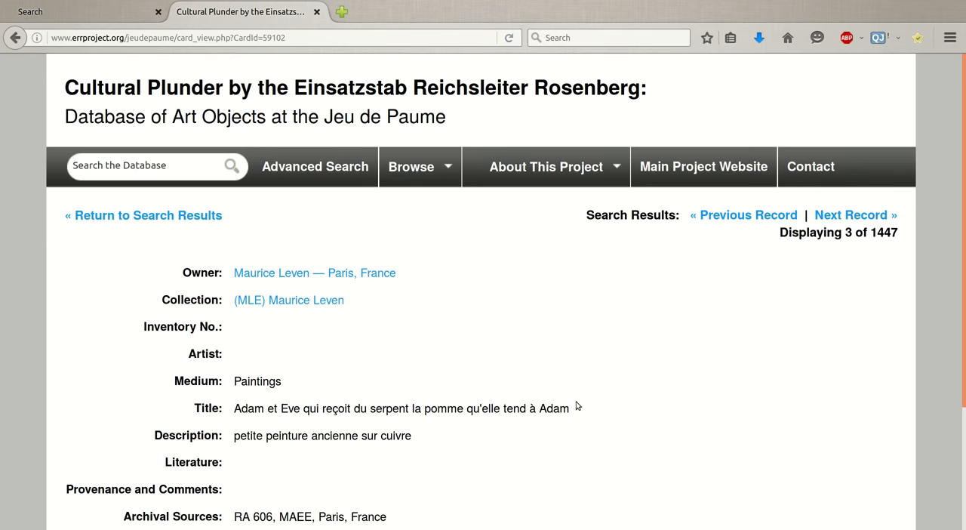
{"action": "scroll", "scroll_direction": "down", "scroll_amount": 3}
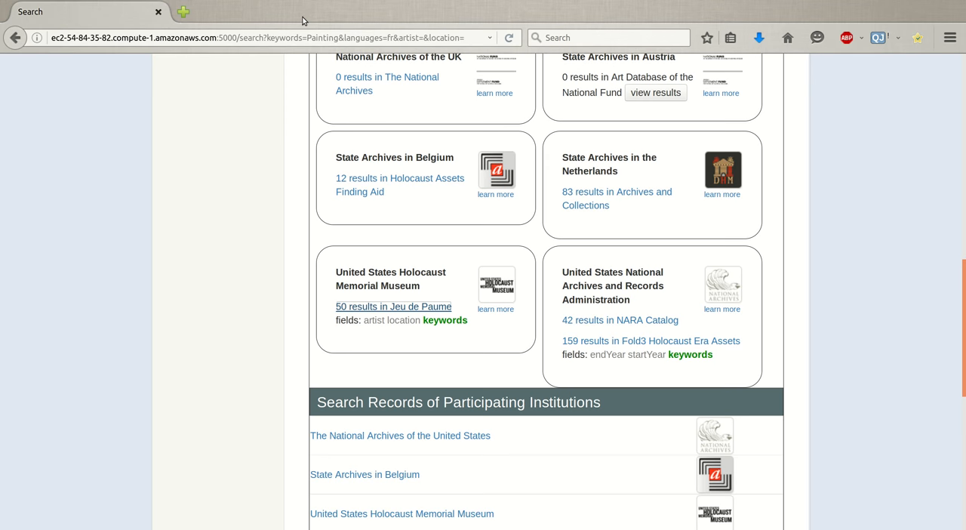
Search by Artist/Creator 'Klimt' with no keyword
{"action": "scroll", "scroll_direction": "up", "scroll_amount": 3}
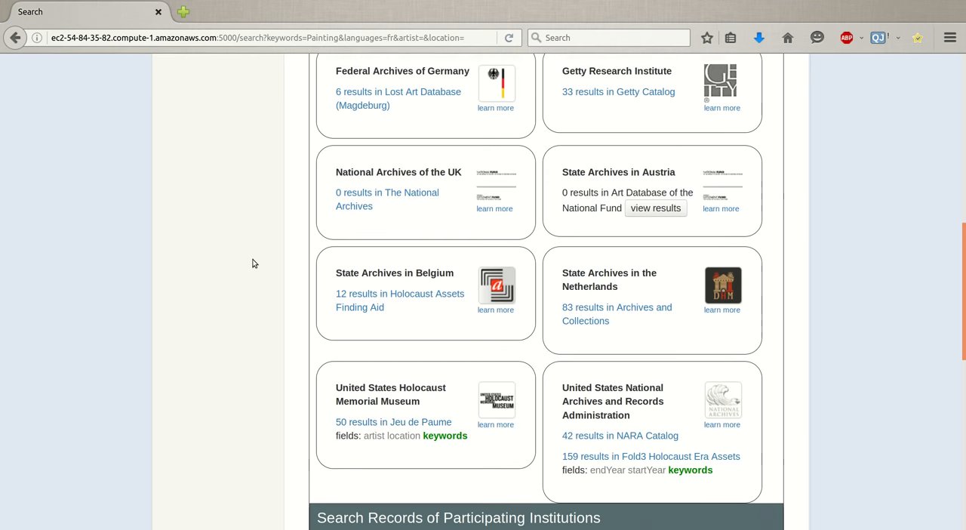
{"action": "scroll", "scroll_direction": "up", "scroll_amount": 3}
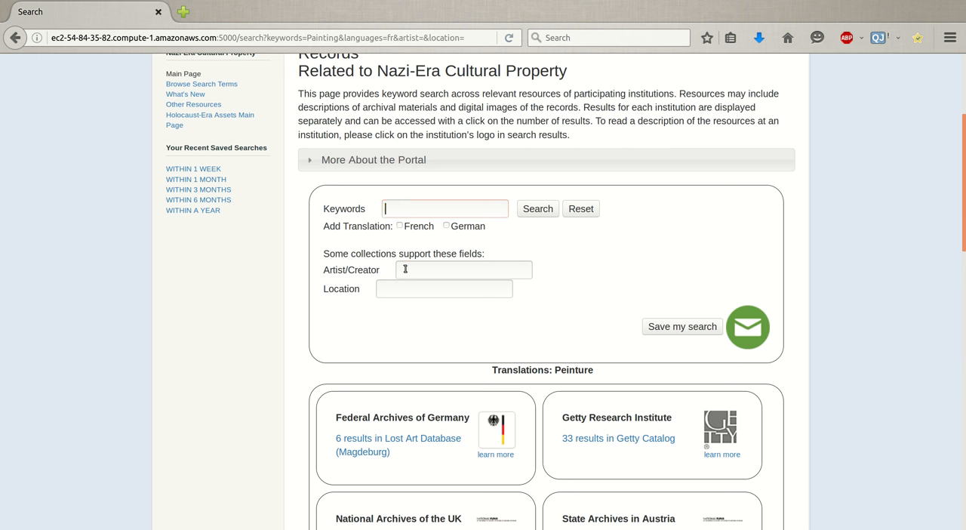
{"action": "type", "text": "Kr"}
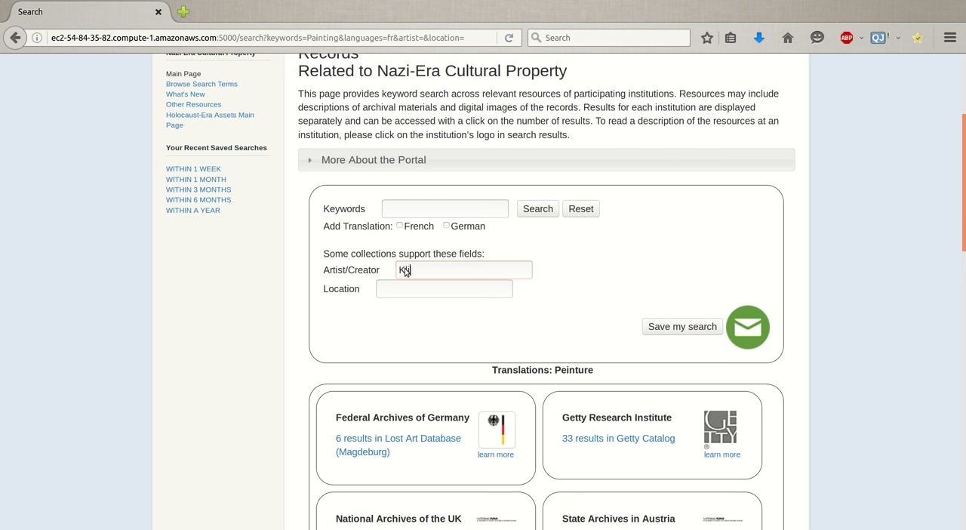
{"action": "type", "text": "imt"}
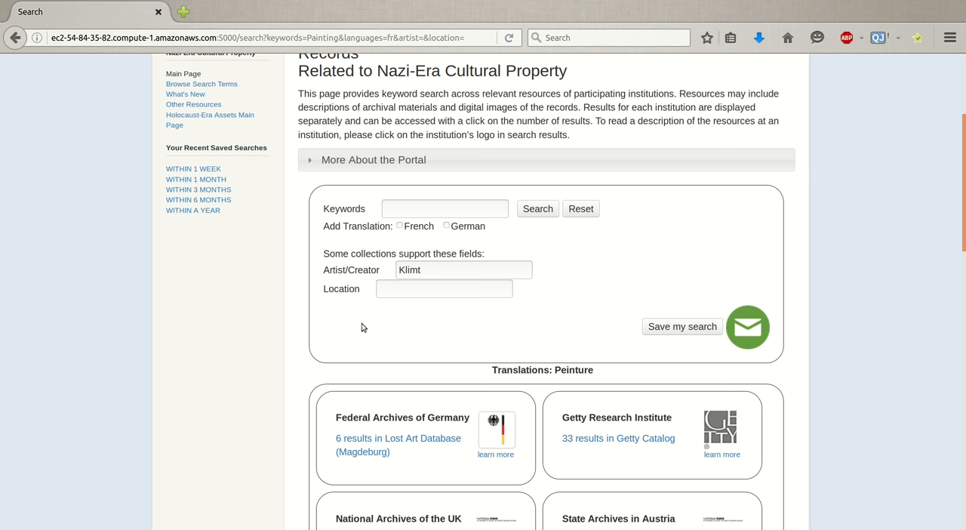
{"action": "mouse_move", "coordinate": [625, 228]}
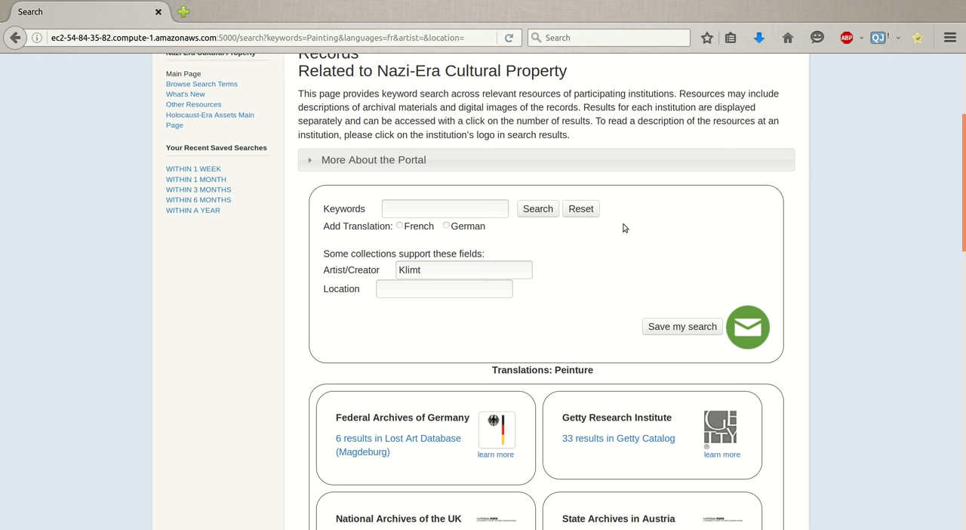
{"action": "left_click", "coordinate": [538, 209]}
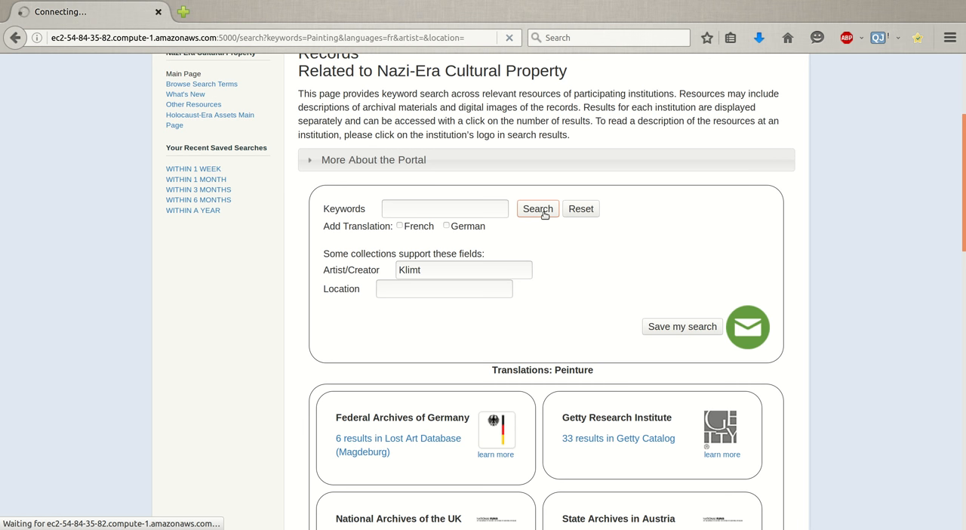
{"action": "left_click", "coordinate": [538, 208]}
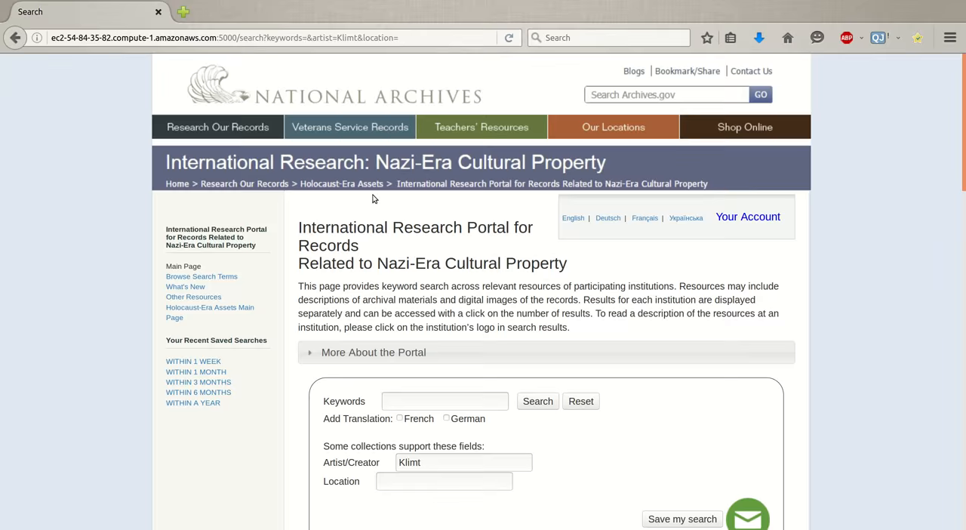
Scroll the per-institution counts and open the Austrian National Fund's Klimt results
{"action": "scroll", "scroll_direction": "down", "scroll_amount": 3}
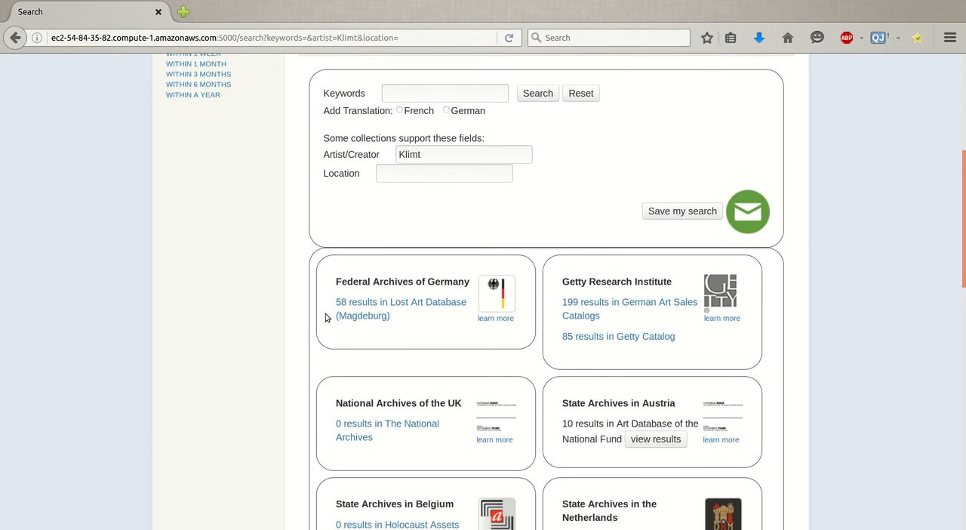
{"action": "scroll", "scroll_direction": "down", "scroll_amount": 3}
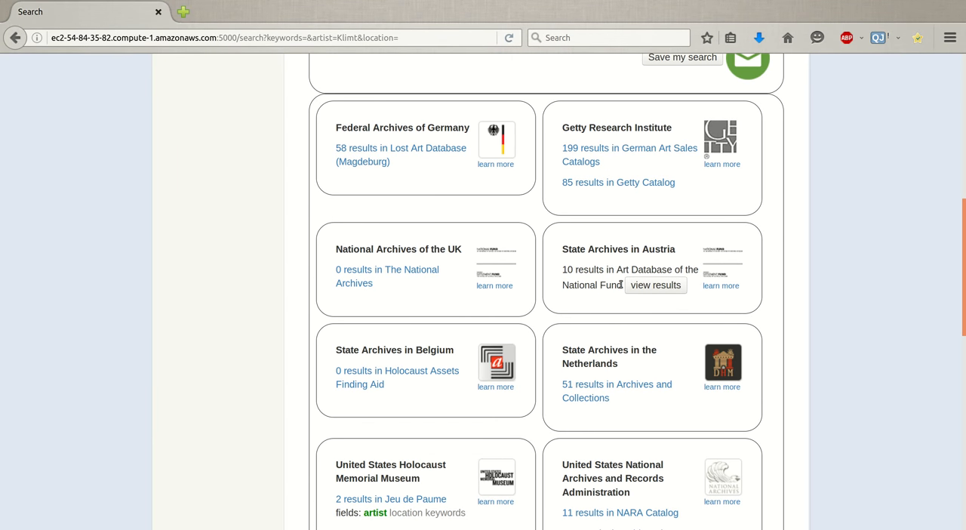
{"action": "left_click", "coordinate": [655, 285]}
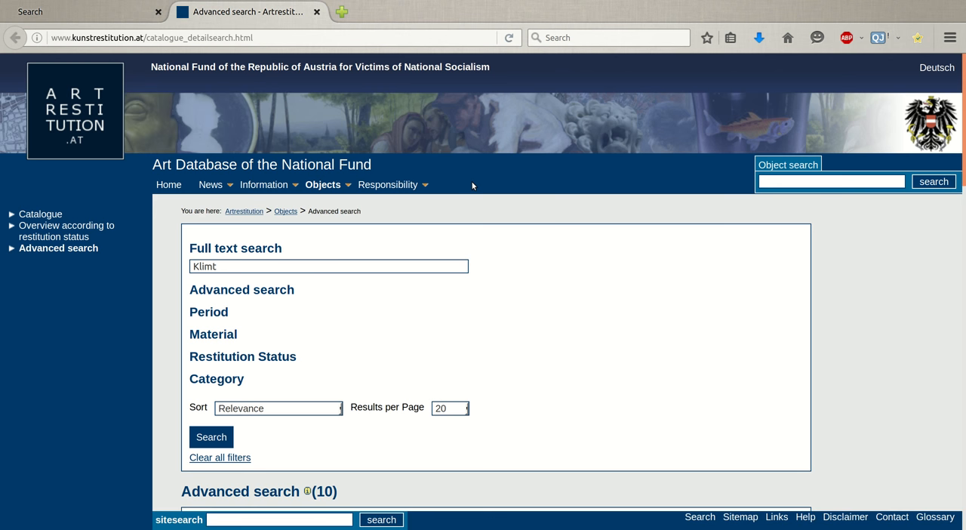
Browse the list of ten Klimt artworks found in the Art Database
{"action": "scroll", "scroll_direction": "down", "scroll_amount": 3}
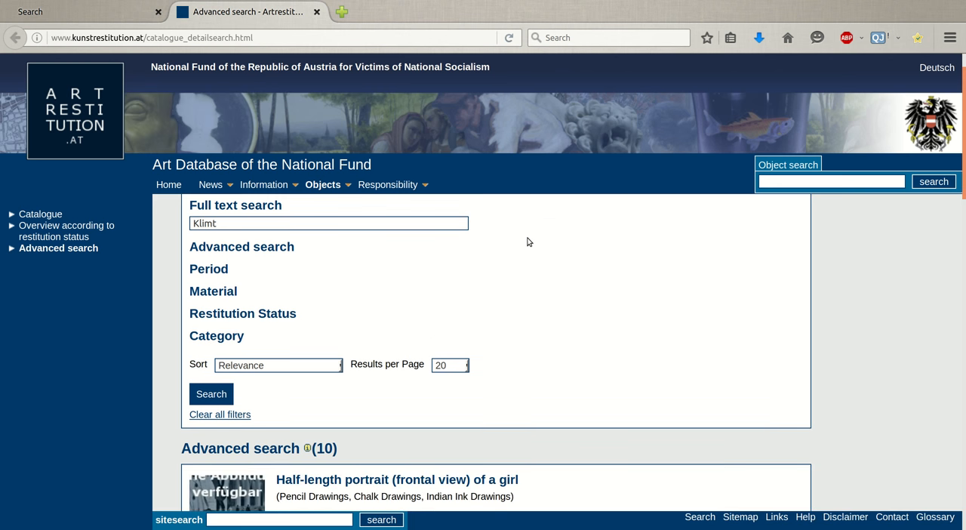
{"action": "scroll", "scroll_direction": "down", "scroll_amount": 3}
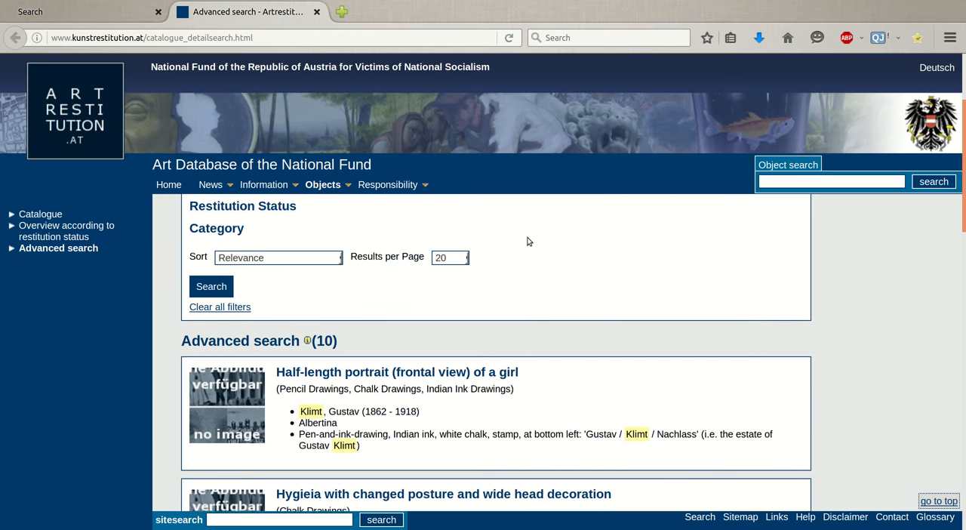
{"action": "scroll", "scroll_direction": "down", "scroll_amount": 3}
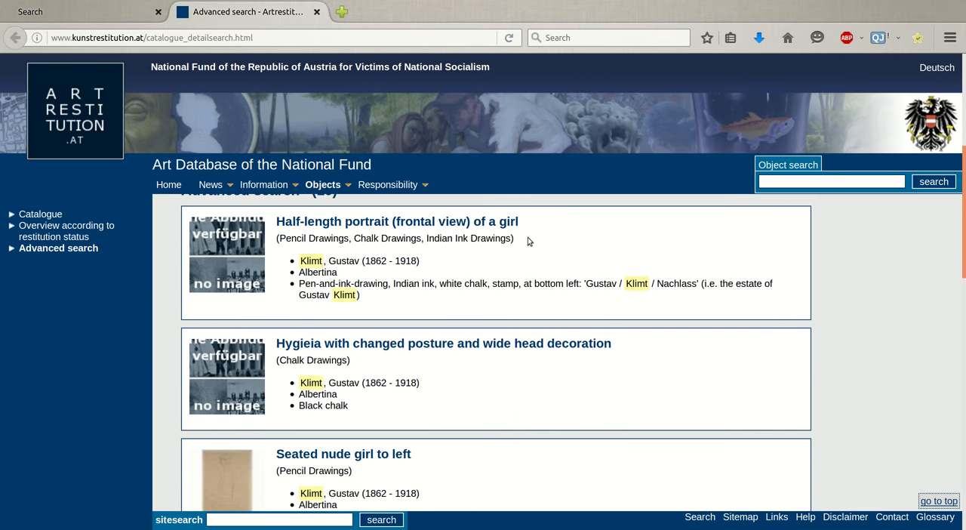
{"action": "scroll", "scroll_direction": "up", "scroll_amount": 3}
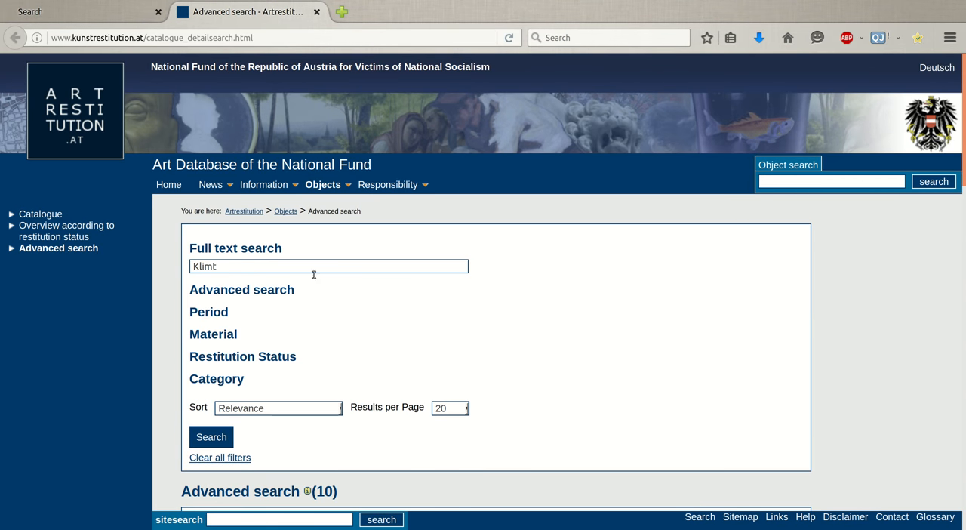
Check the full-text search field and Information menu, then return to the portal's results tab
{"action": "left_click", "coordinate": [242, 290]}
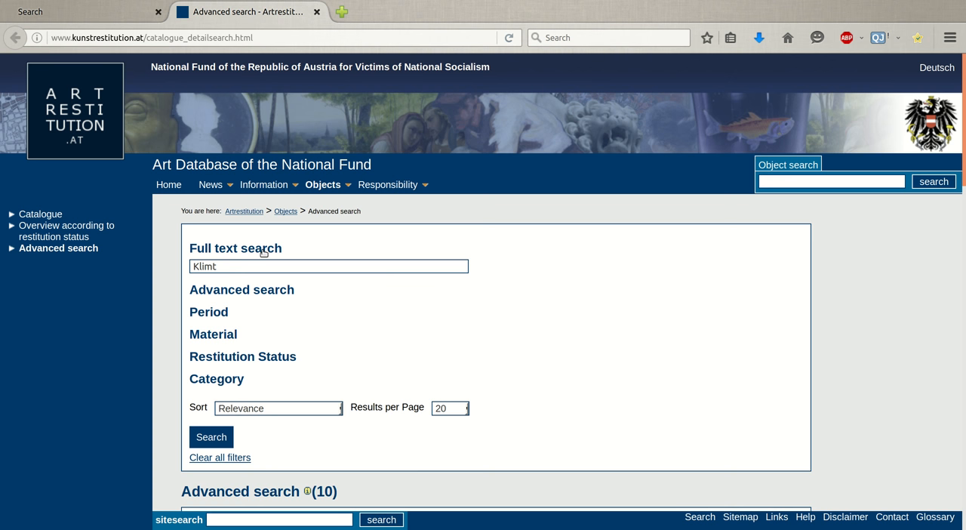
{"action": "left_click", "coordinate": [262, 184]}
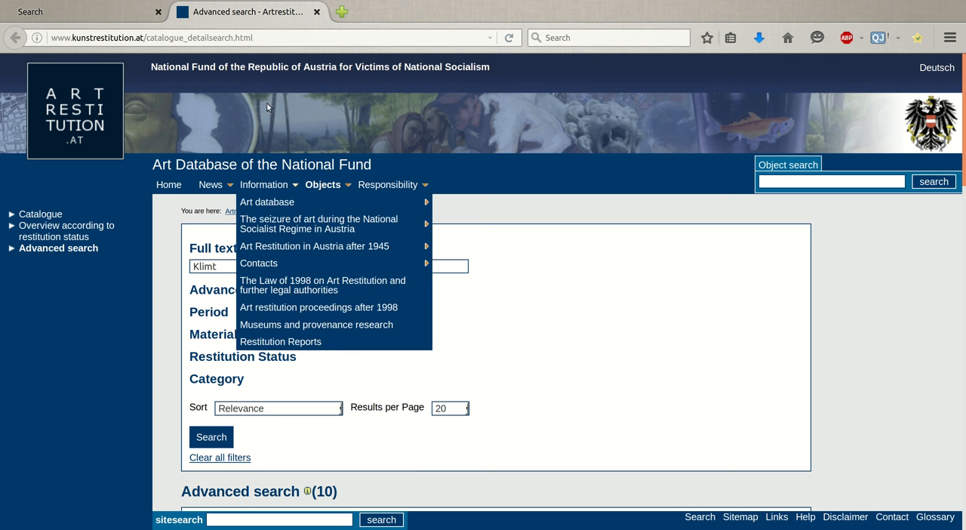
{"action": "left_click", "coordinate": [562, 243]}
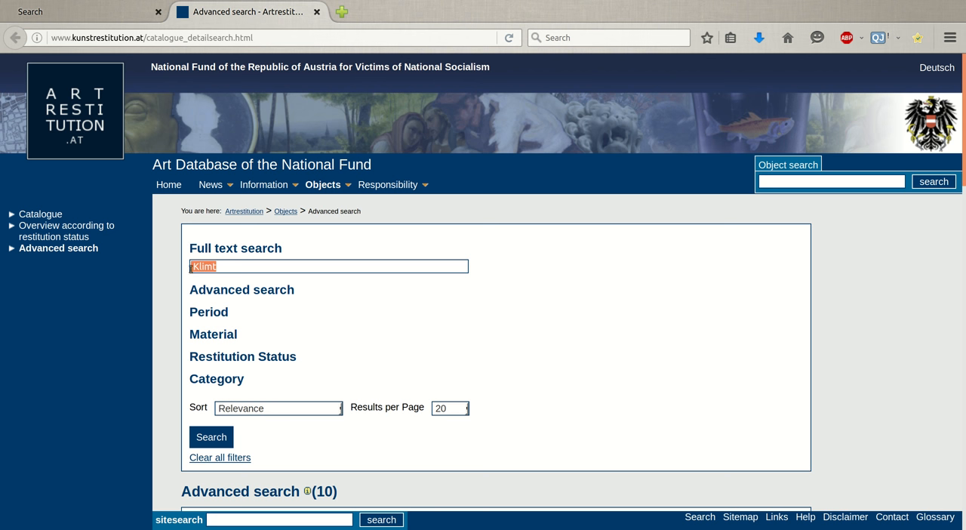
{"action": "left_click", "coordinate": [227, 265]}
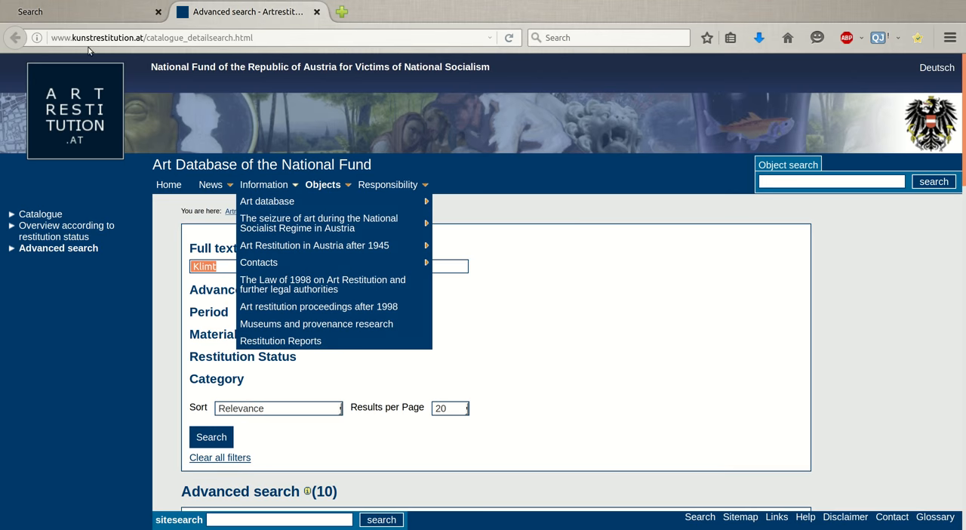
{"action": "left_click", "coordinate": [83, 12]}
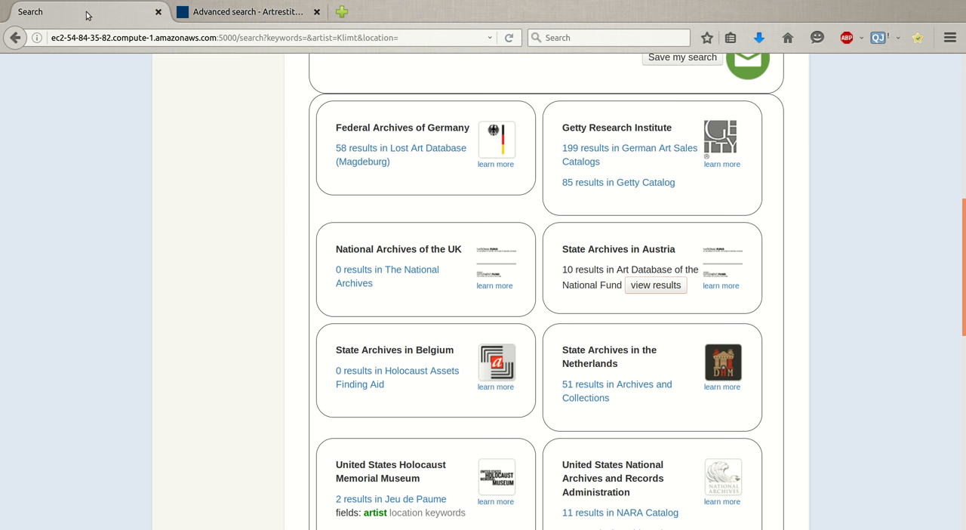
{"action": "mouse_move", "coordinate": [245, 211]}
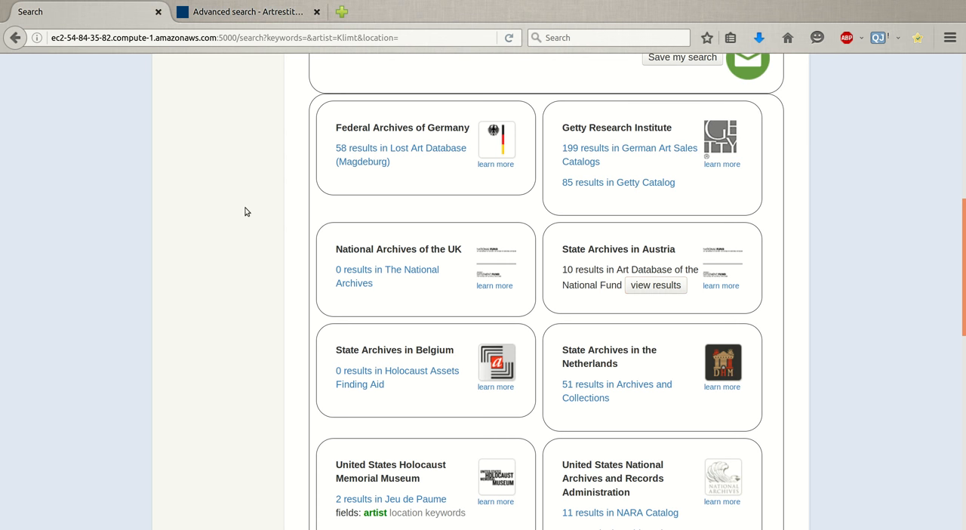
Search by Artist/Creator 'Rembrandt' in place of Klimt
{"action": "scroll", "scroll_direction": "up", "scroll_amount": 3}
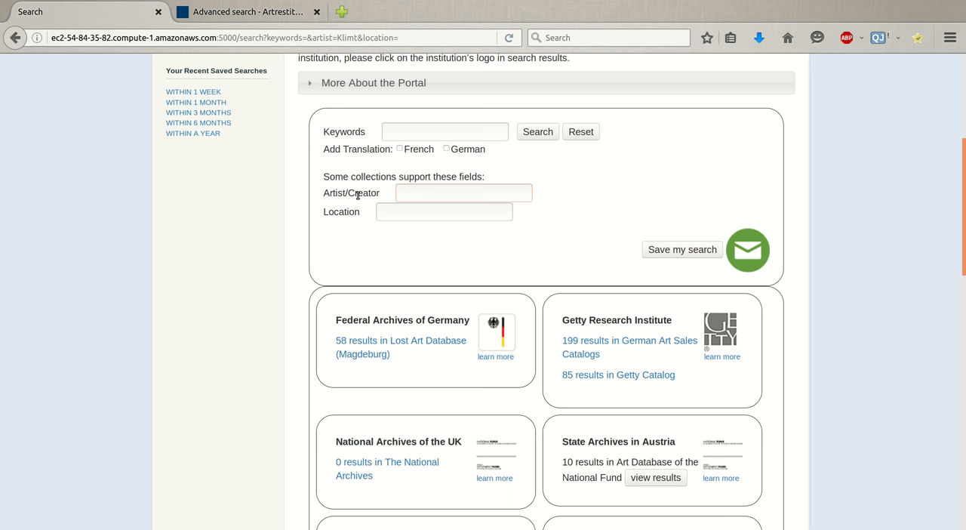
{"action": "type", "text": "Rem"}
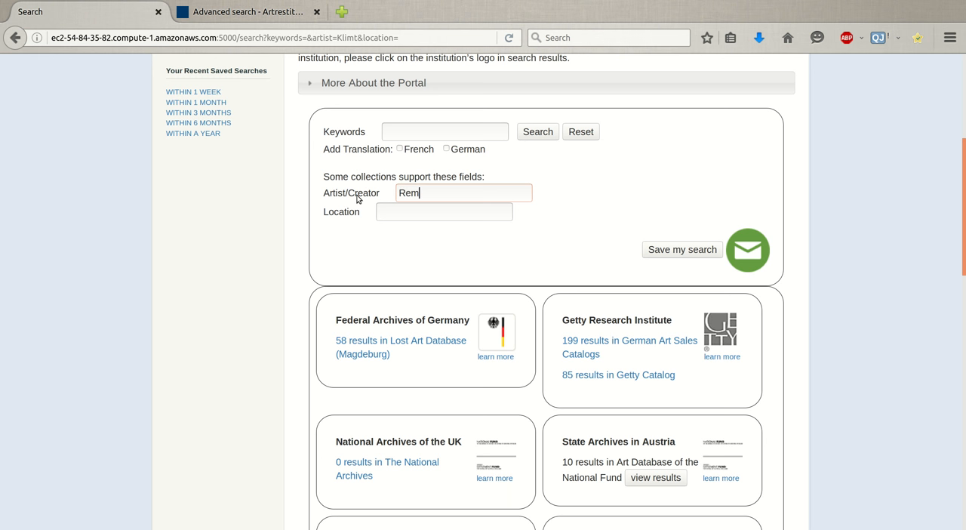
{"action": "type", "text": "brandt"}
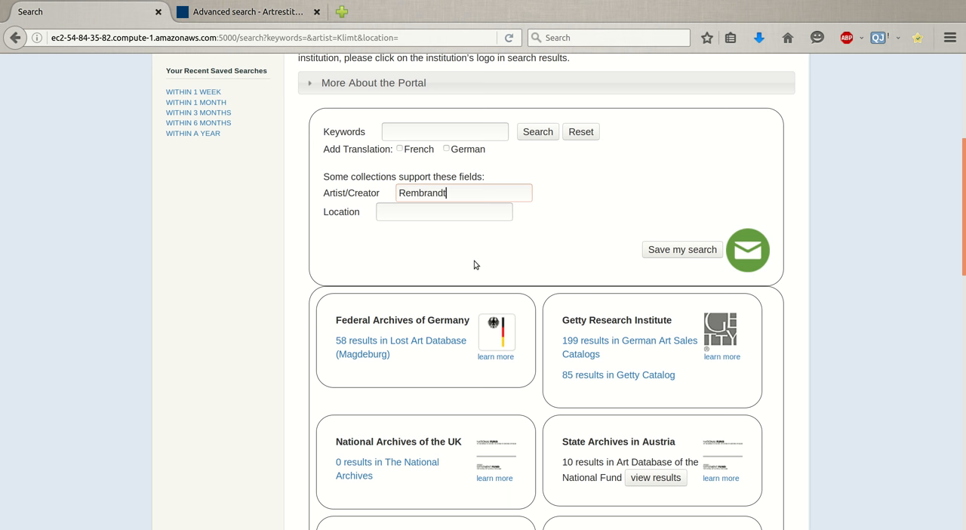
{"action": "mouse_move", "coordinate": [516, 136]}
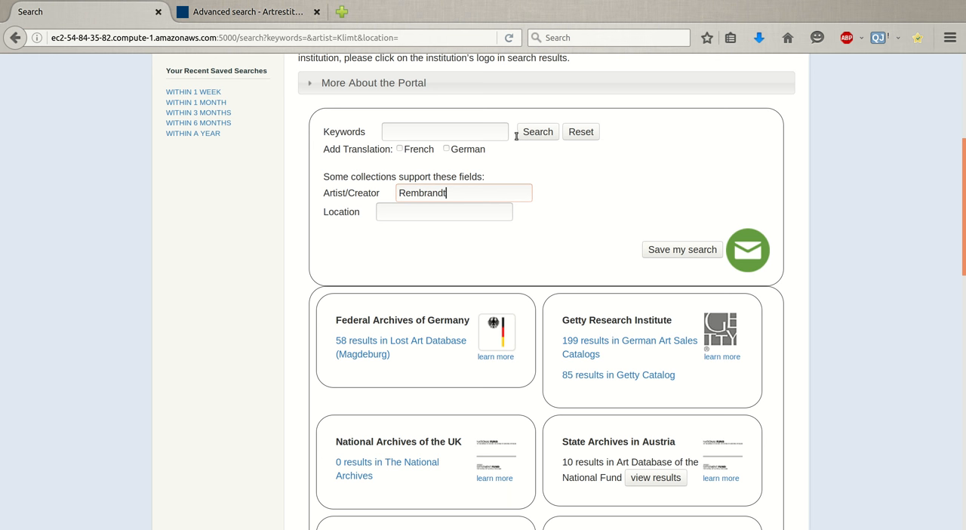
{"action": "left_click", "coordinate": [538, 132]}
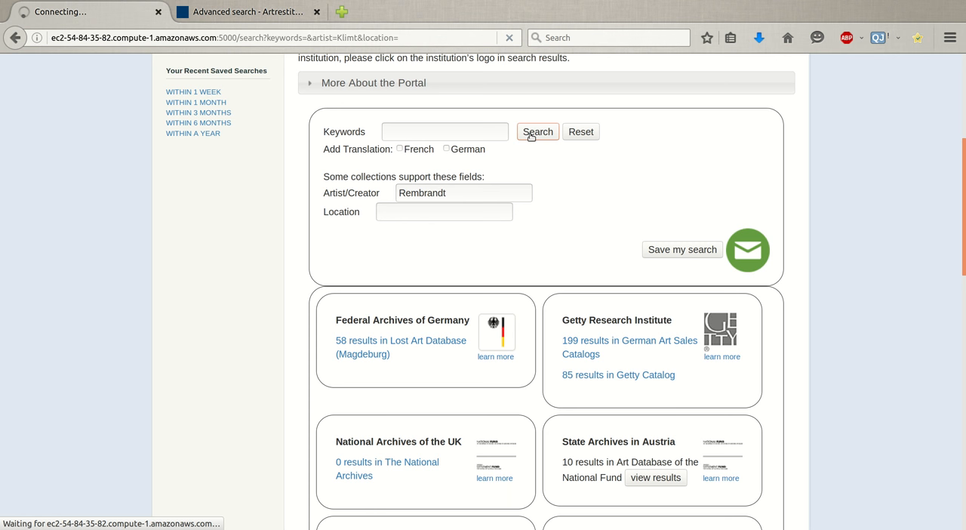
{"action": "left_click", "coordinate": [538, 131]}
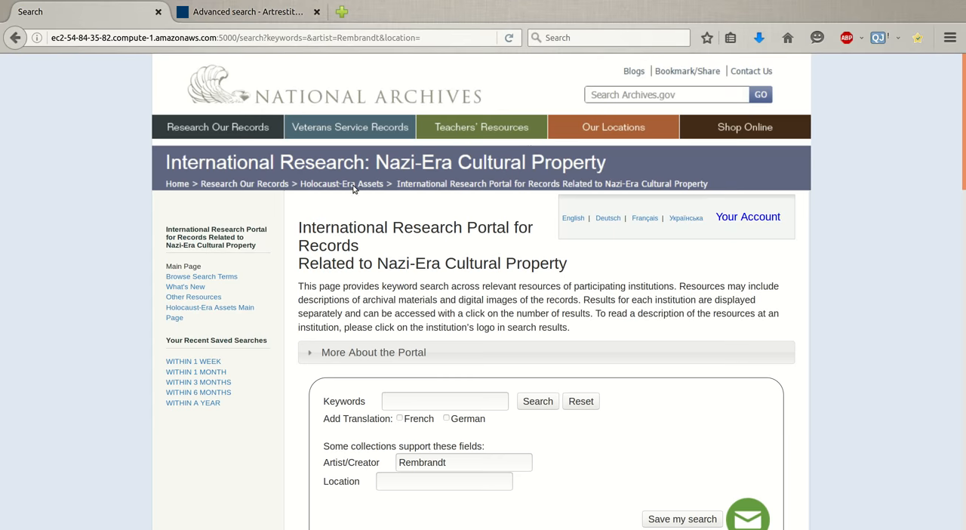
Scroll the per-institution counts and open the 312 results in the Netherlands Archives and Collections
{"action": "scroll", "scroll_direction": "down", "scroll_amount": 3}
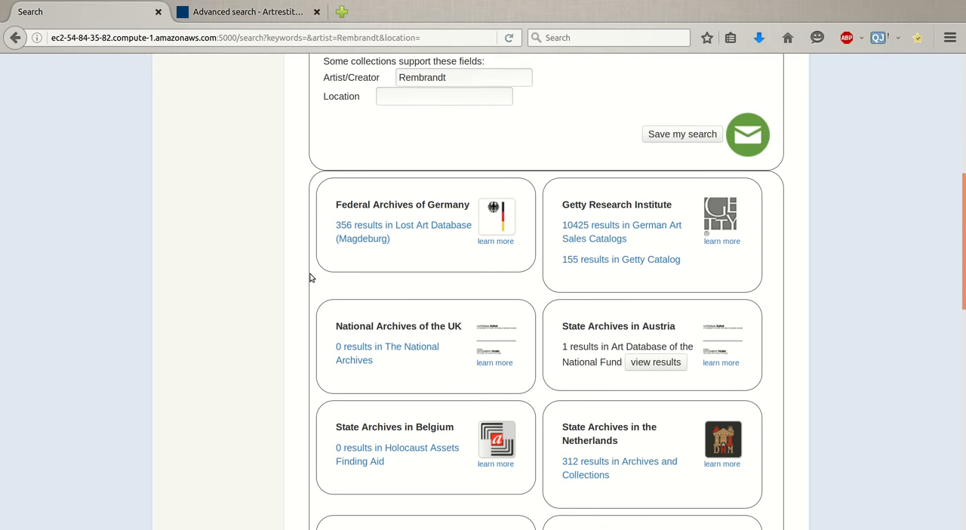
{"action": "scroll", "scroll_direction": "down", "scroll_amount": 3}
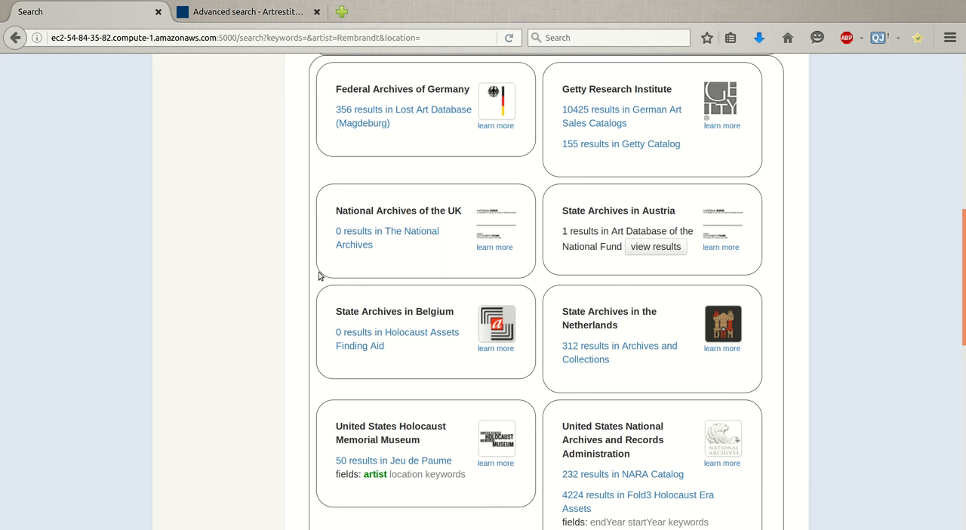
{"action": "scroll", "scroll_direction": "down", "scroll_amount": 3}
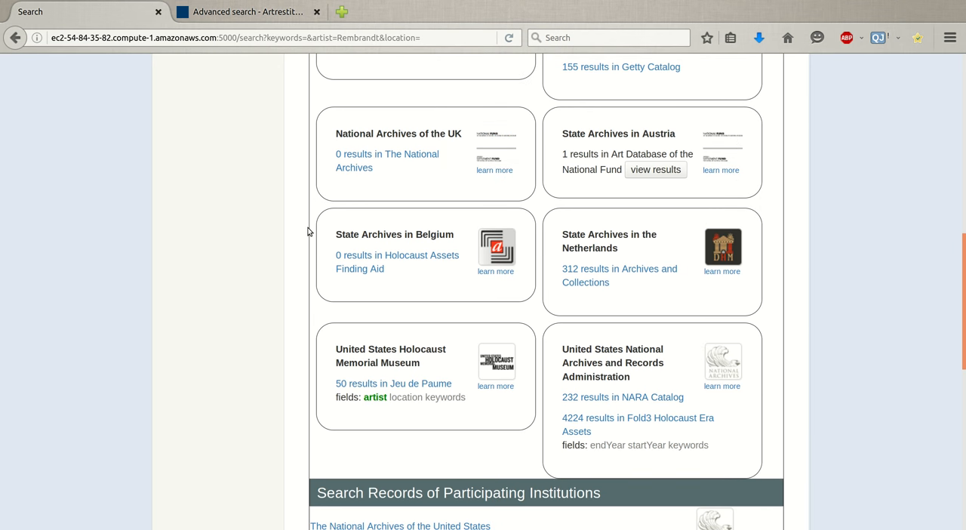
{"action": "scroll", "scroll_direction": "up", "scroll_amount": 3}
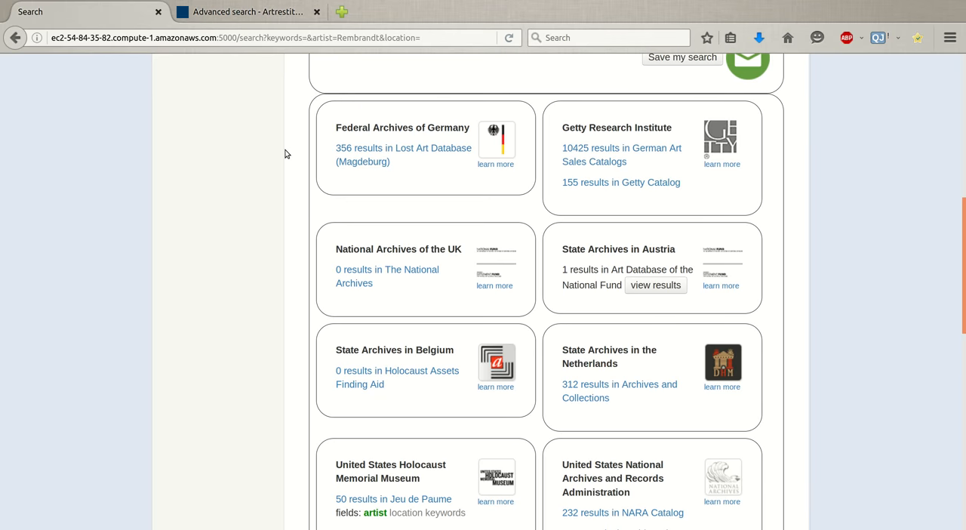
{"action": "mouse_move", "coordinate": [592, 385]}
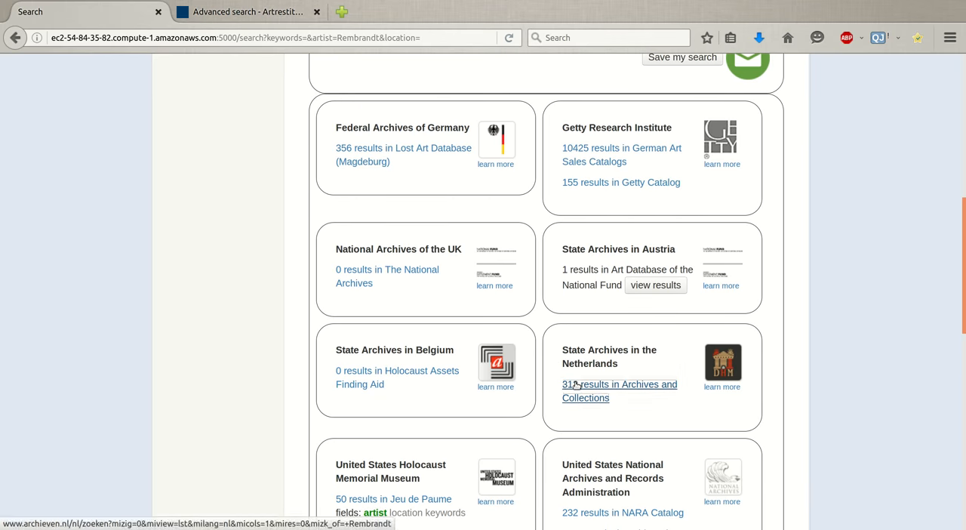
{"action": "left_click", "coordinate": [619, 385]}
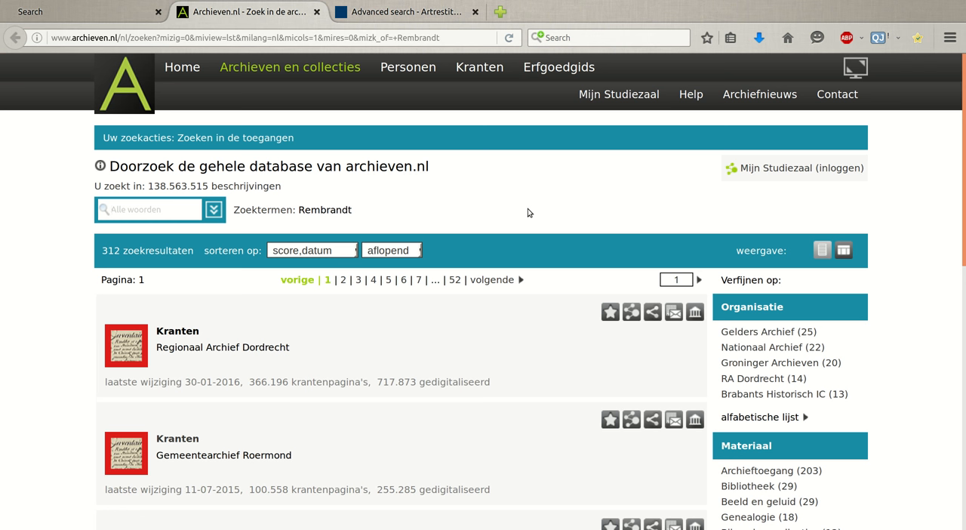
{"action": "mouse_move", "coordinate": [537, 221]}
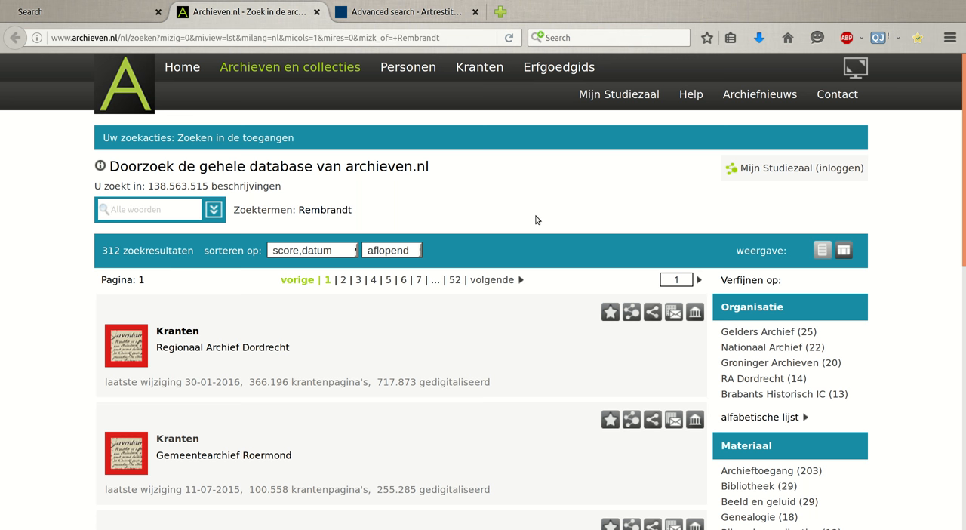
{"action": "mouse_move", "coordinate": [240, 214]}
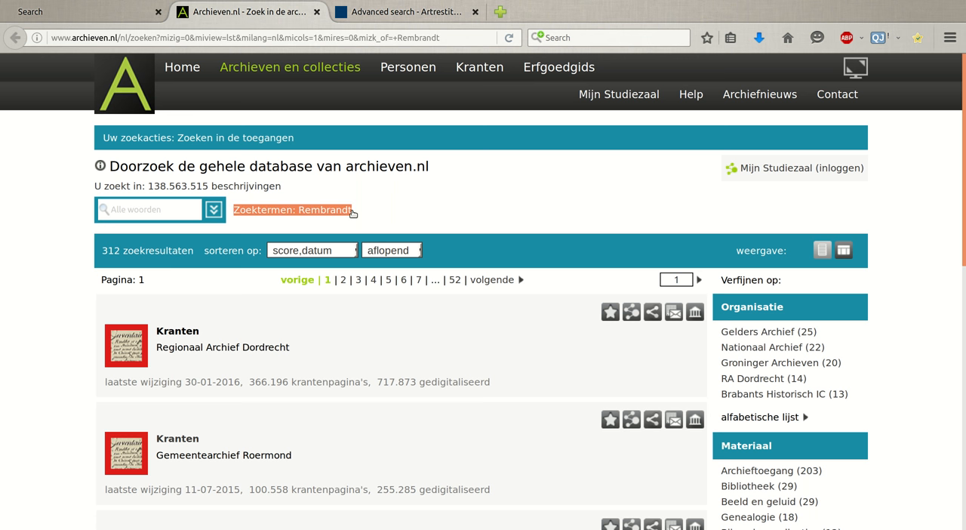
{"action": "mouse_move", "coordinate": [443, 211]}
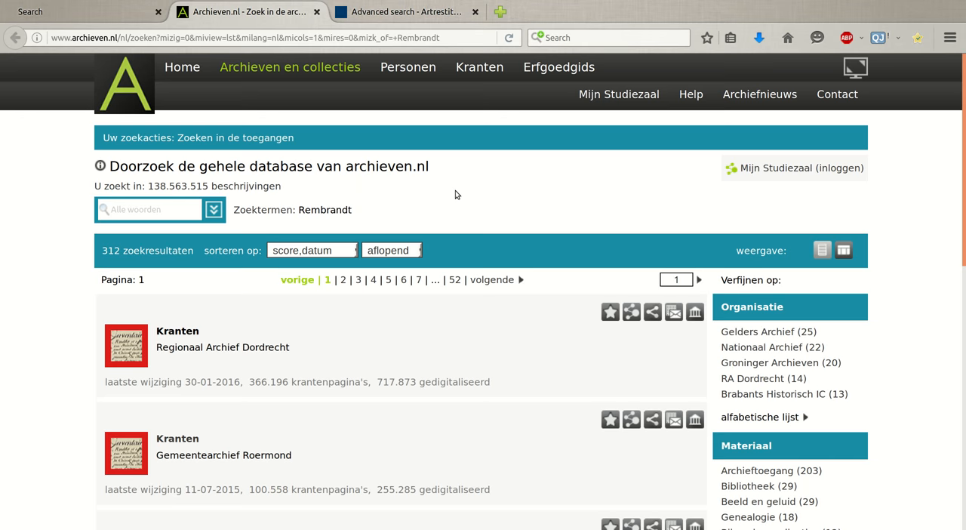
Scroll the Archieven.nl Rembrandt results and close them to return to the portal
{"action": "scroll", "scroll_direction": "down", "scroll_amount": 3}
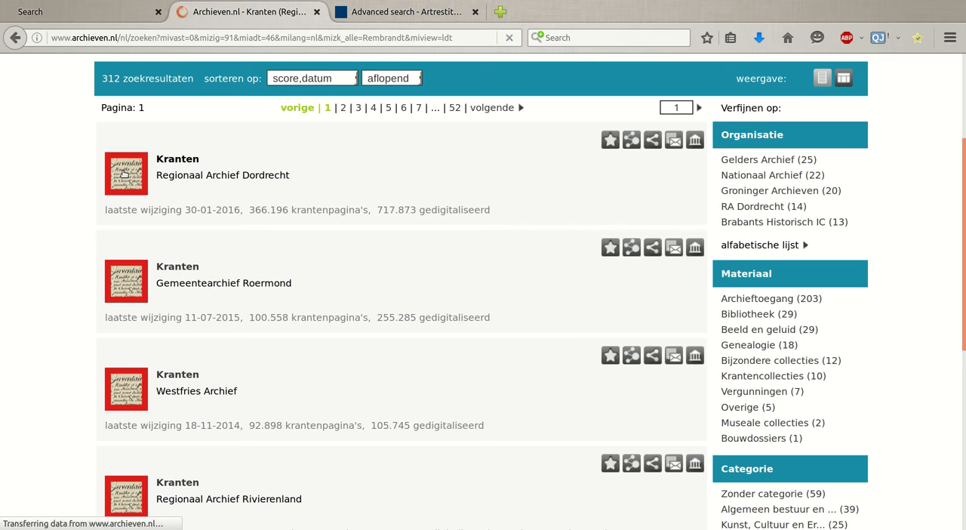
{"action": "left_click", "coordinate": [224, 175]}
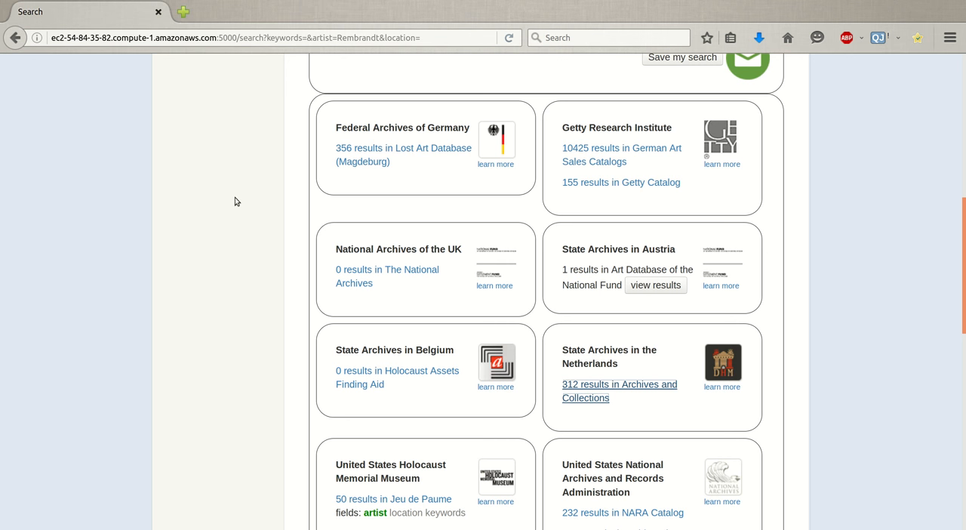
Search by Artist/Creator 'Monet' across all participating institutions
{"action": "scroll", "scroll_direction": "up", "scroll_amount": 3}
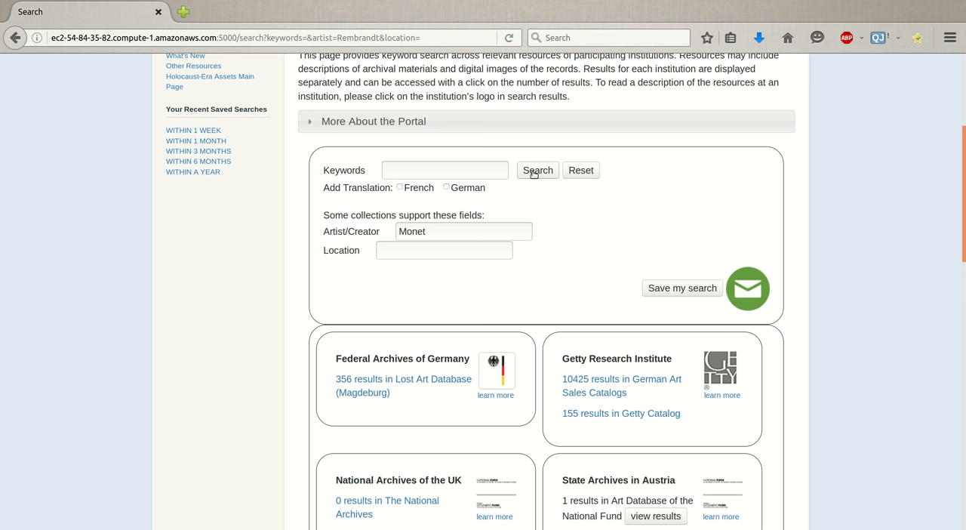
{"action": "left_click", "coordinate": [537, 170]}
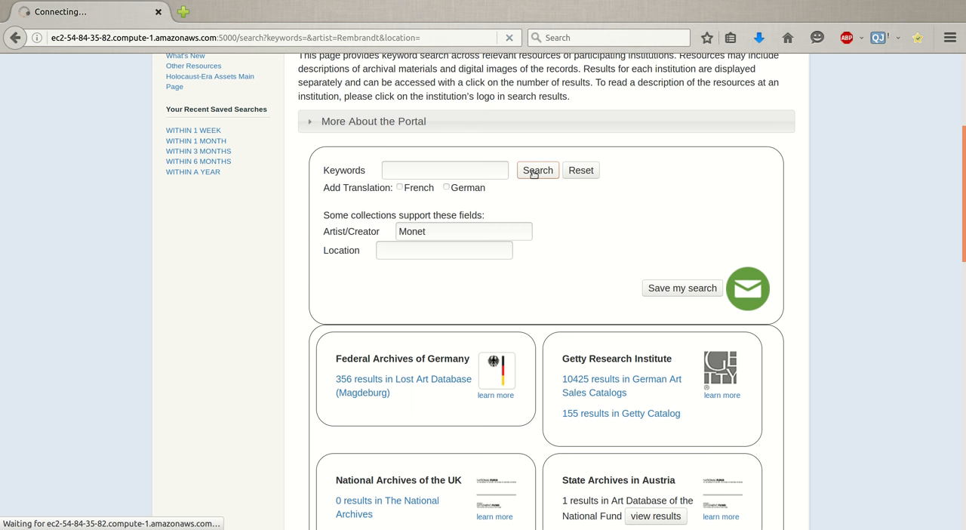
{"action": "left_click", "coordinate": [537, 170]}
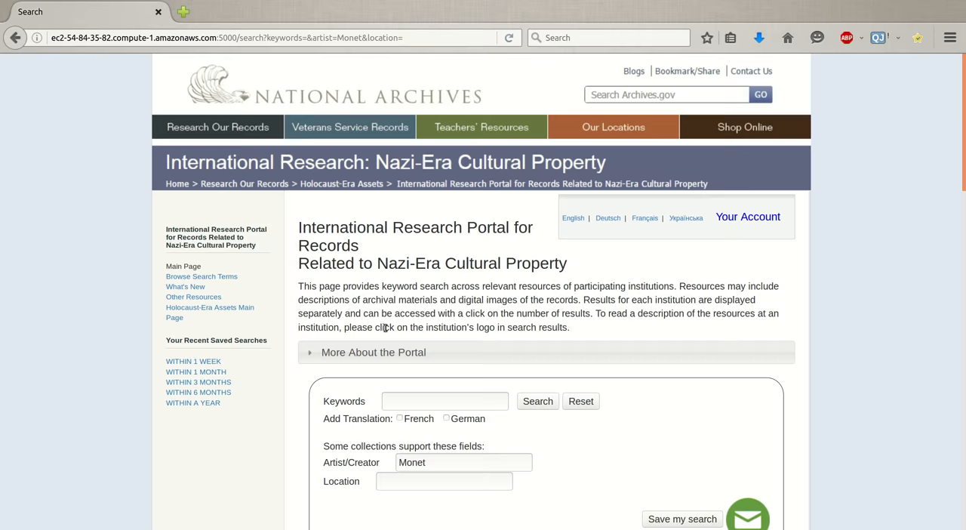
Scroll the per-institution counts and open the 26 Monet results in Jeu de Paume
{"action": "scroll", "scroll_direction": "down", "scroll_amount": 3}
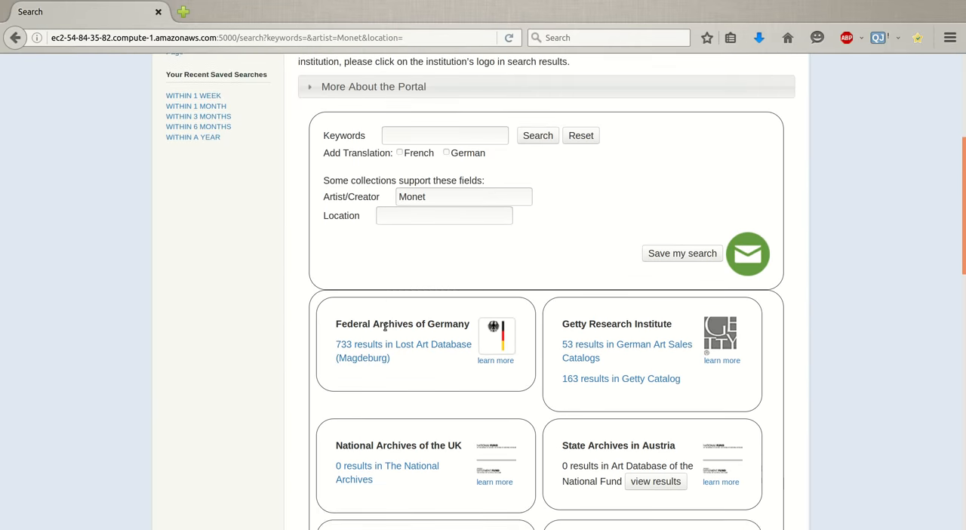
{"action": "scroll", "scroll_direction": "down", "scroll_amount": 3}
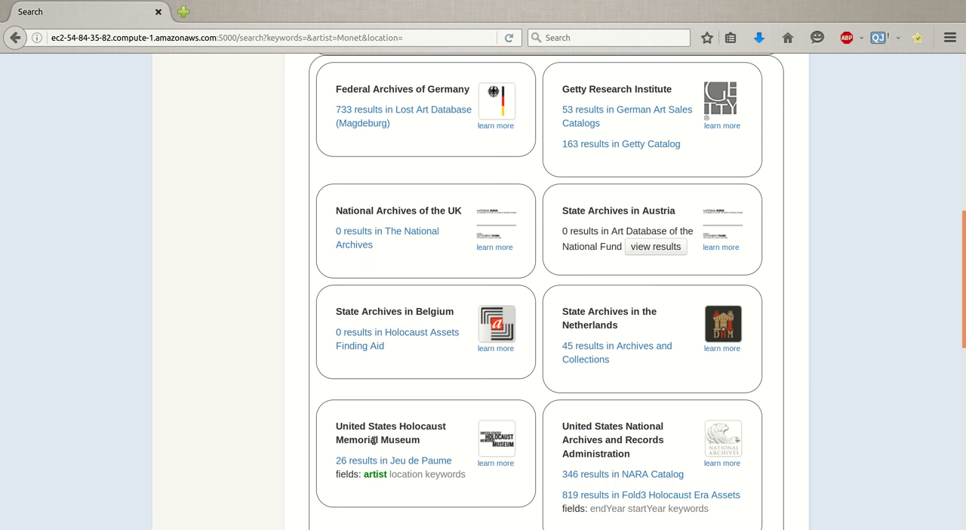
{"action": "mouse_move", "coordinate": [336, 430]}
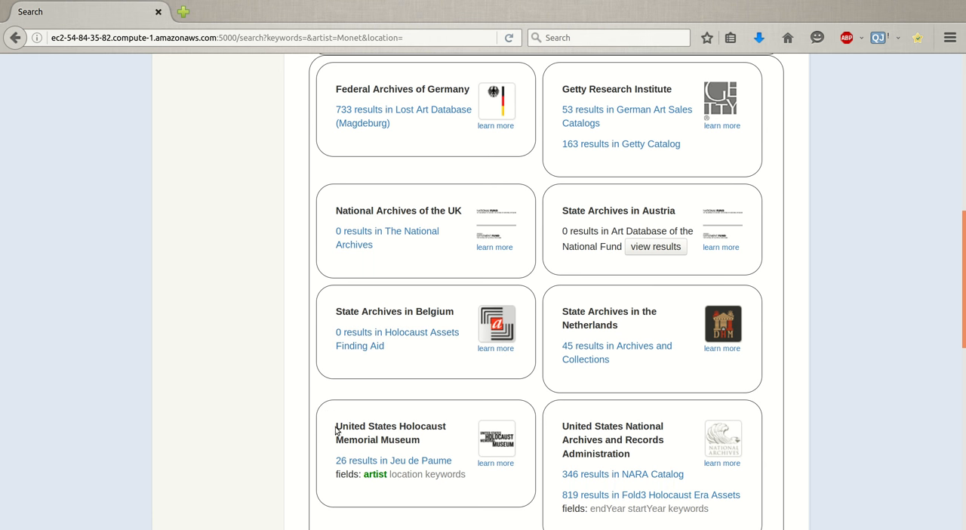
{"action": "mouse_move", "coordinate": [355, 478]}
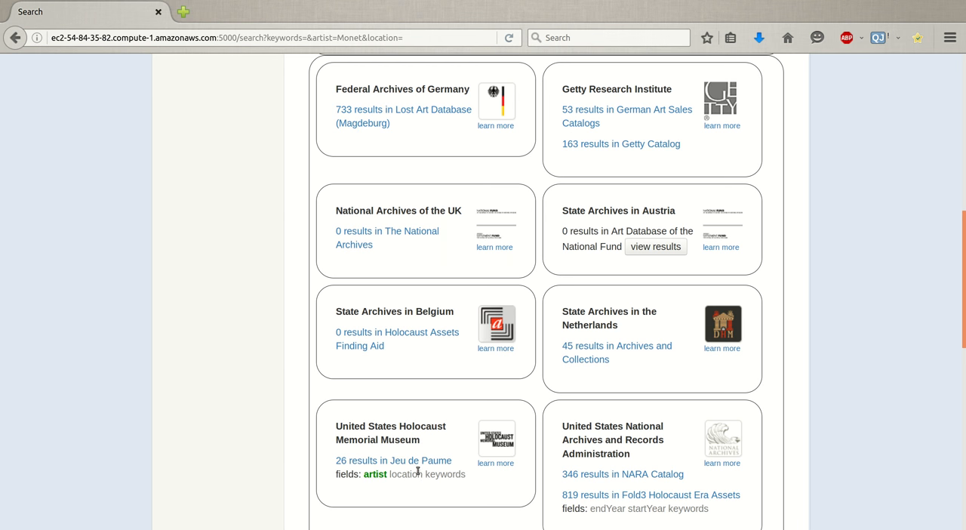
{"action": "left_click", "coordinate": [393, 459]}
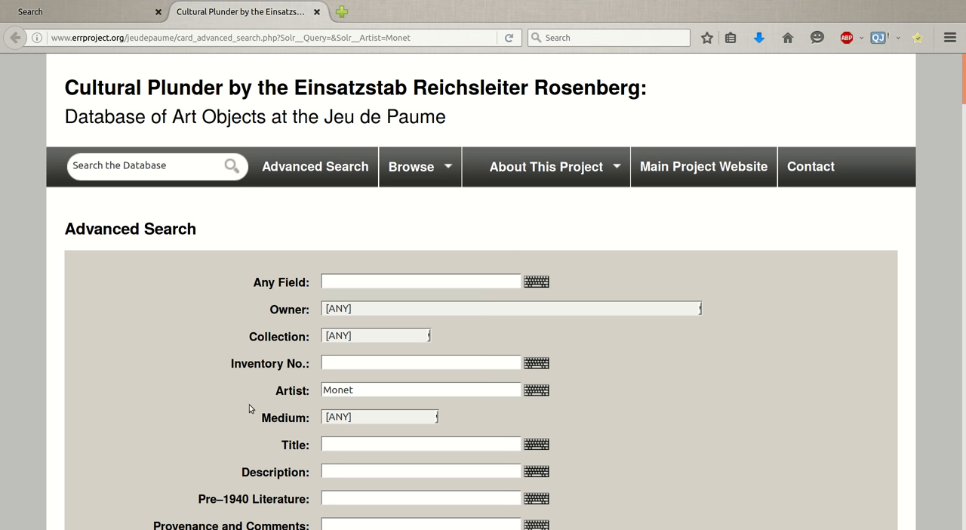
{"action": "mouse_move", "coordinate": [277, 396]}
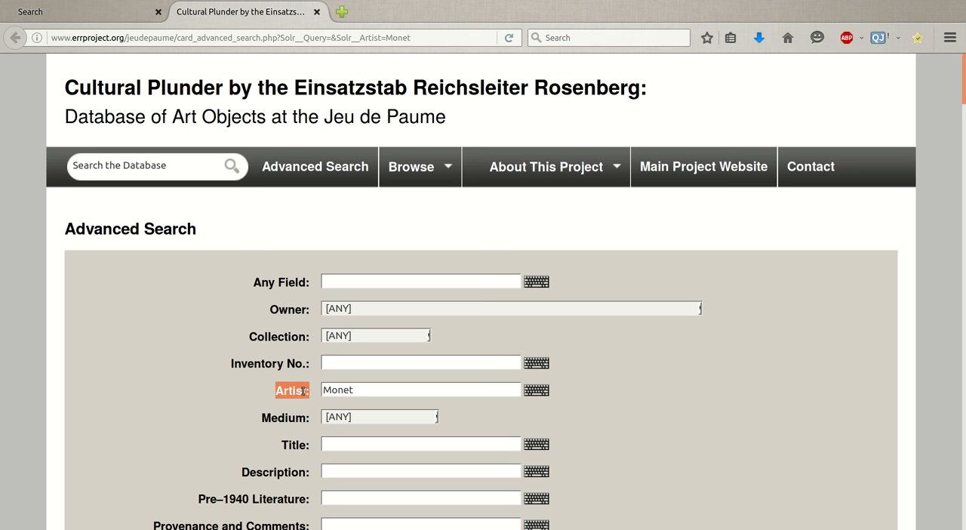
{"action": "mouse_move", "coordinate": [246, 393]}
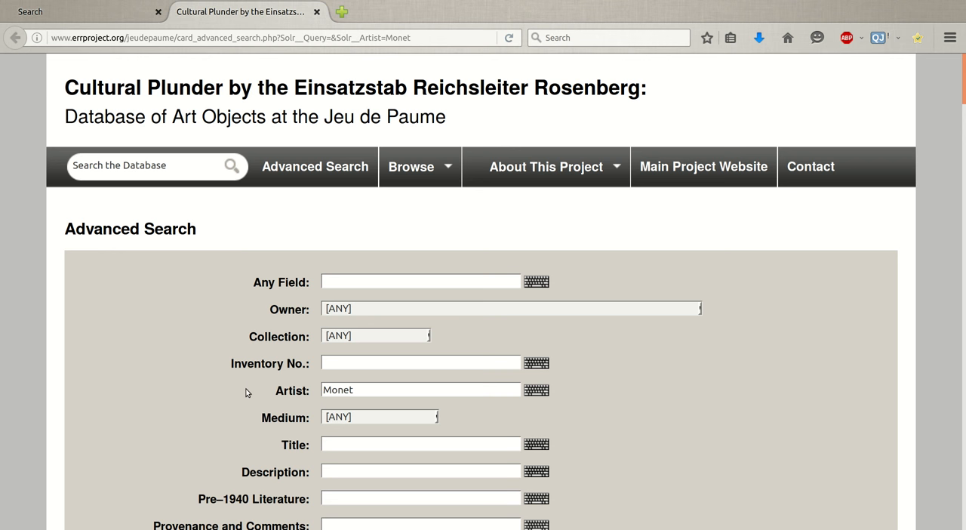
Run the Jeu de Paume advanced search for Monet and scroll its results
{"action": "scroll", "scroll_direction": "down", "scroll_amount": 3}
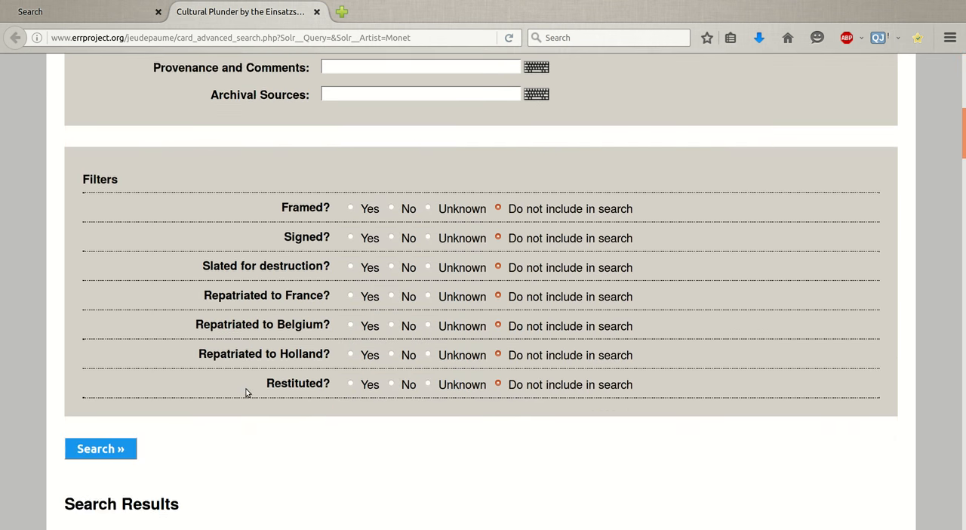
{"action": "left_click", "coordinate": [100, 448]}
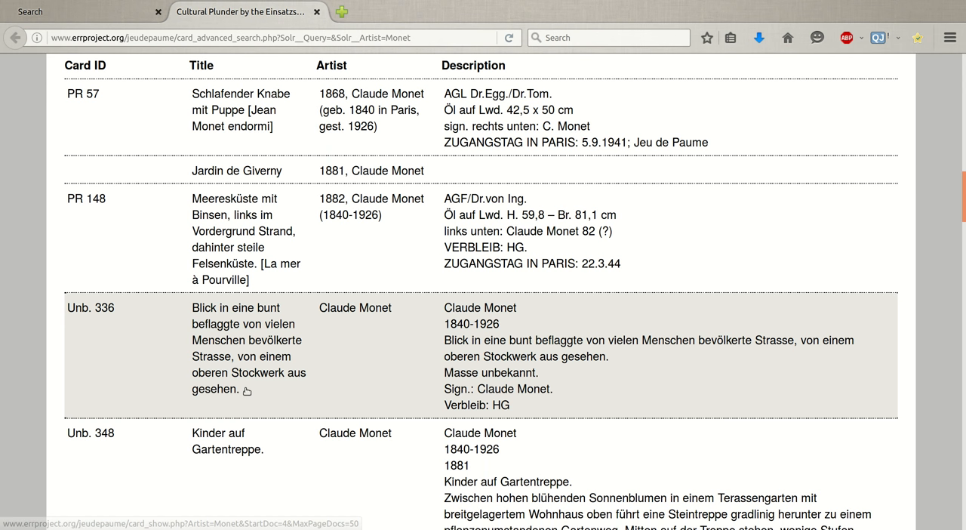
{"action": "mouse_move", "coordinate": [514, 118]}
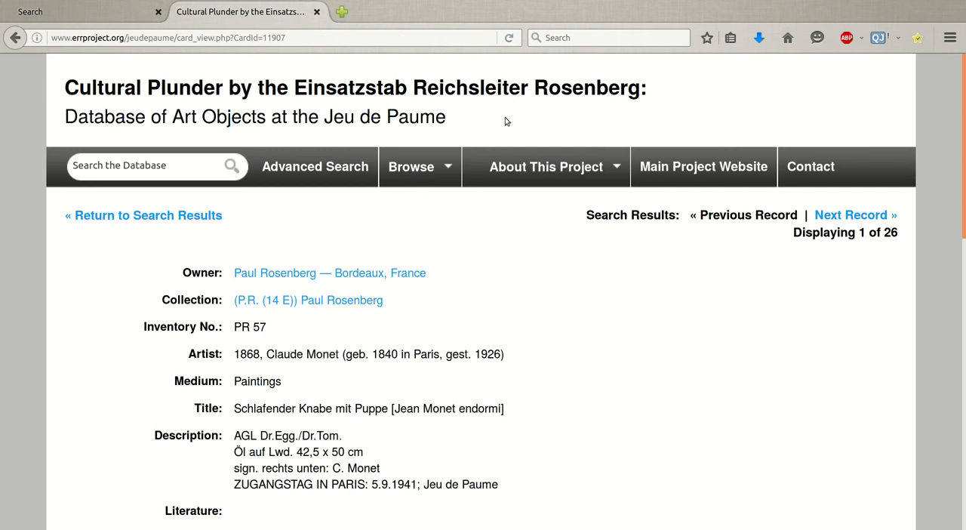
{"action": "scroll", "scroll_direction": "down", "scroll_amount": 3}
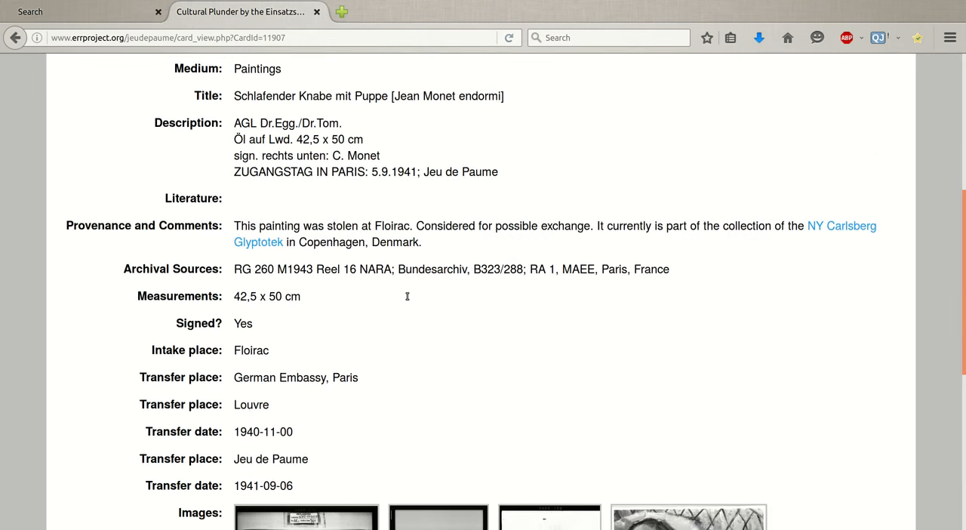
Enlarge the Bundesarchiv photograph of record PR 57, then close the database to return to the portal
{"action": "scroll", "scroll_direction": "down", "scroll_amount": 3}
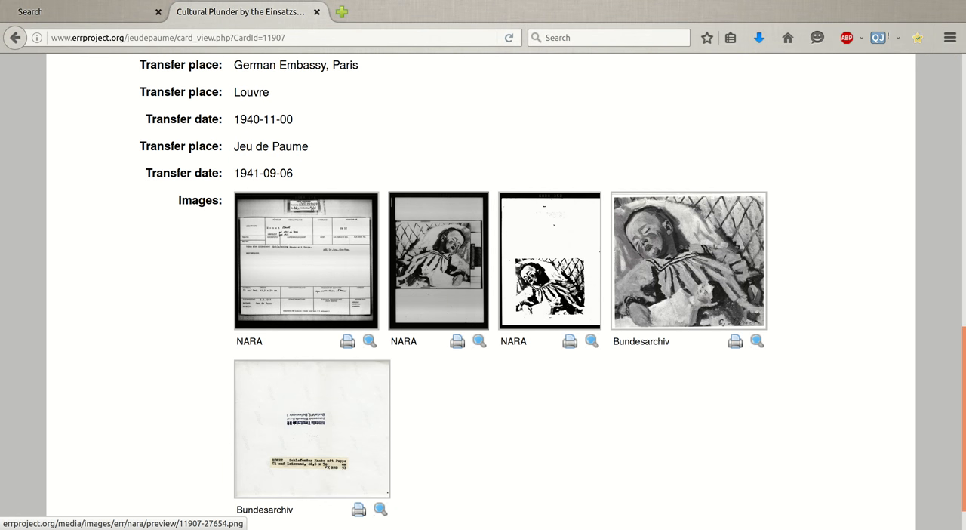
{"action": "left_click", "coordinate": [756, 341]}
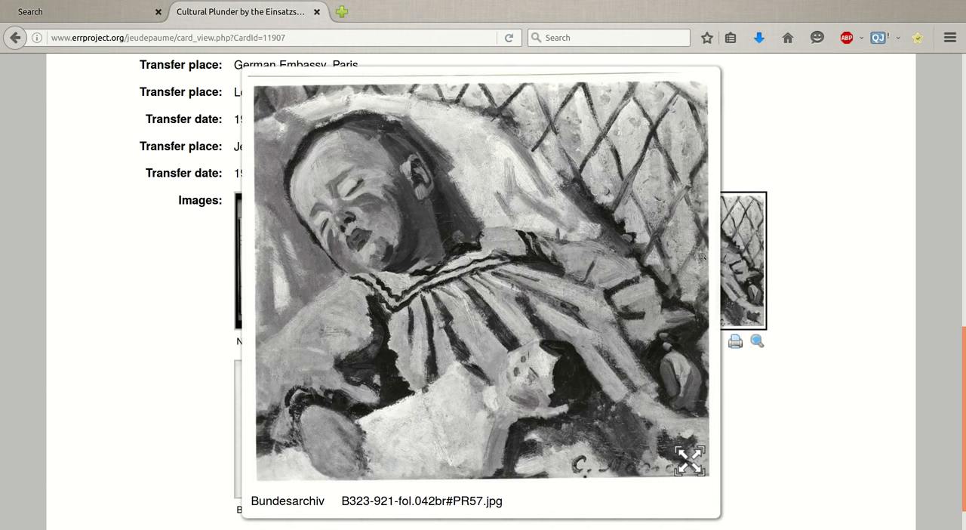
{"action": "mouse_move", "coordinate": [431, 89]}
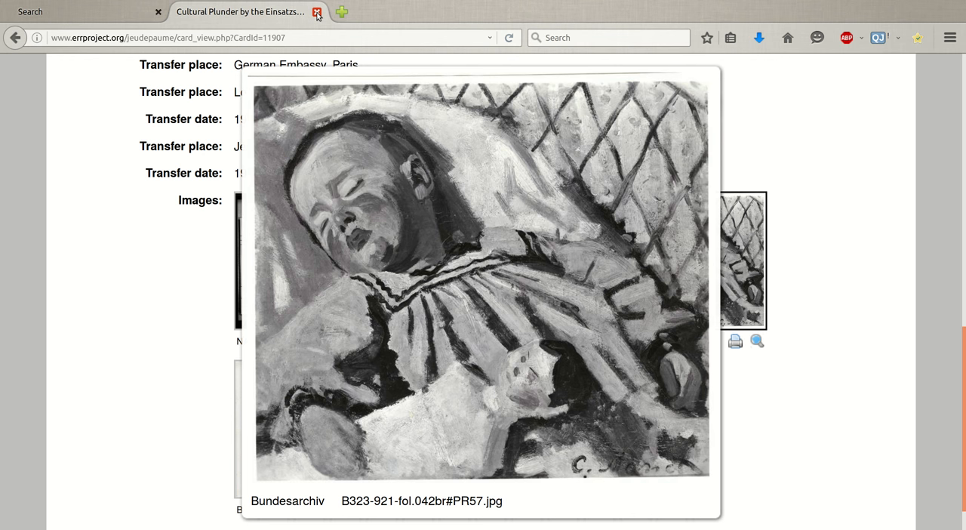
{"action": "left_click", "coordinate": [317, 12]}
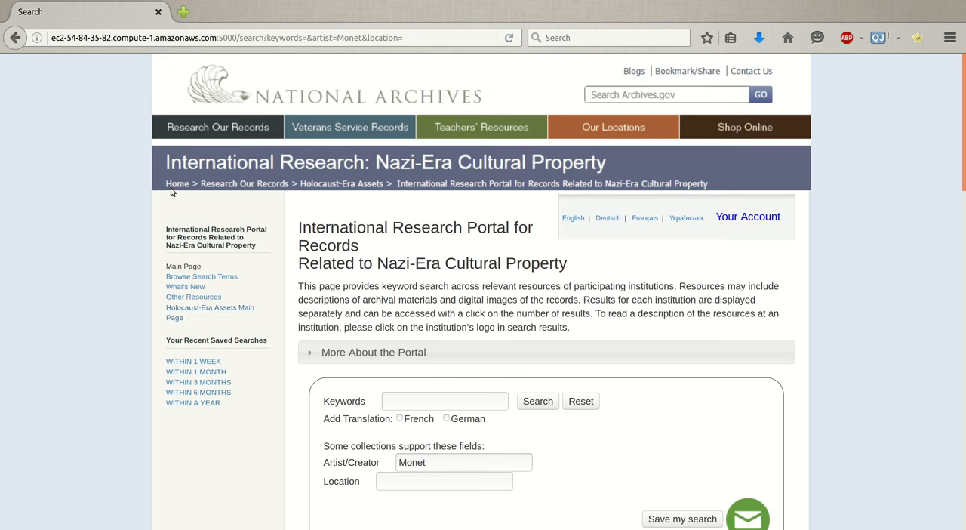
Search the portal by location 'Paris', listing counts like 635 in the Netherlands archives and 203 in Austria
{"action": "scroll", "scroll_direction": "down", "scroll_amount": 3}
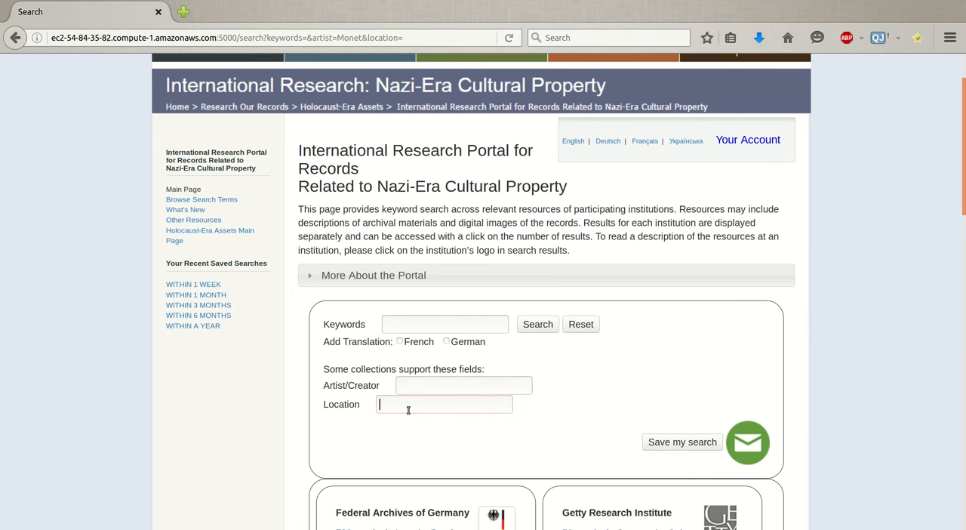
{"action": "type", "text": "Paris"}
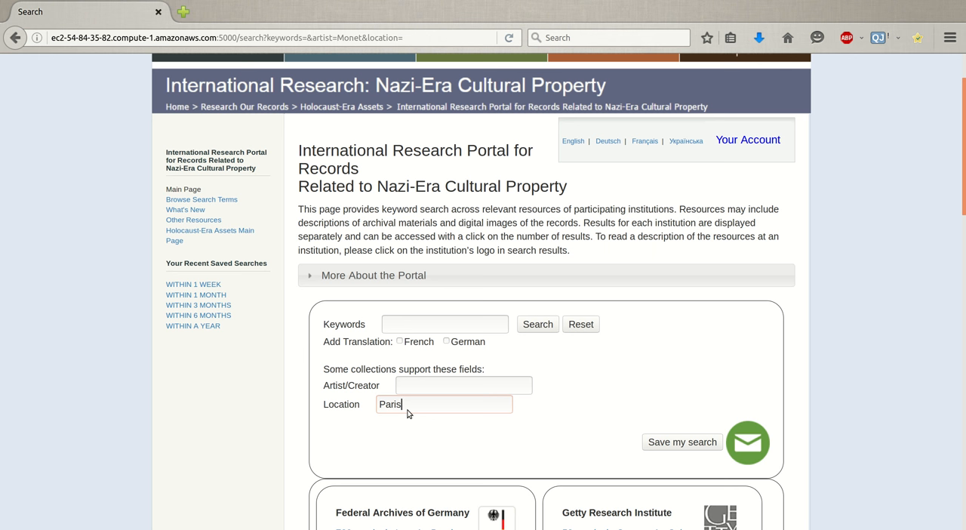
{"action": "mouse_move", "coordinate": [552, 346]}
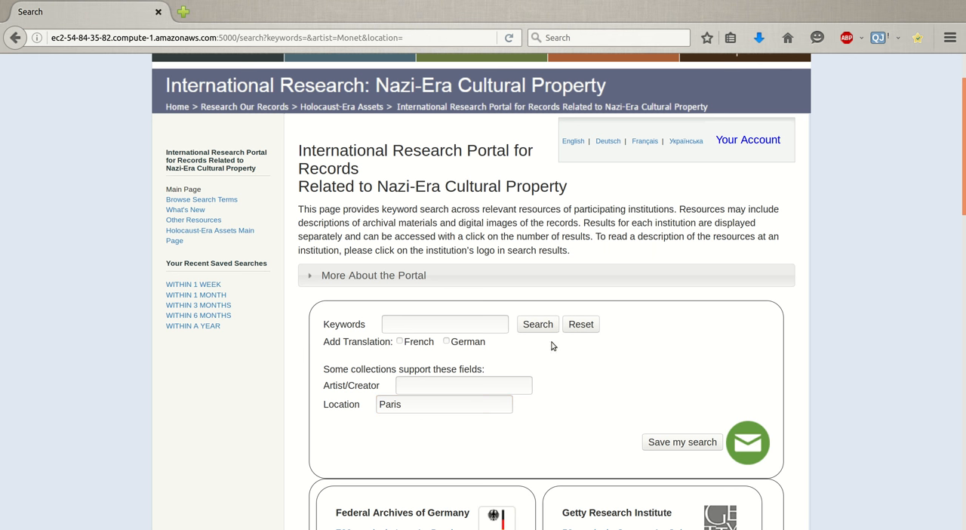
{"action": "left_click", "coordinate": [538, 325]}
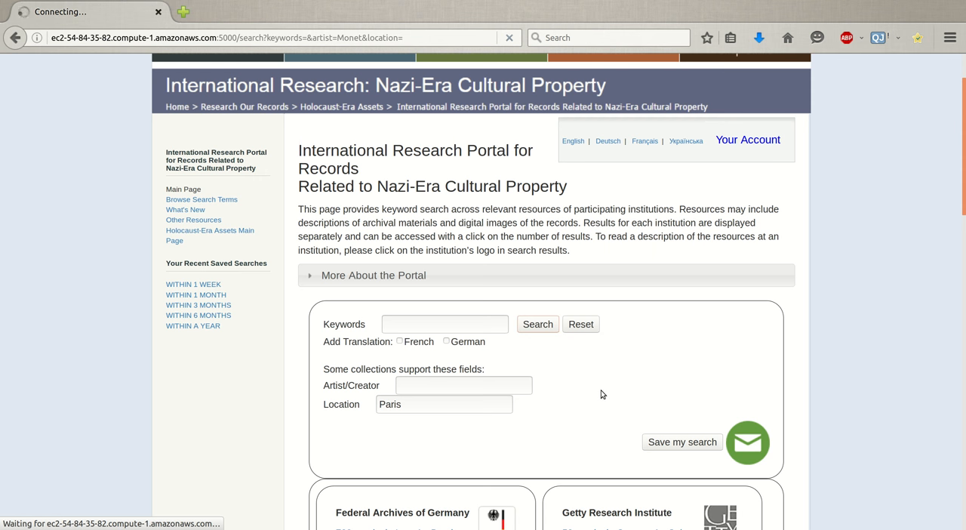
{"action": "scroll", "scroll_direction": "down", "scroll_amount": 3}
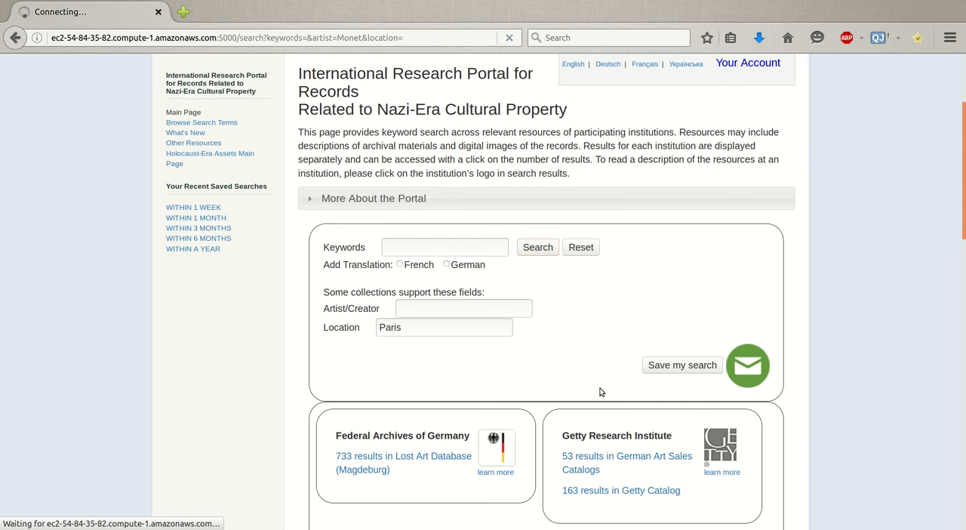
{"action": "mouse_move", "coordinate": [596, 371]}
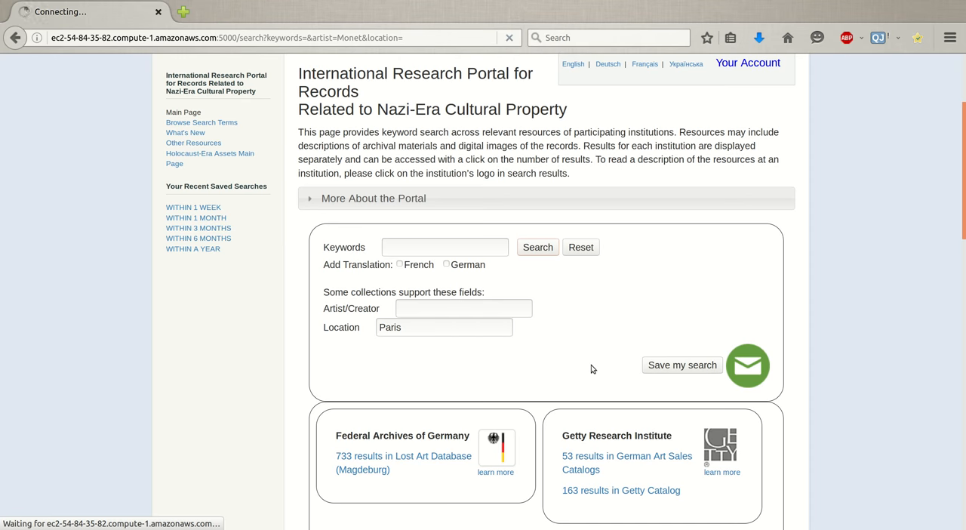
{"action": "left_click", "coordinate": [537, 248]}
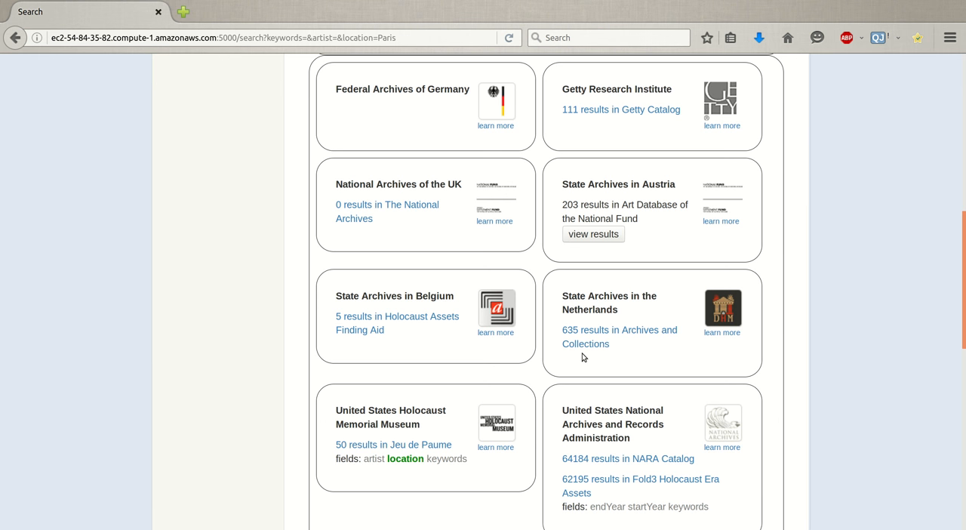
{"action": "mouse_move", "coordinate": [368, 329]}
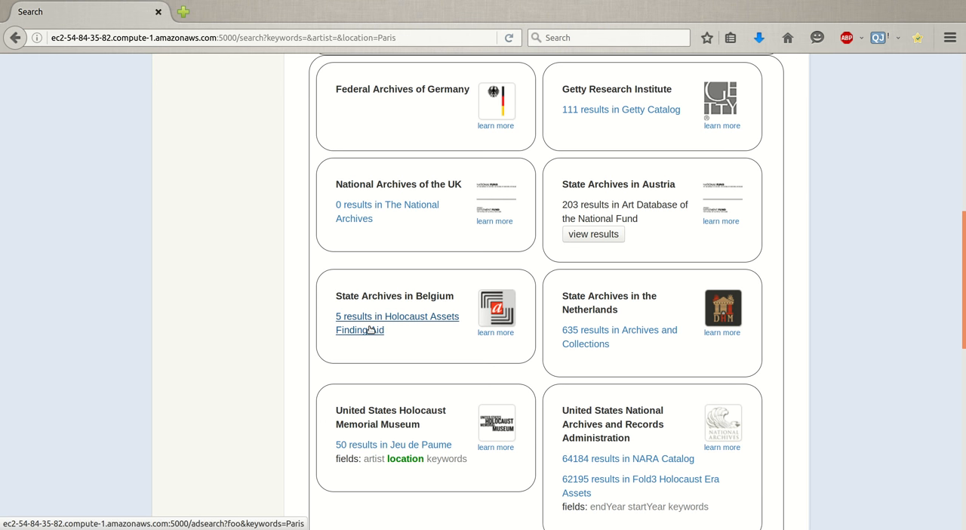
{"action": "left_click", "coordinate": [398, 316]}
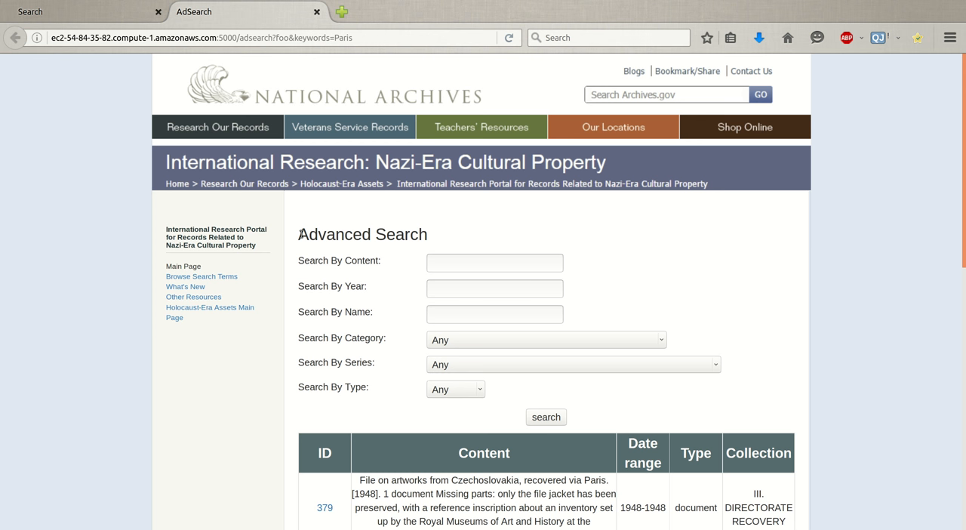
{"action": "scroll", "scroll_direction": "down", "scroll_amount": 3}
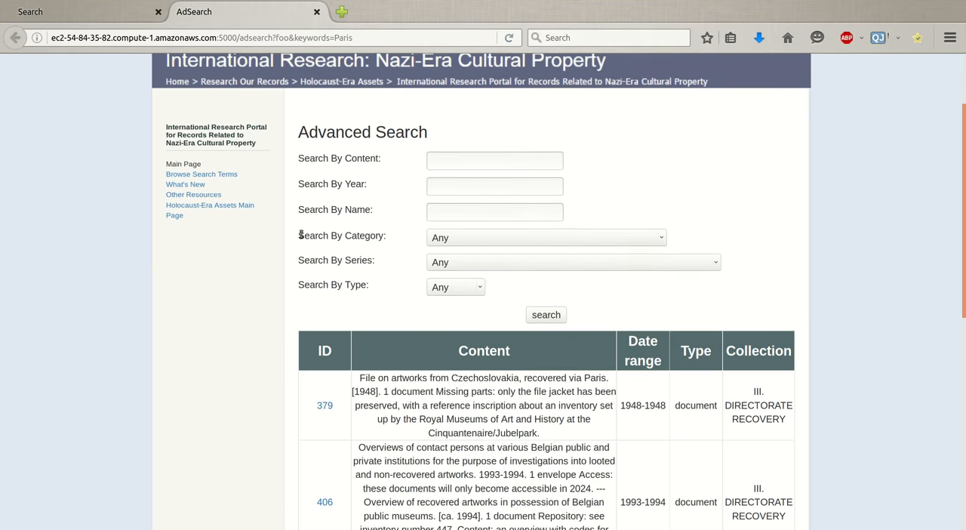
{"action": "scroll", "scroll_direction": "down", "scroll_amount": 3}
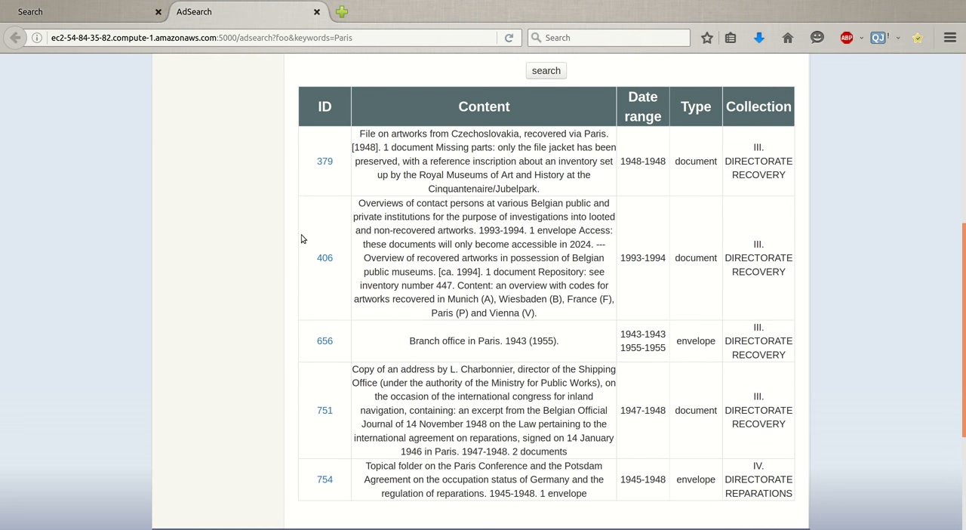
{"action": "scroll", "scroll_direction": "down", "scroll_amount": 3}
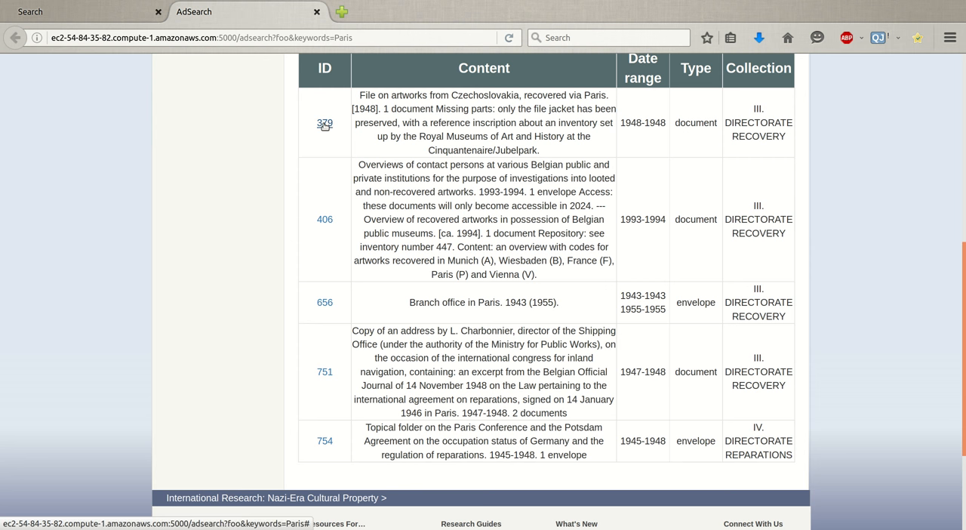
{"action": "left_click", "coordinate": [325, 124]}
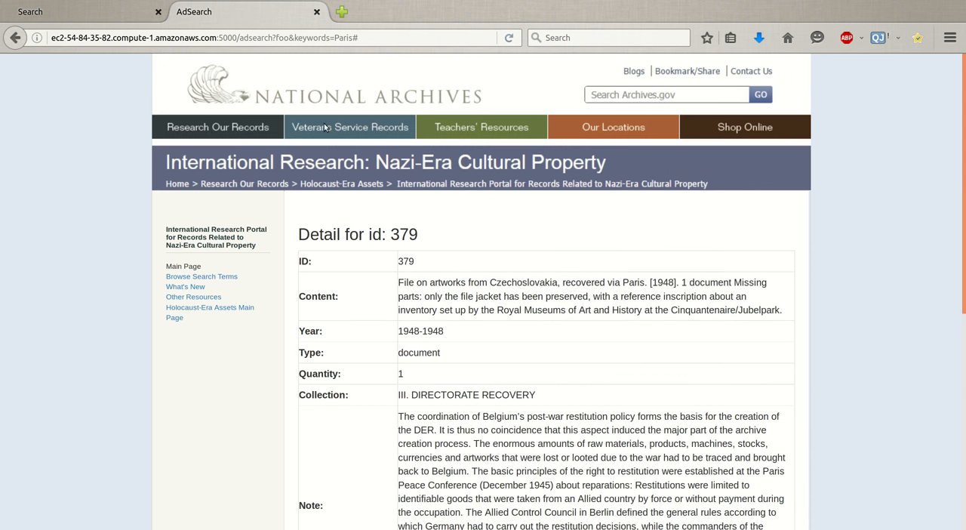
{"action": "scroll", "scroll_direction": "down", "scroll_amount": 3}
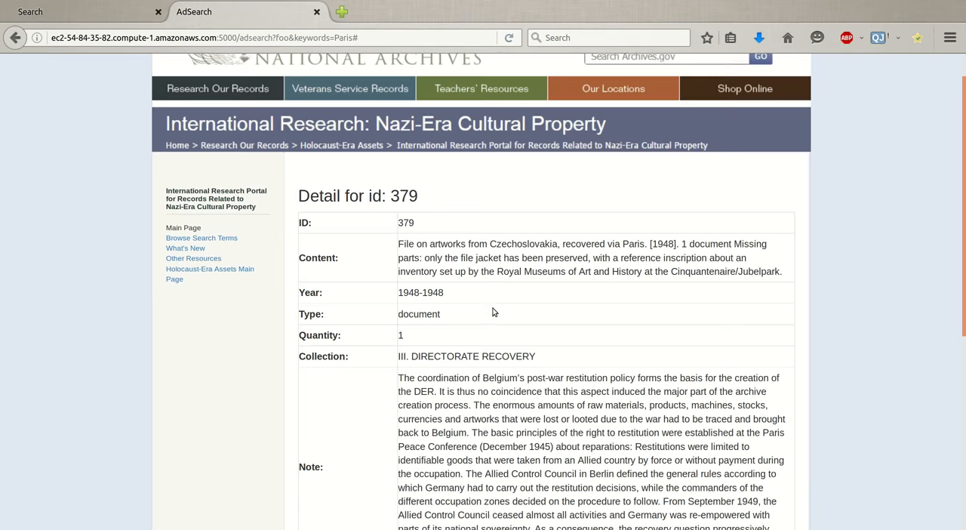
{"action": "scroll", "scroll_direction": "down", "scroll_amount": 3}
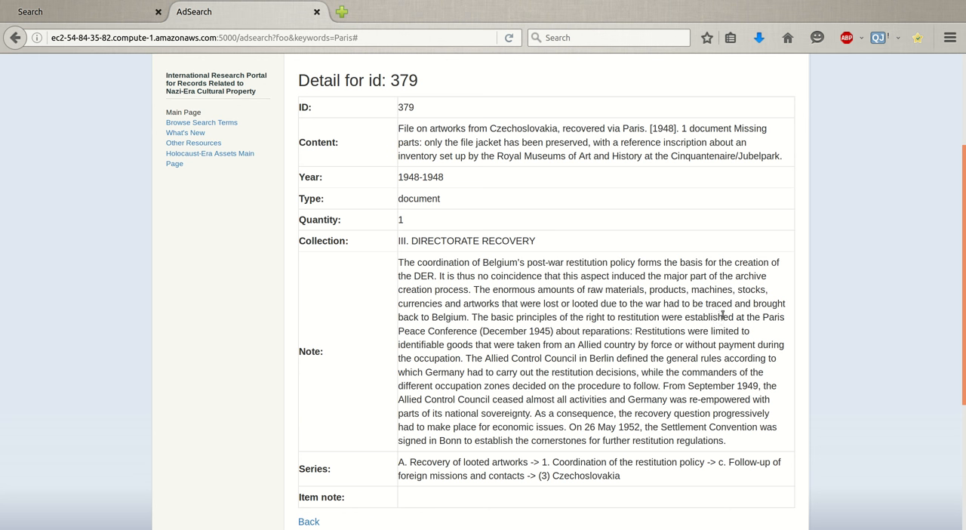
{"action": "double_click", "coordinate": [773, 316]}
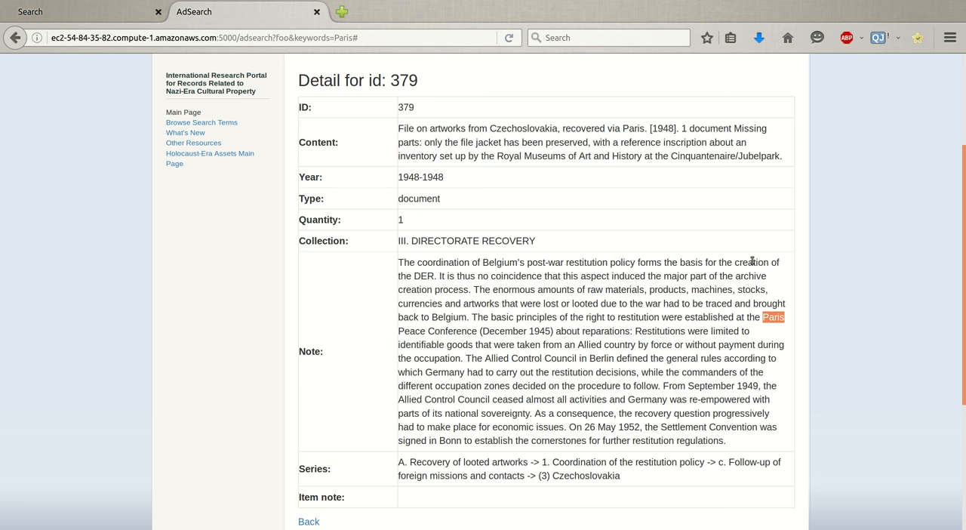
{"action": "mouse_move", "coordinate": [317, 12]}
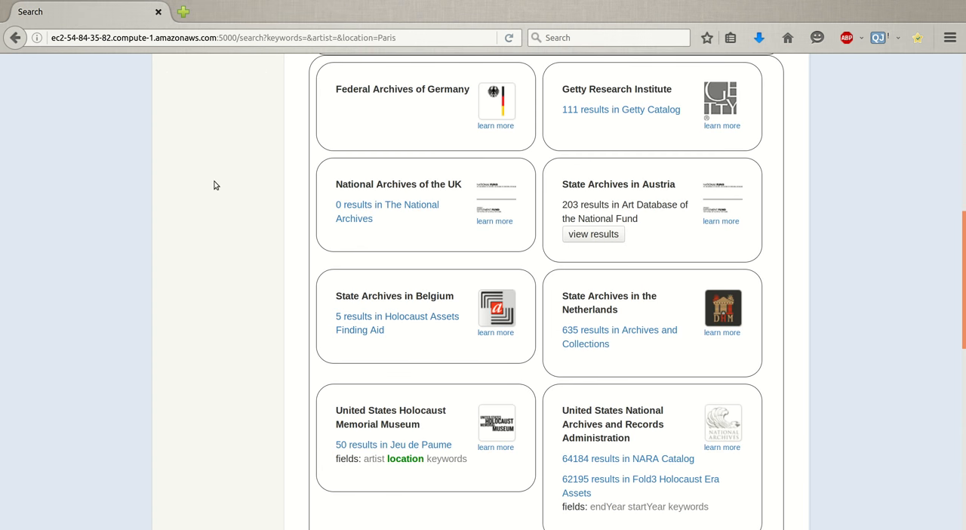
Replace Paris with 'Amsterdam' in the Location field and run the search
{"action": "scroll", "scroll_direction": "up", "scroll_amount": 3}
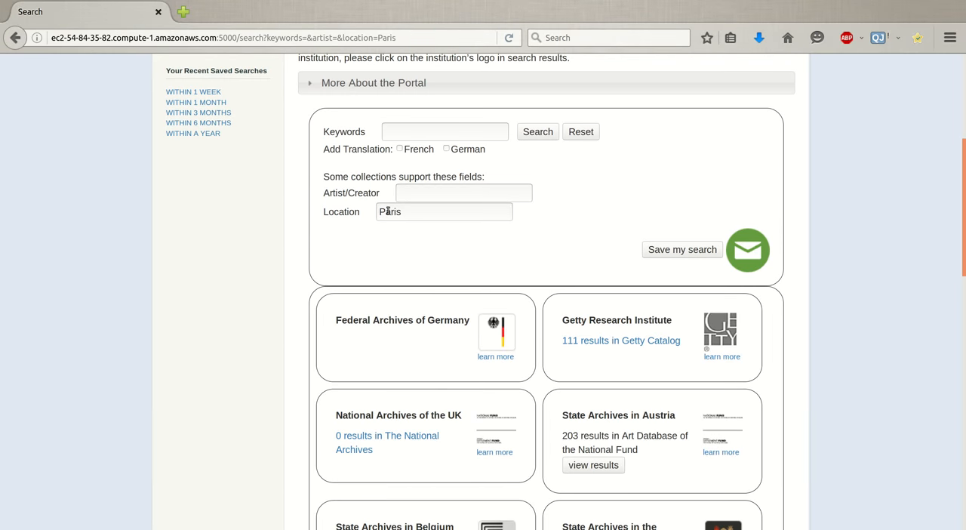
{"action": "type", "text": "Al"}
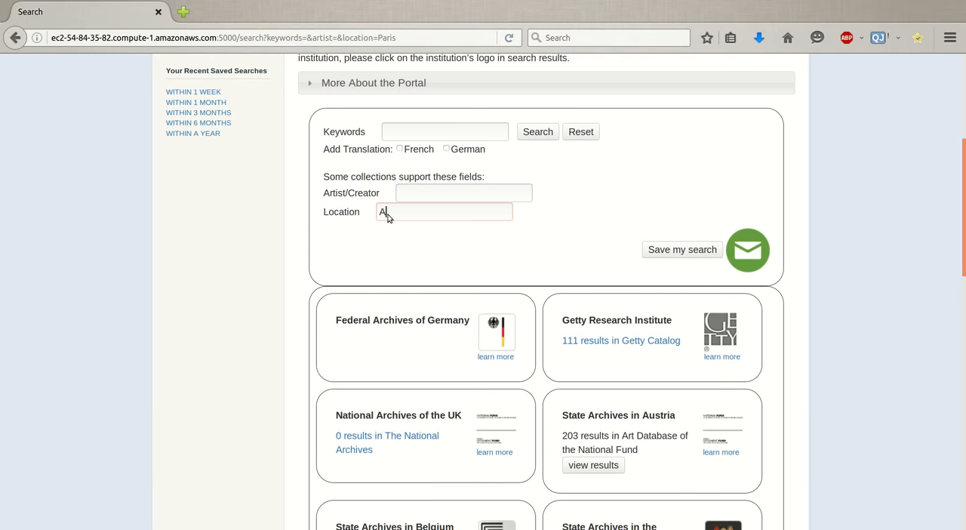
{"action": "type", "text": "msterdam"}
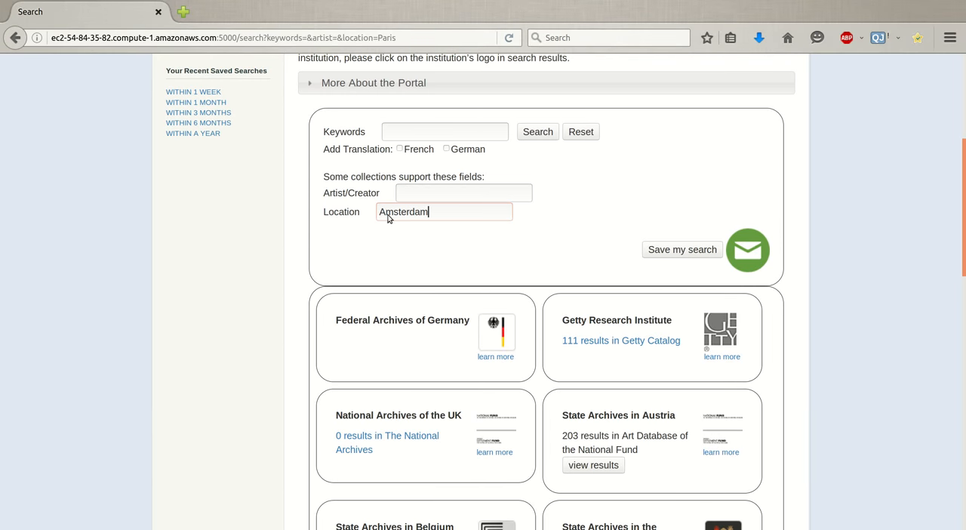
{"action": "left_click", "coordinate": [537, 131]}
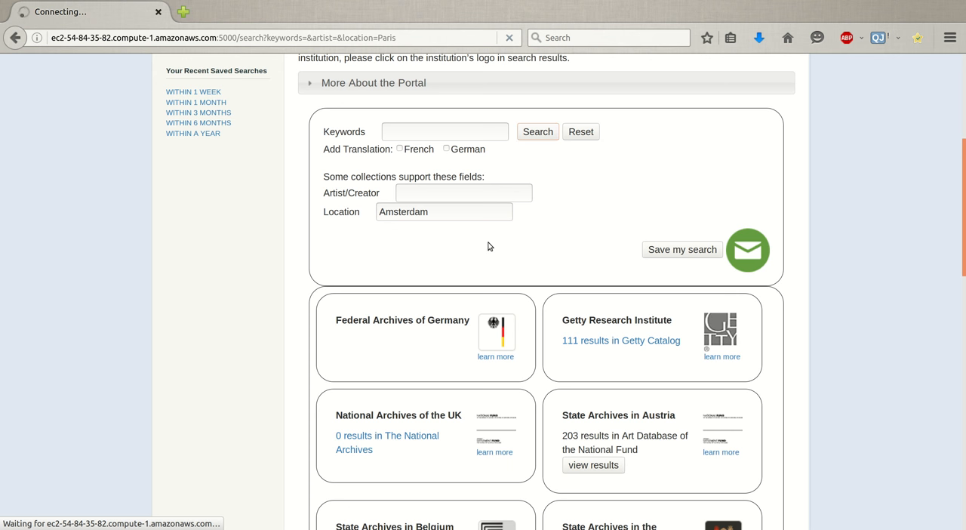
{"action": "scroll", "scroll_direction": "down", "scroll_amount": 3}
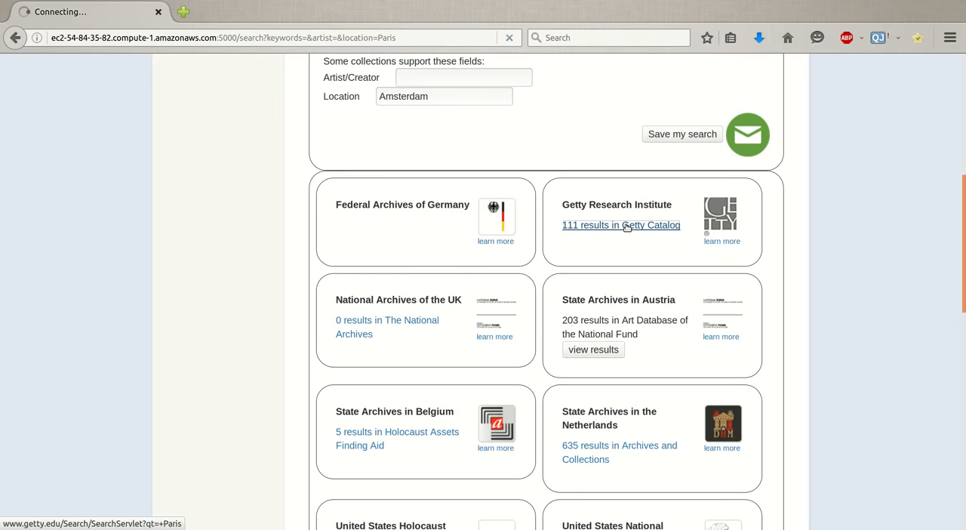
Glance at the Getty Catalog Paris results, then review Amsterdam counts like 1446 in Lost Art Database and 4069 in NARA
{"action": "left_click", "coordinate": [622, 225]}
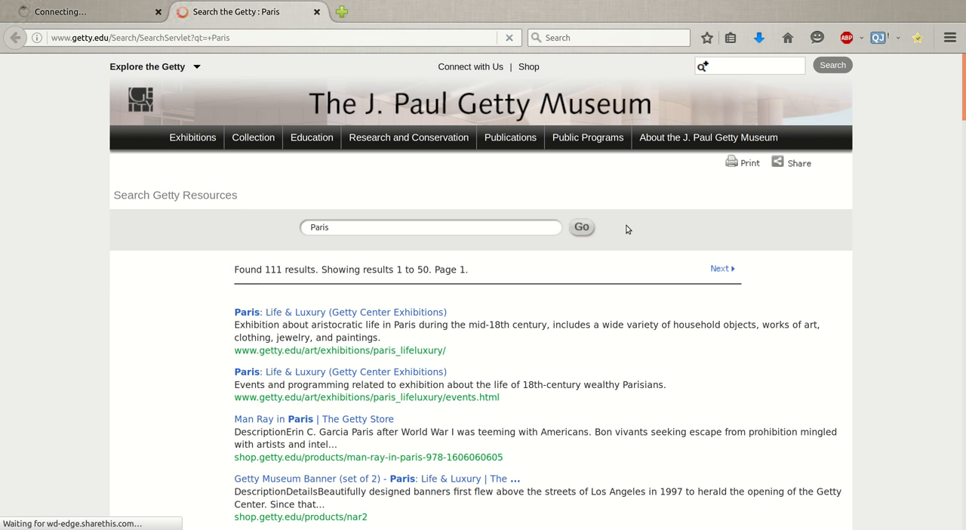
{"action": "mouse_move", "coordinate": [279, 239]}
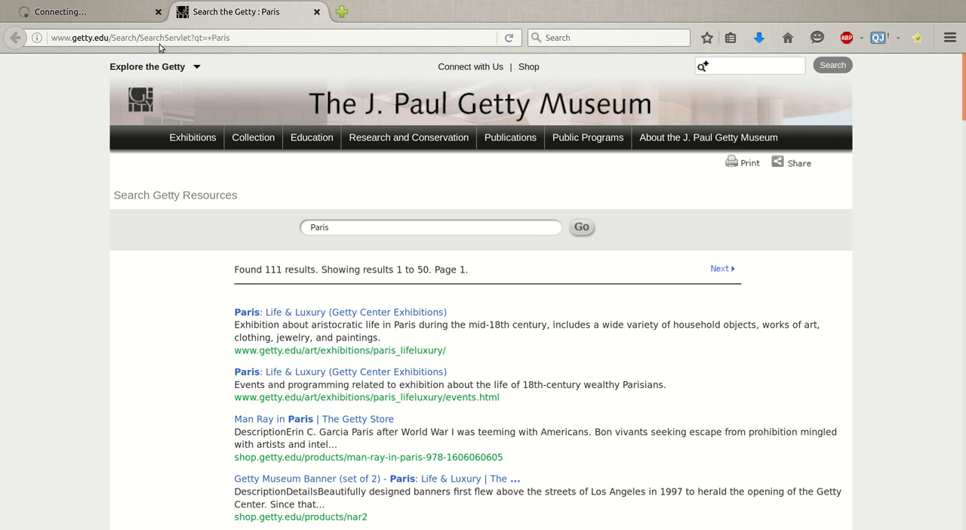
{"action": "left_click", "coordinate": [75, 12]}
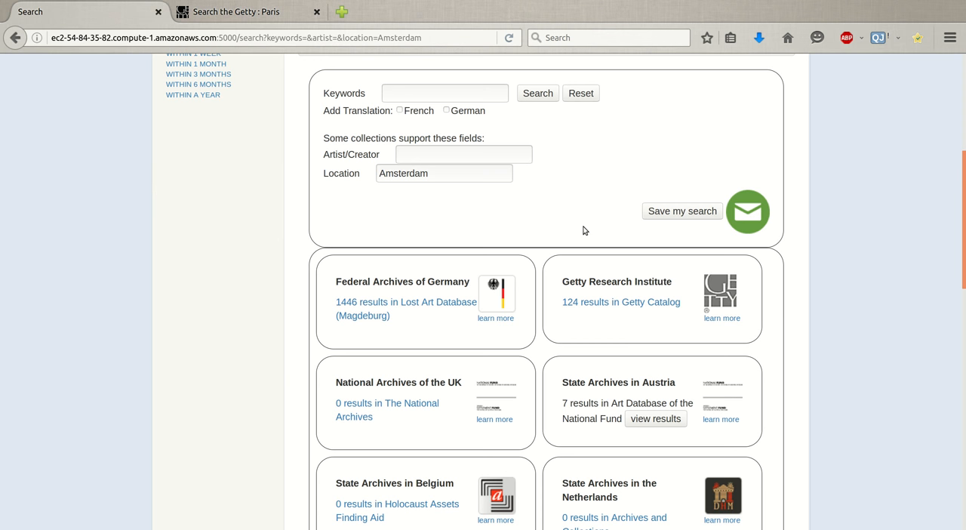
{"action": "scroll", "scroll_direction": "down", "scroll_amount": 3}
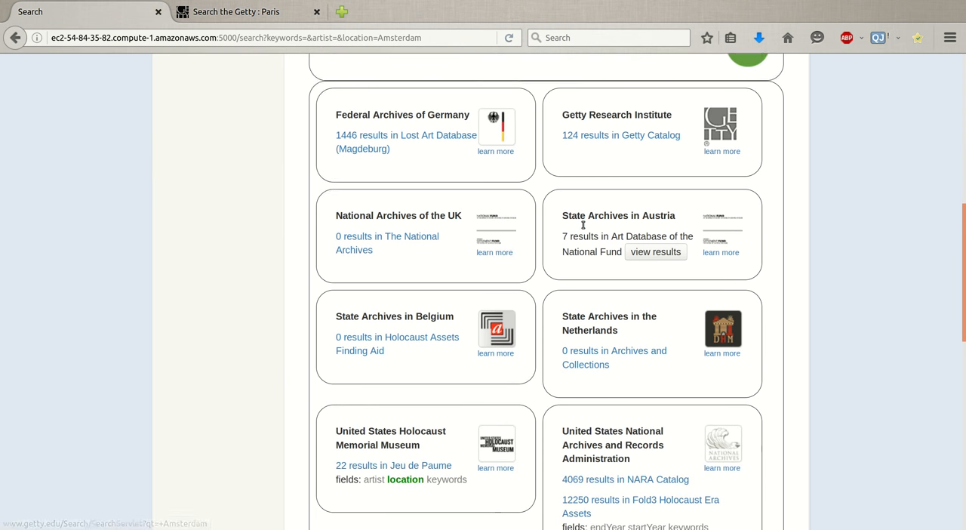
{"action": "scroll", "scroll_direction": "down", "scroll_amount": 3}
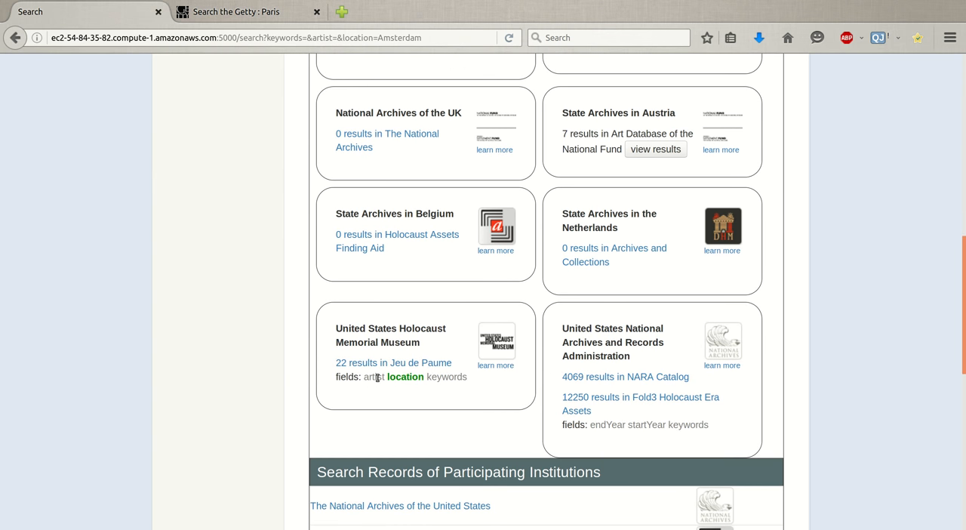
{"action": "mouse_move", "coordinate": [393, 362]}
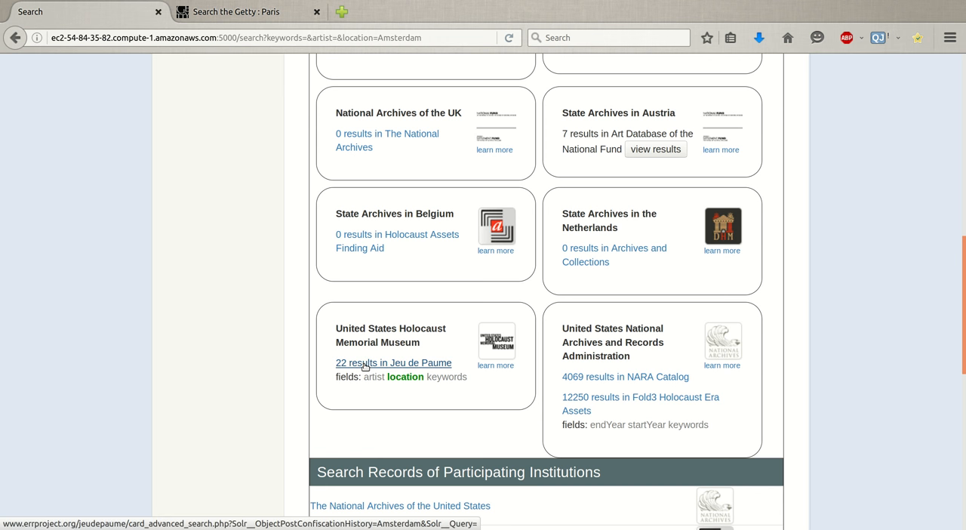
Browse the 22 Jeu de Paume records with Provenance and Comments set to Amsterdam
{"action": "left_click", "coordinate": [392, 362]}
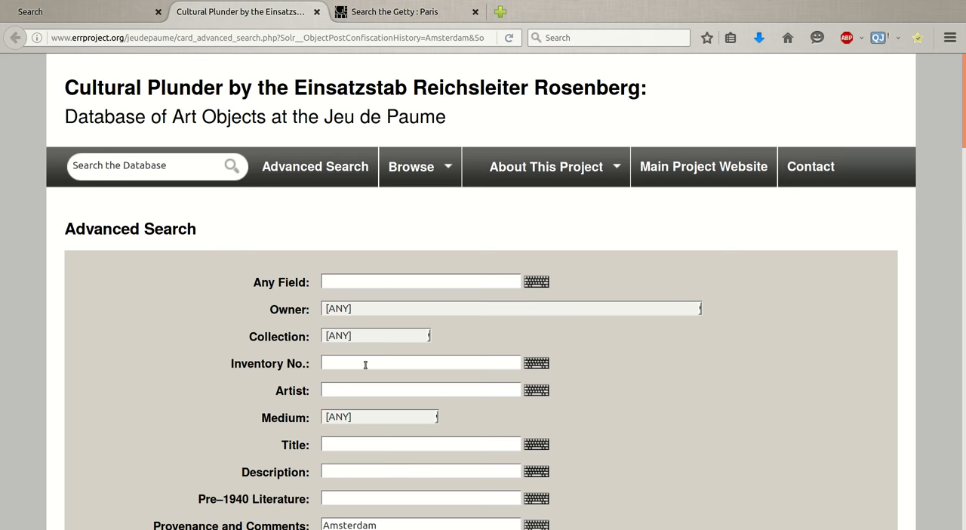
{"action": "scroll", "scroll_direction": "down", "scroll_amount": 3}
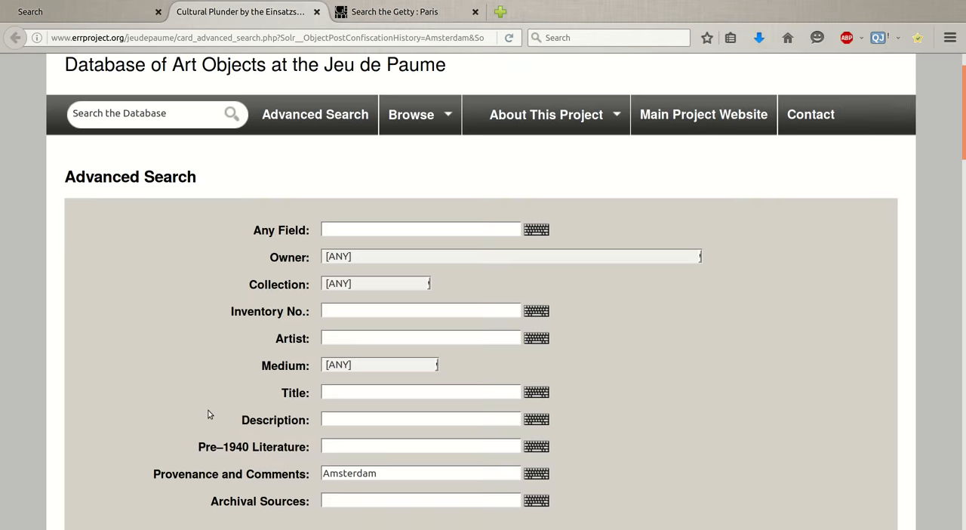
{"action": "scroll", "scroll_direction": "down", "scroll_amount": 3}
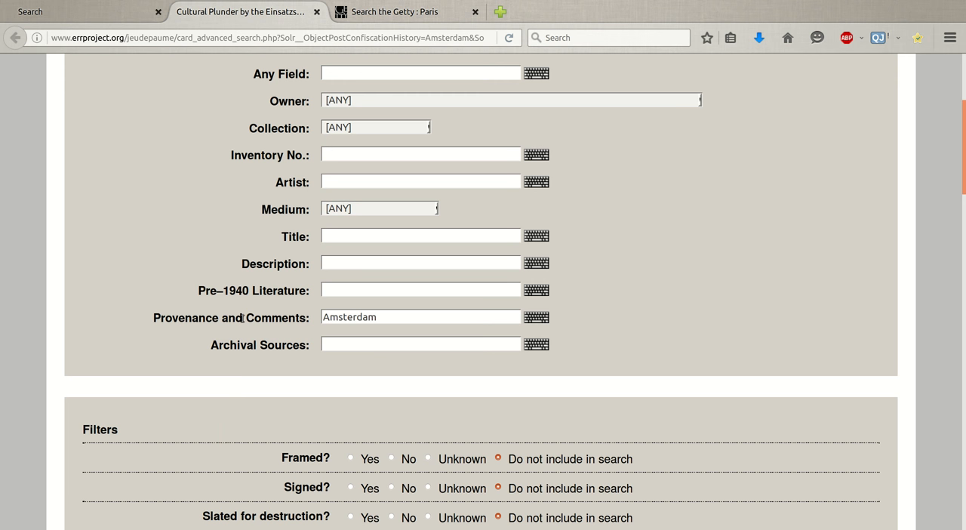
{"action": "scroll", "scroll_direction": "down", "scroll_amount": 3}
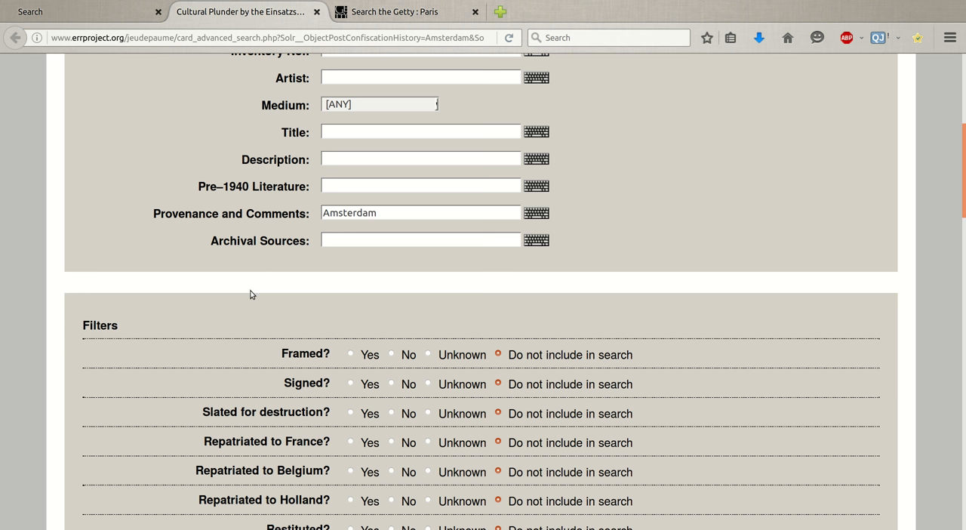
{"action": "mouse_move", "coordinate": [258, 282]}
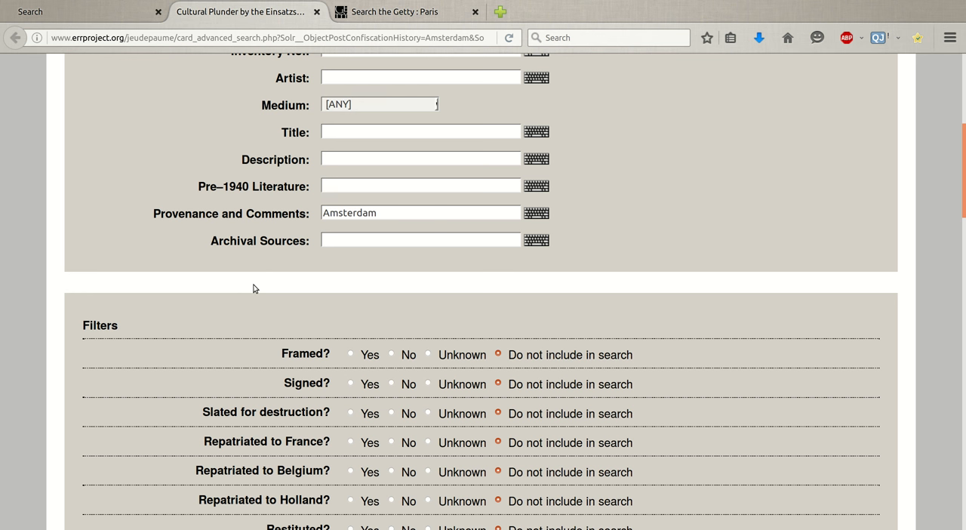
{"action": "mouse_move", "coordinate": [239, 215]}
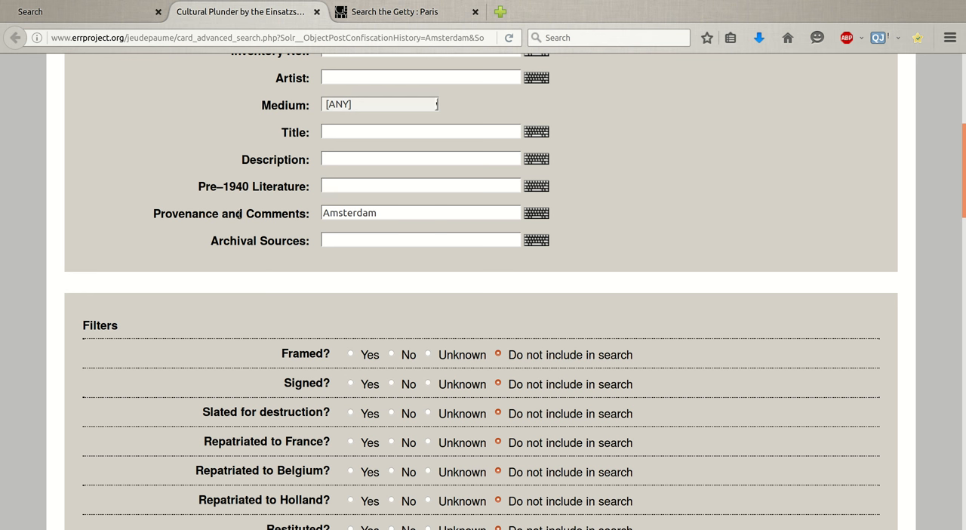
{"action": "scroll", "scroll_direction": "down", "scroll_amount": 3}
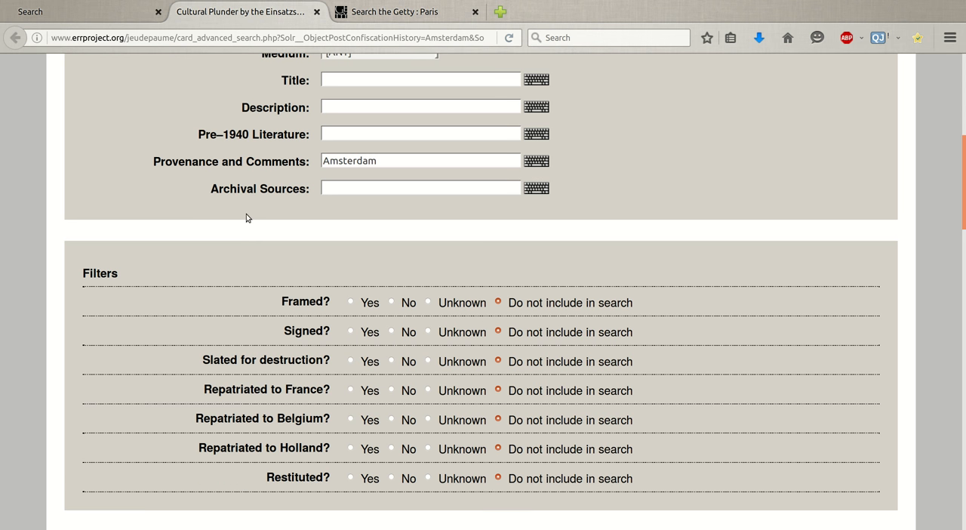
{"action": "scroll", "scroll_direction": "down", "scroll_amount": 3}
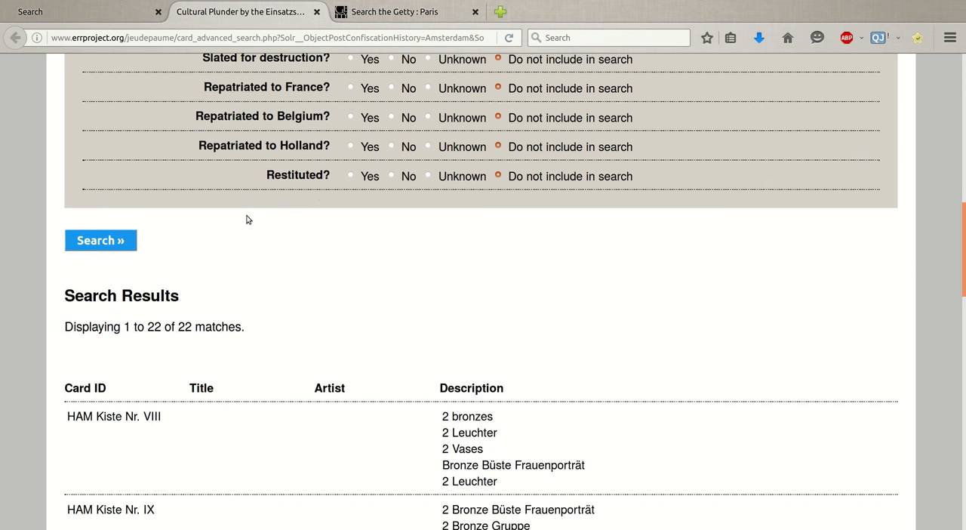
{"action": "scroll", "scroll_direction": "down", "scroll_amount": 3}
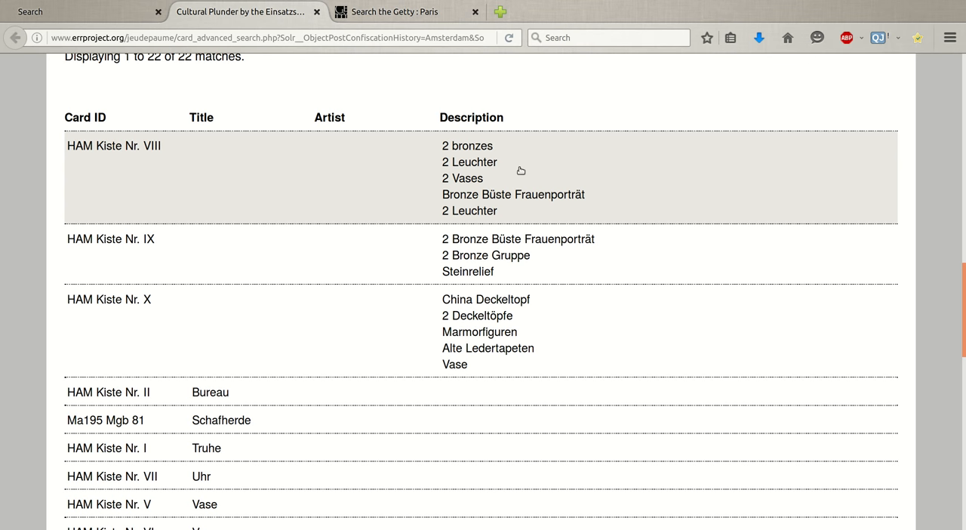
Read the HAM Kiste Nr. VIII card whose provenance ends in Amsterdam, then return to the portal
{"action": "left_click", "coordinate": [115, 145]}
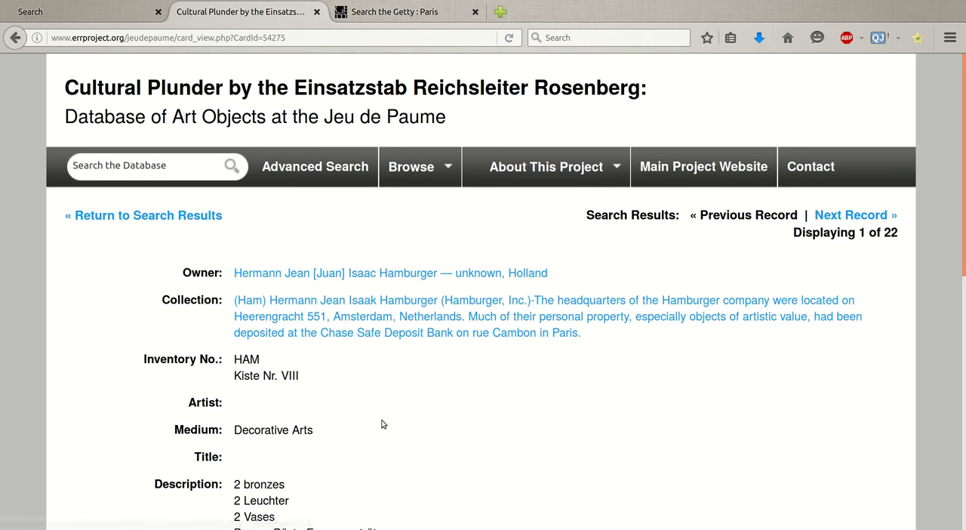
{"action": "scroll", "scroll_direction": "down", "scroll_amount": 3}
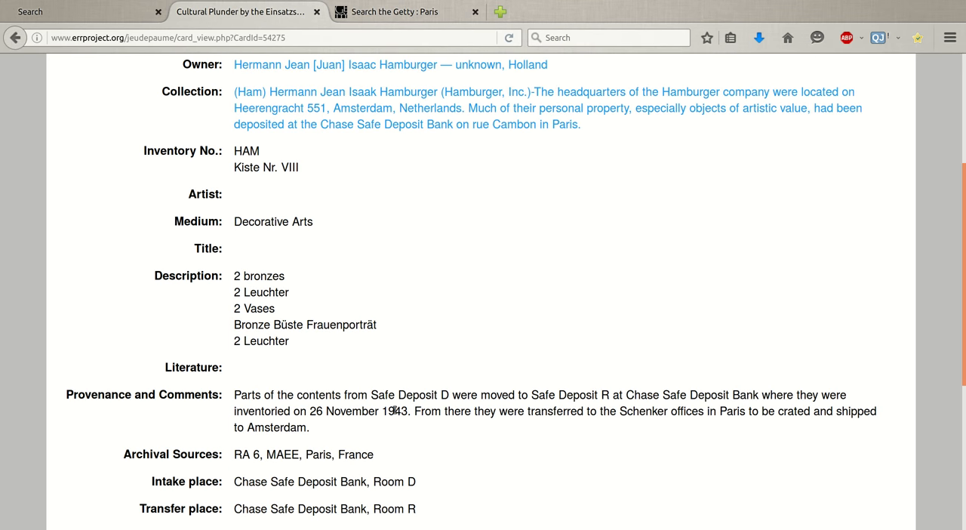
{"action": "scroll", "scroll_direction": "down", "scroll_amount": 3}
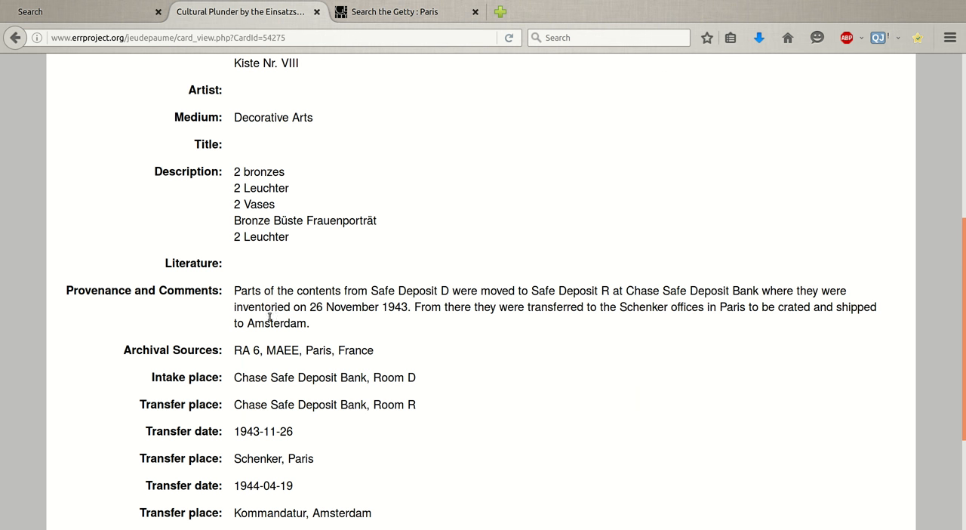
{"action": "double_click", "coordinate": [277, 323]}
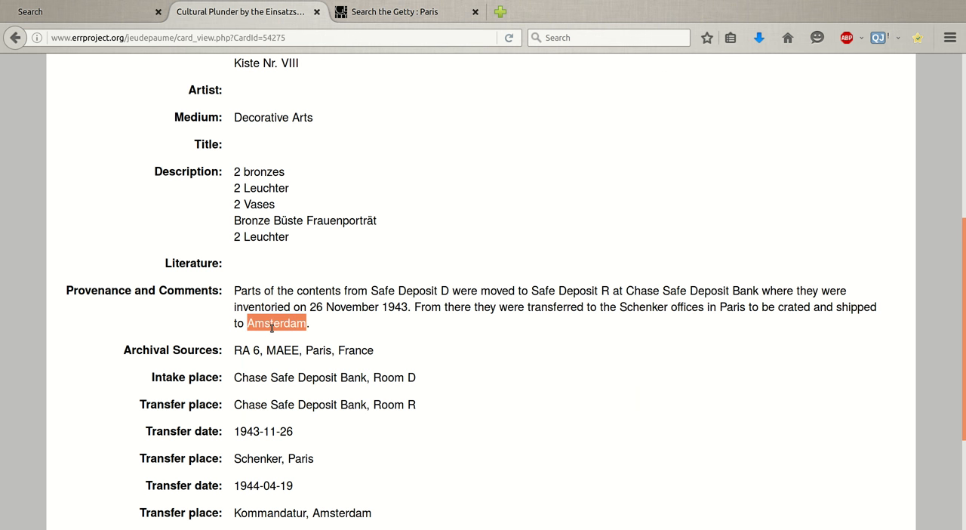
{"action": "mouse_move", "coordinate": [384, 187]}
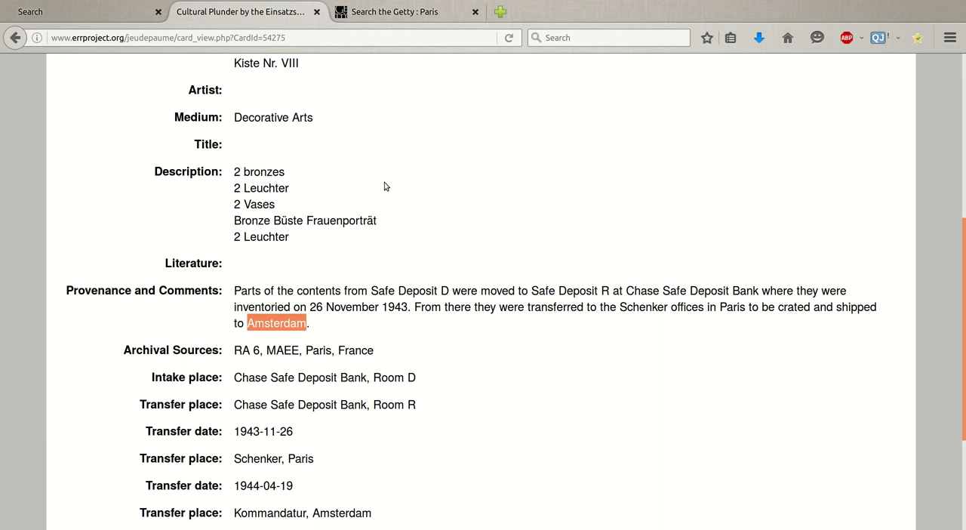
{"action": "mouse_move", "coordinate": [308, 57]}
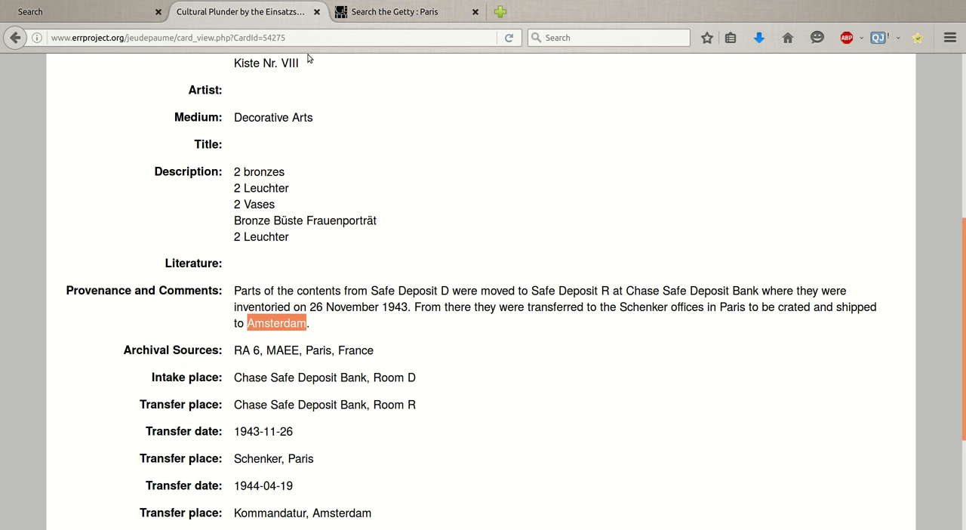
{"action": "left_click", "coordinate": [277, 323]}
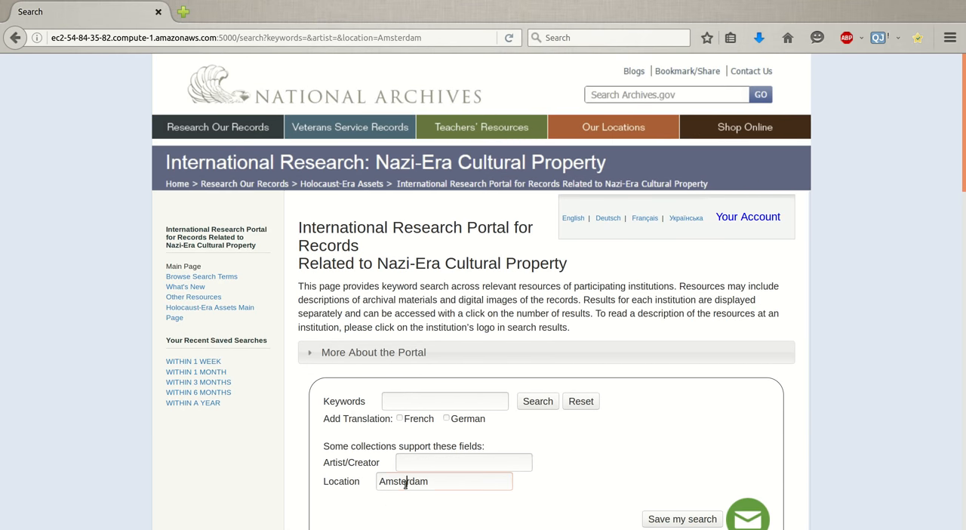
Enter the quoted phrase "portrait of artist" as the keyword with the location cleared
{"action": "left_click", "coordinate": [580, 402]}
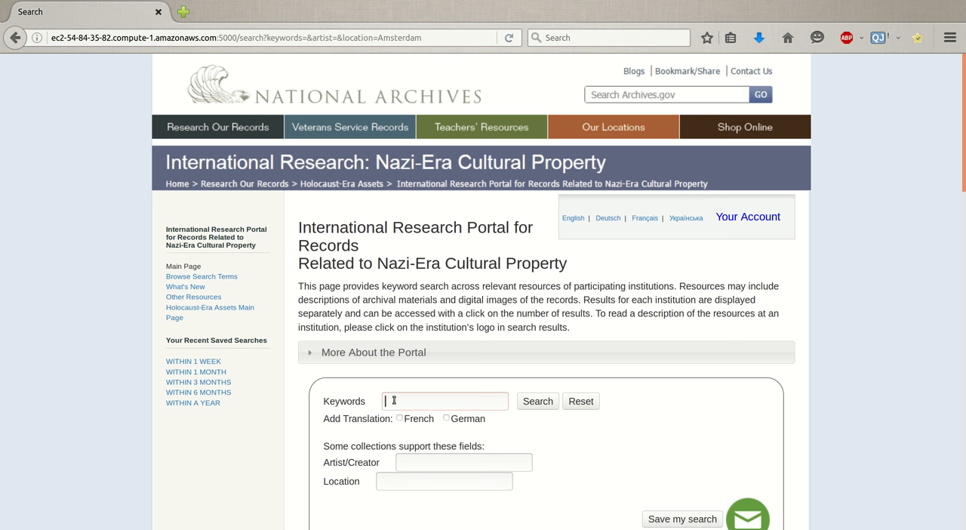
{"action": "type", "text": "\""}
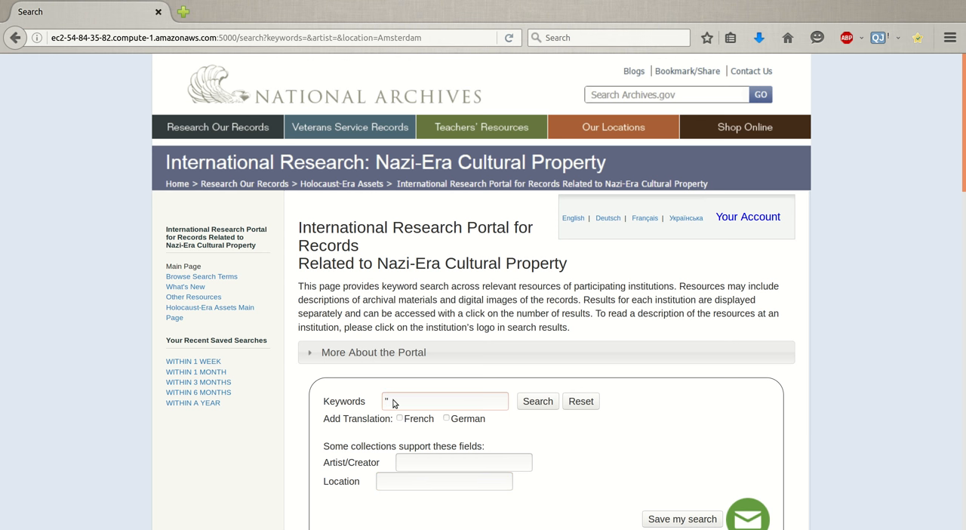
{"action": "type", "text": "port"}
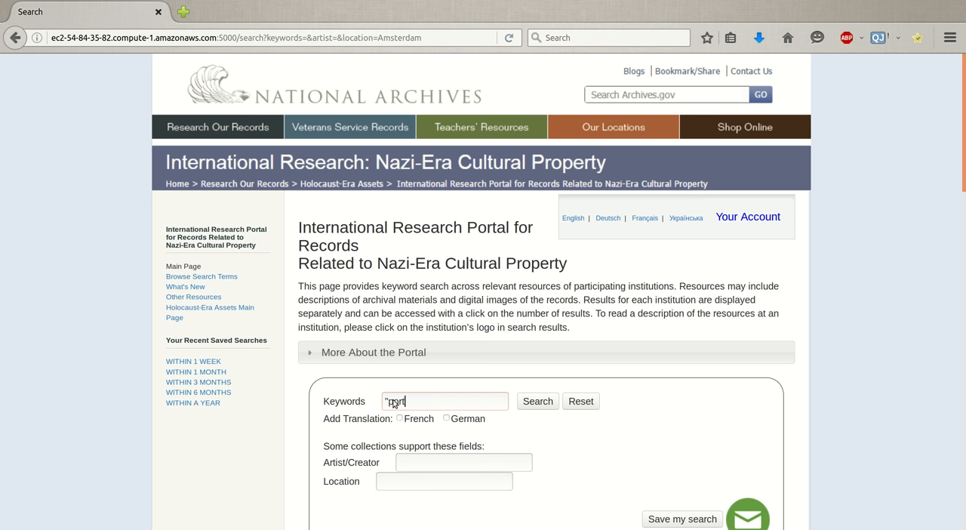
{"action": "type", "text": "portrait of artist\""}
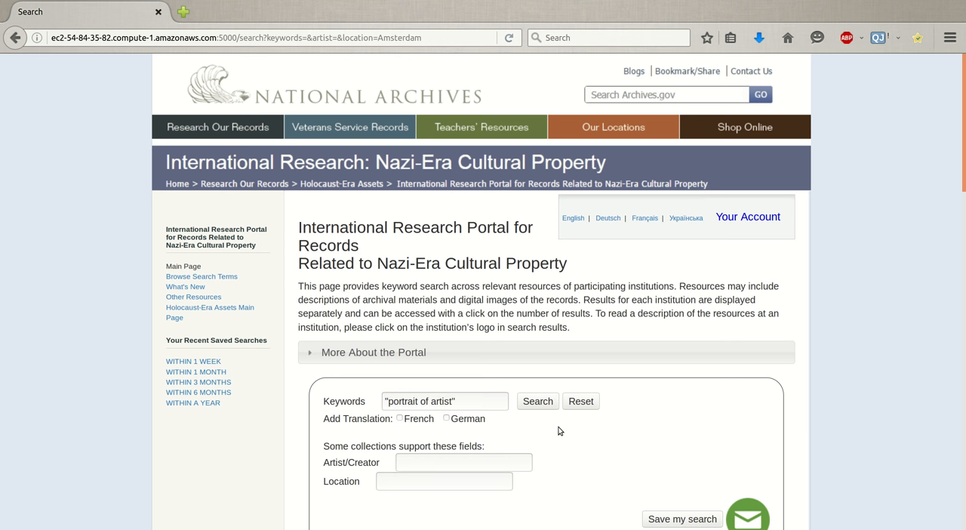
{"action": "mouse_move", "coordinate": [487, 419]}
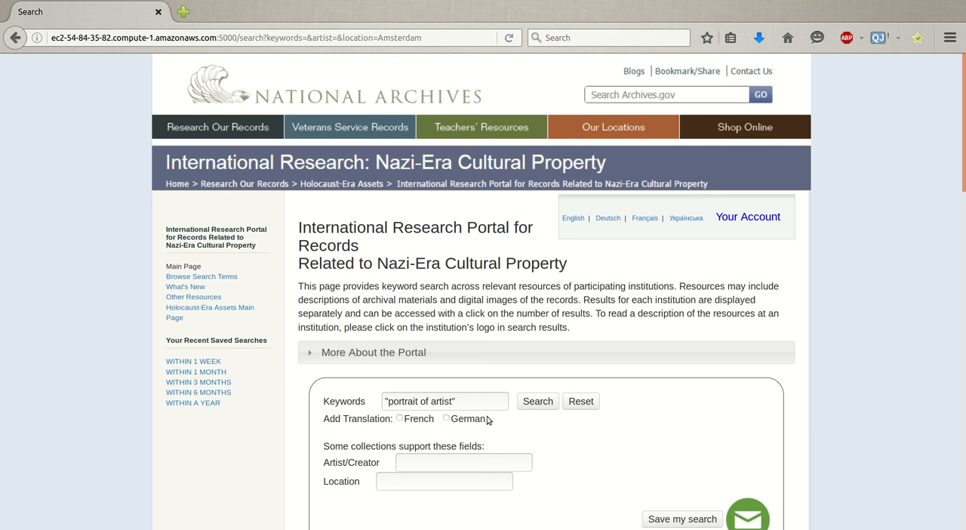
{"action": "left_click", "coordinate": [537, 401]}
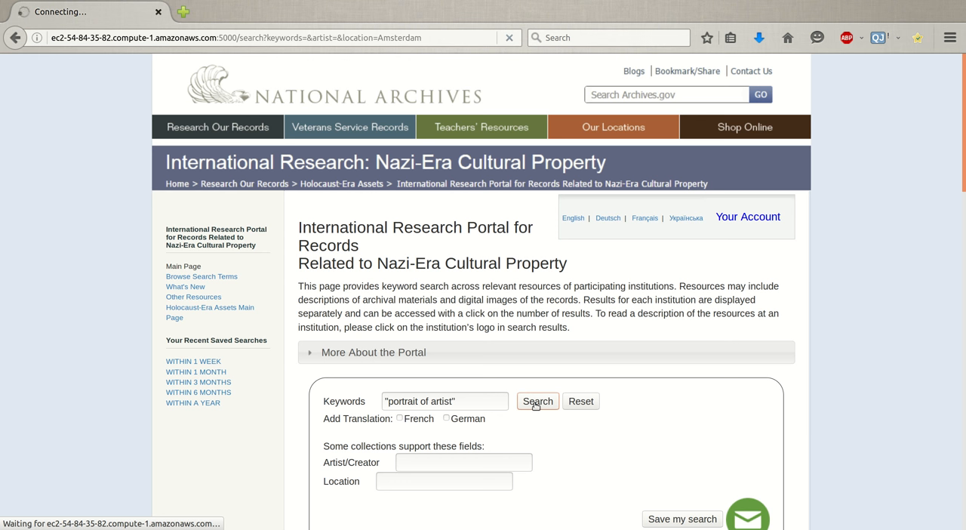
Run the "portrait of artist" search, yielding 6 Getty Catalog and 8 Austria results
{"action": "left_click", "coordinate": [538, 402]}
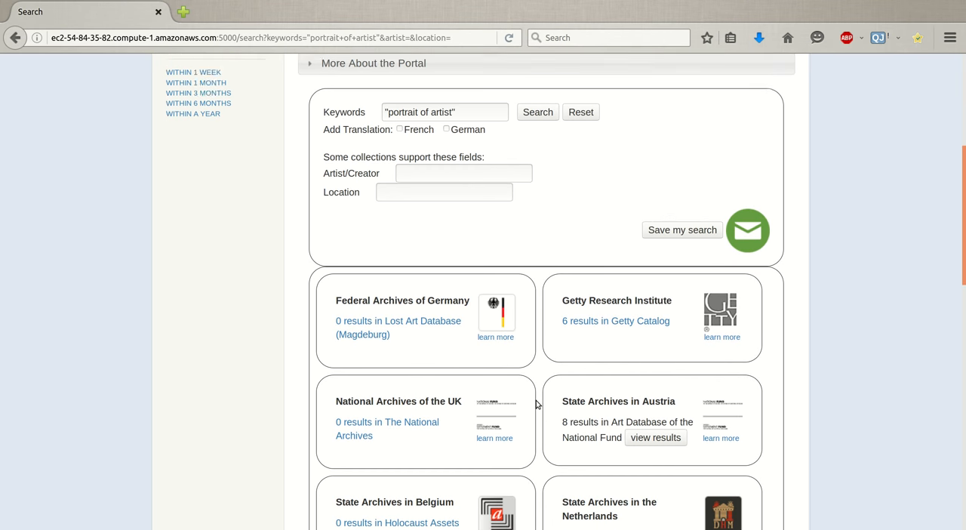
{"action": "scroll", "scroll_direction": "down", "scroll_amount": 3}
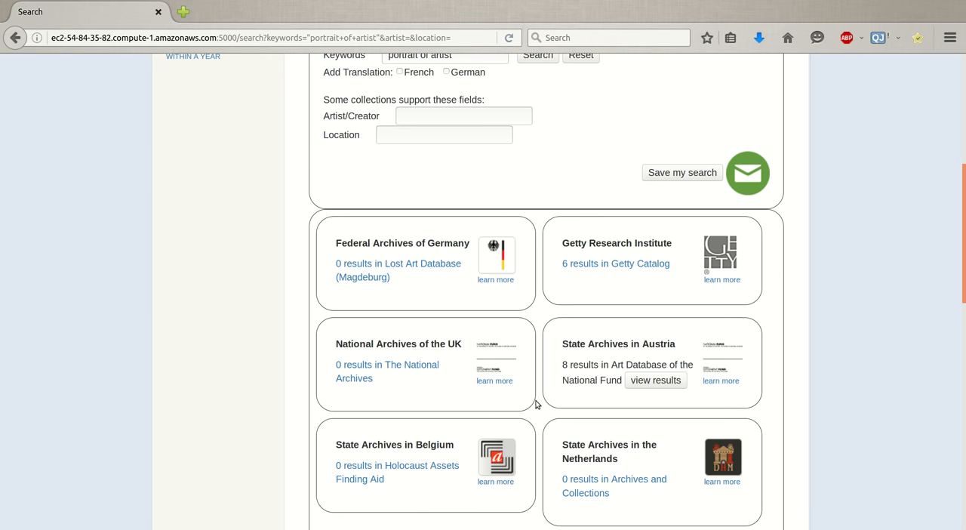
Browse the six Getty Museum results for "portrait of artist"
{"action": "scroll", "scroll_direction": "down", "scroll_amount": 3}
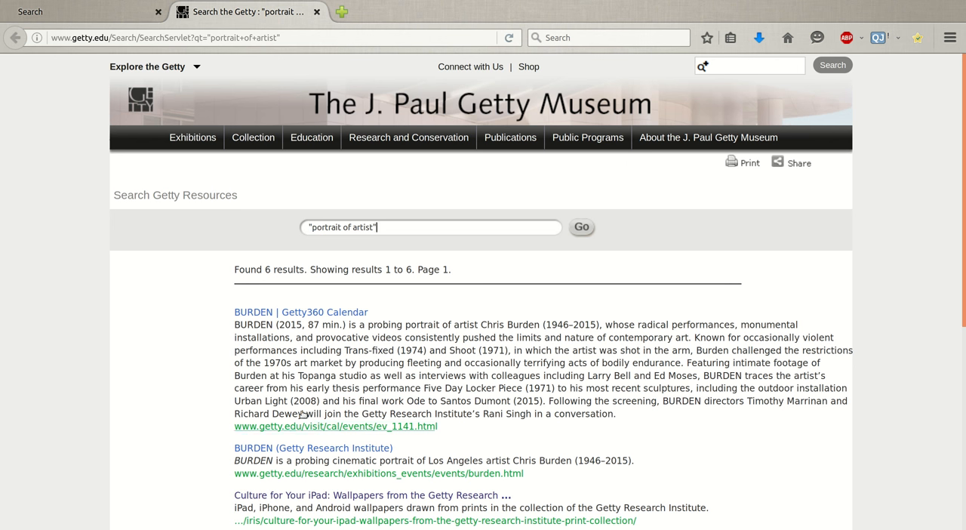
{"action": "scroll", "scroll_direction": "down", "scroll_amount": 3}
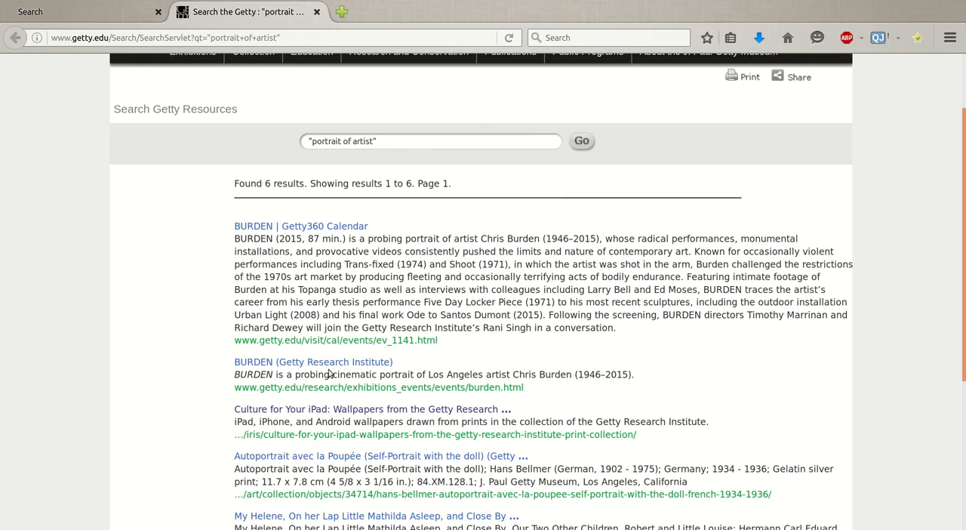
{"action": "scroll", "scroll_direction": "down", "scroll_amount": 3}
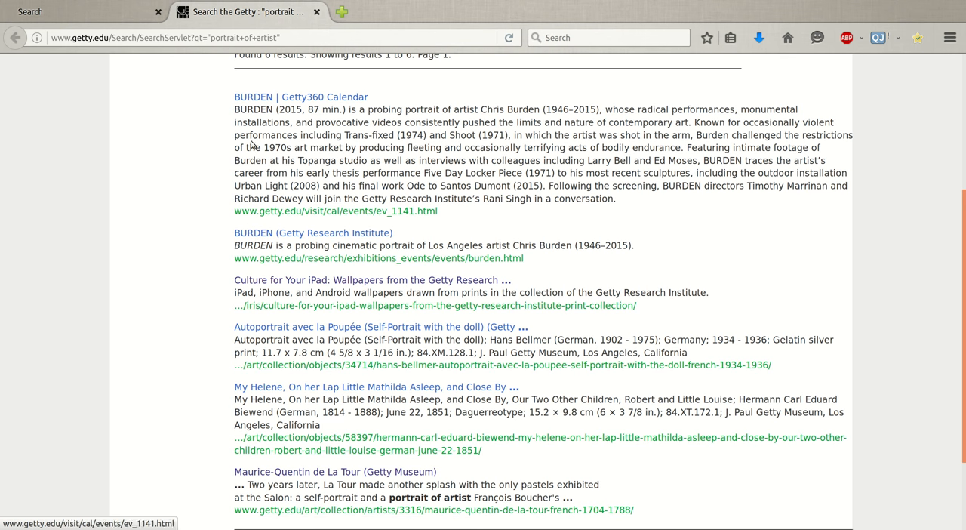
{"action": "scroll", "scroll_direction": "down", "scroll_amount": 3}
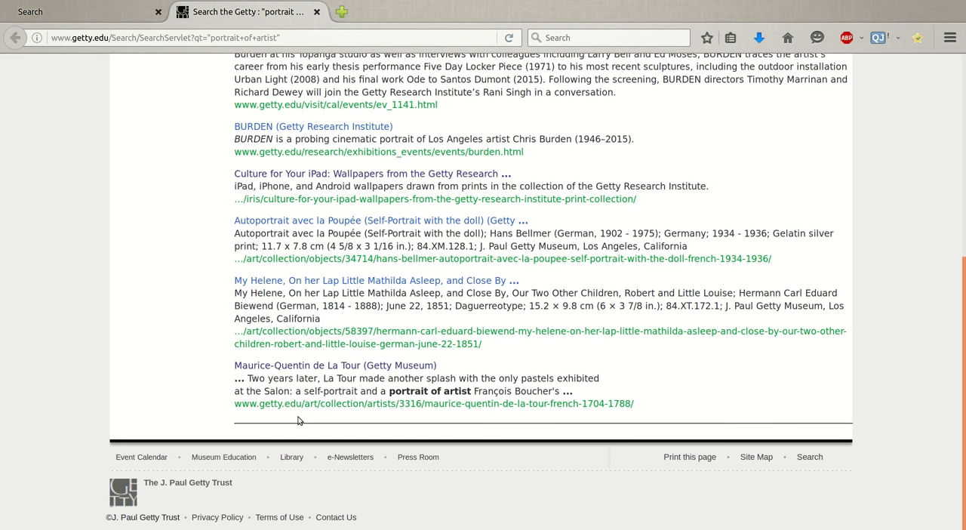
{"action": "scroll", "scroll_direction": "up", "scroll_amount": 3}
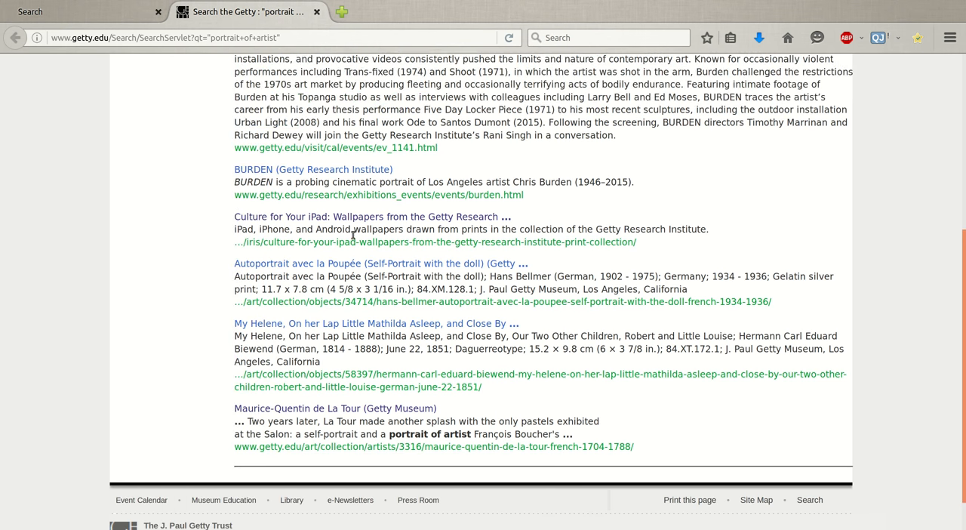
{"action": "scroll", "scroll_direction": "up", "scroll_amount": 3}
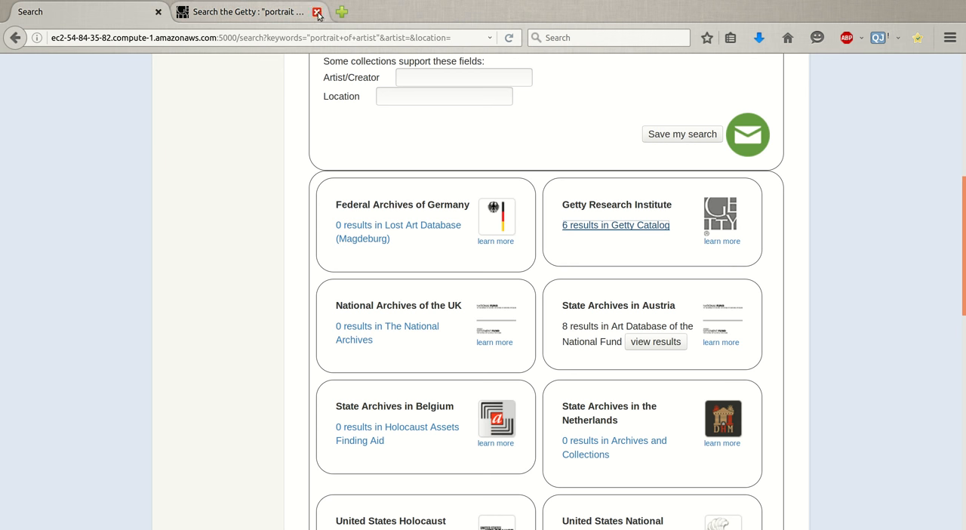
Close the Getty results and rerun "portrait of artist" with French and German translations ticked
{"action": "left_click", "coordinate": [317, 12]}
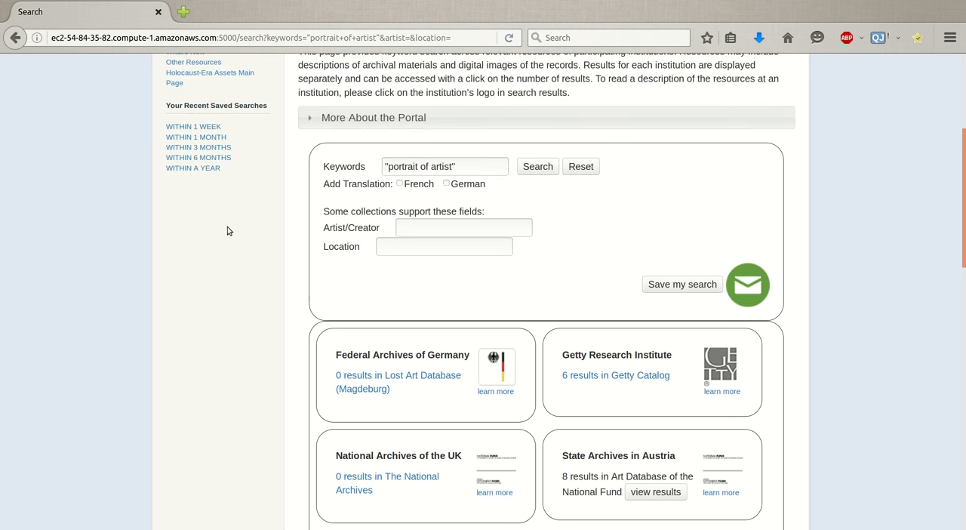
{"action": "scroll", "scroll_direction": "up", "scroll_amount": 3}
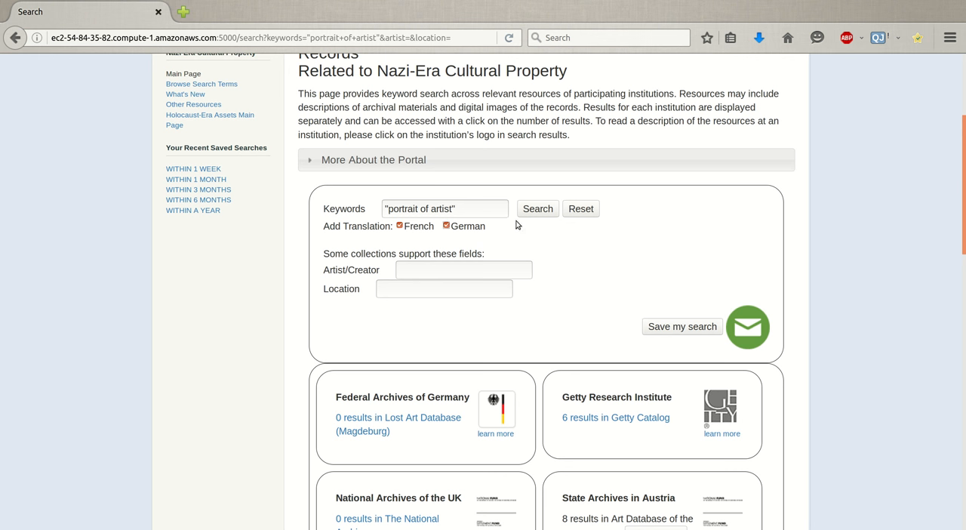
{"action": "left_click", "coordinate": [538, 208]}
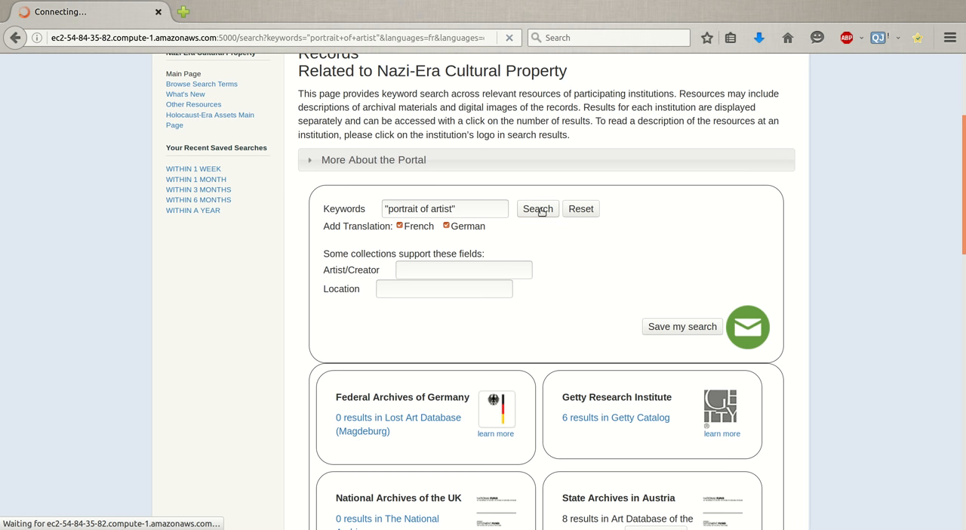
{"action": "left_click", "coordinate": [537, 208]}
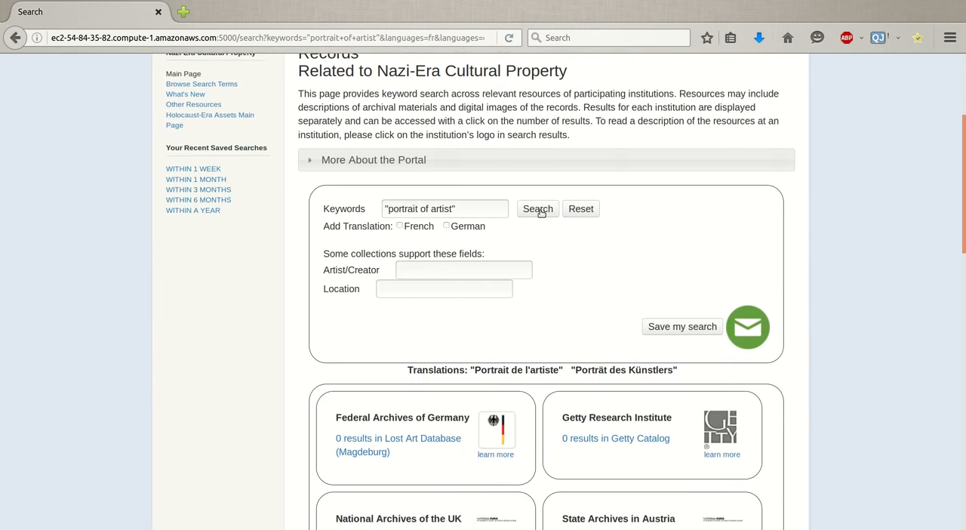
{"action": "scroll", "scroll_direction": "down", "scroll_amount": 3}
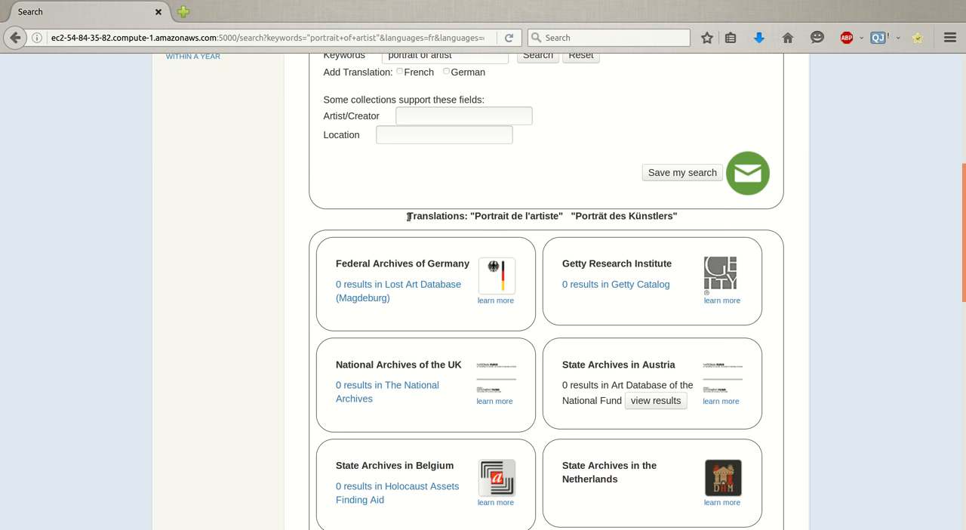
{"action": "double_click", "coordinate": [436, 216]}
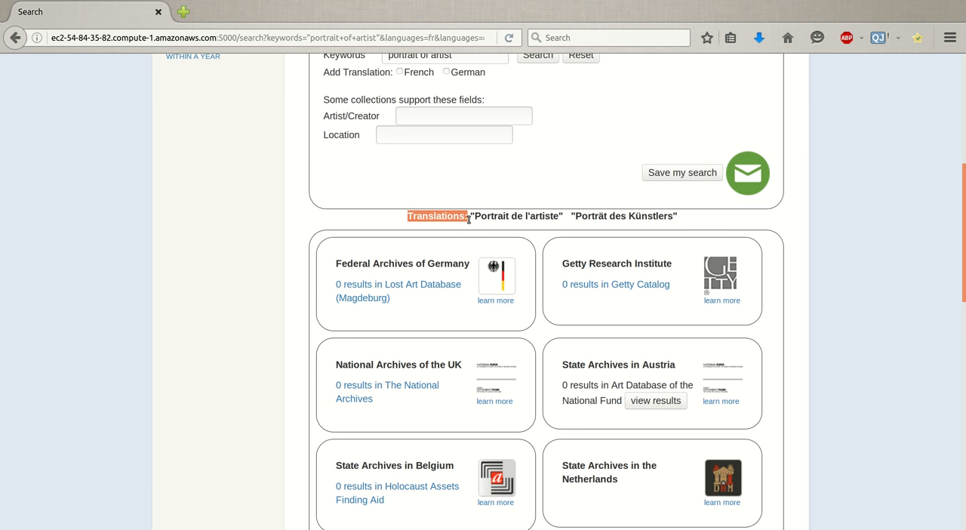
{"action": "mouse_move", "coordinate": [369, 227]}
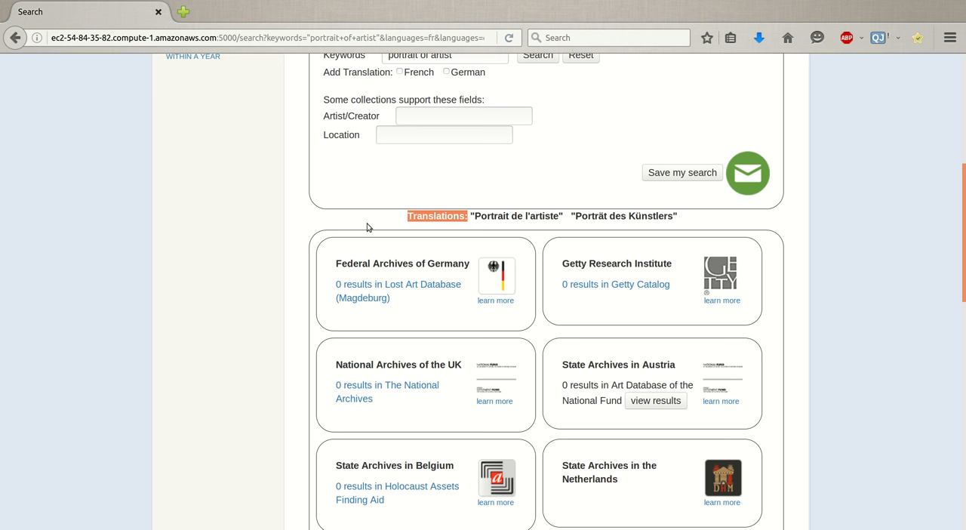
{"action": "scroll", "scroll_direction": "down", "scroll_amount": 3}
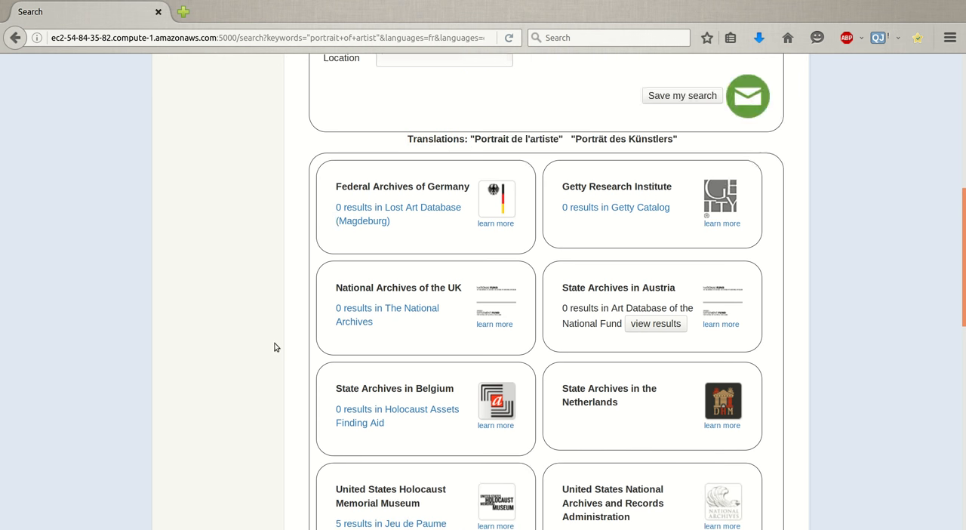
Review the five Jeu de Paume 'Portrait de l'artiste' matches with the translated query carried over
{"action": "scroll", "scroll_direction": "down", "scroll_amount": 3}
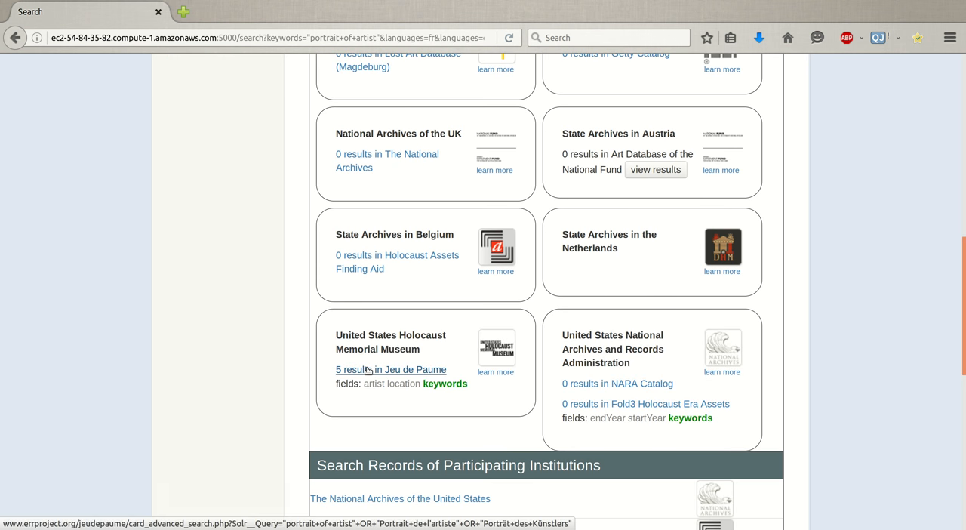
{"action": "left_click", "coordinate": [391, 369]}
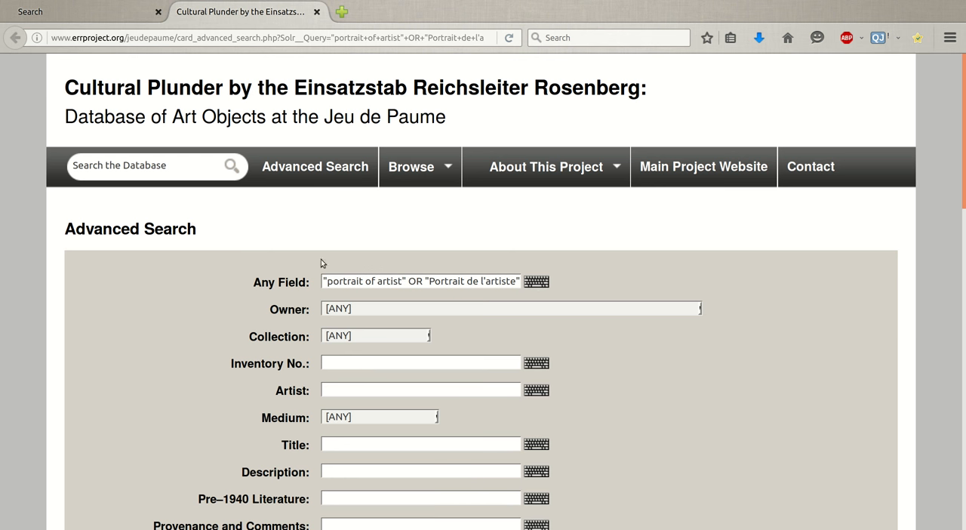
{"action": "double_click", "coordinate": [344, 280]}
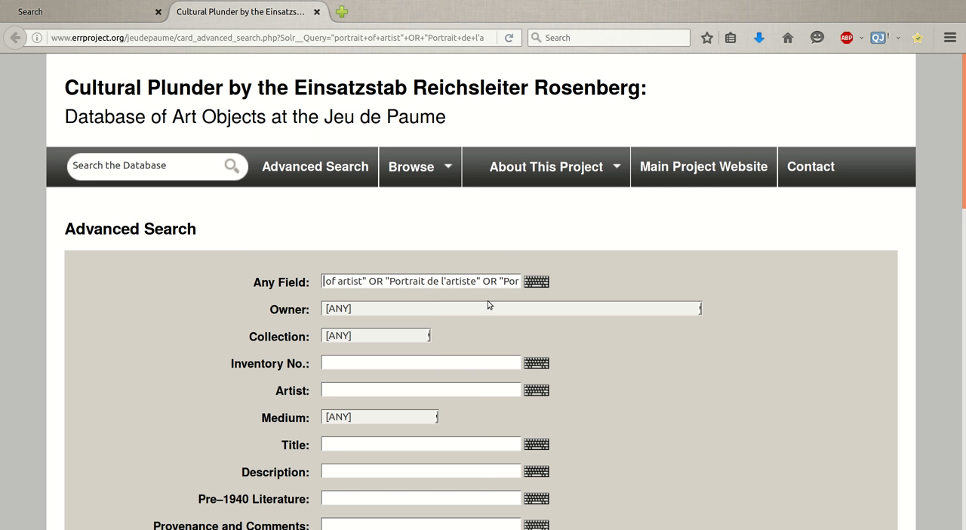
{"action": "scroll", "scroll_direction": "down", "scroll_amount": 3}
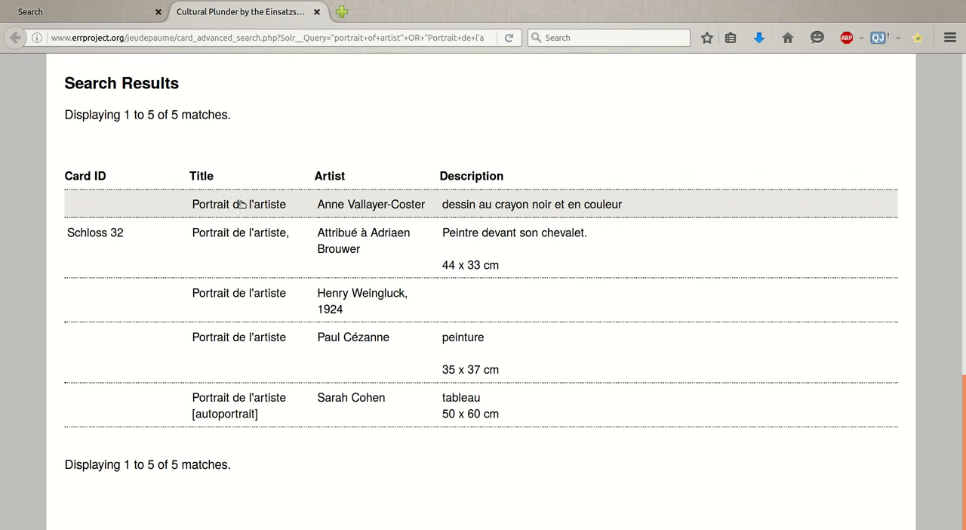
{"action": "mouse_move", "coordinate": [238, 204]}
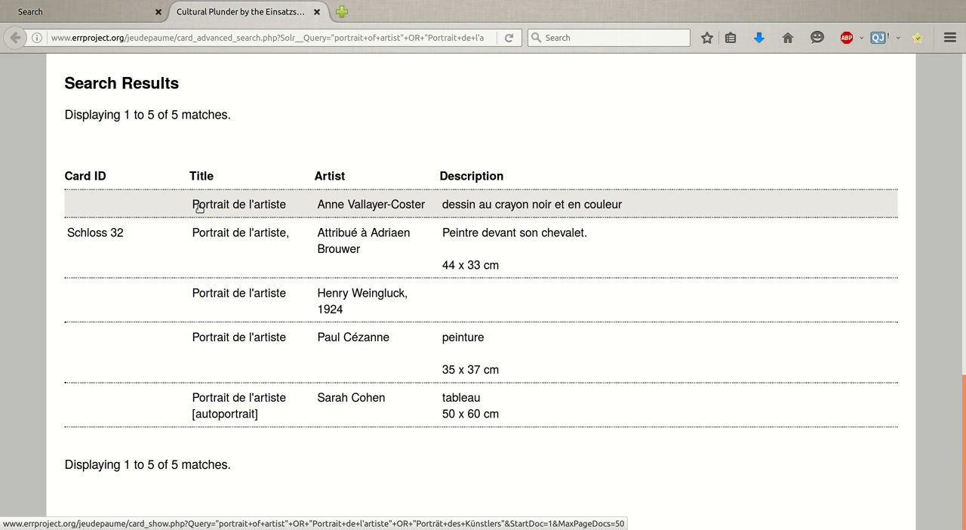
View Anne Vallayer-Coster's Portrait de l'artiste record, then return to the portal results
{"action": "left_click", "coordinate": [238, 204]}
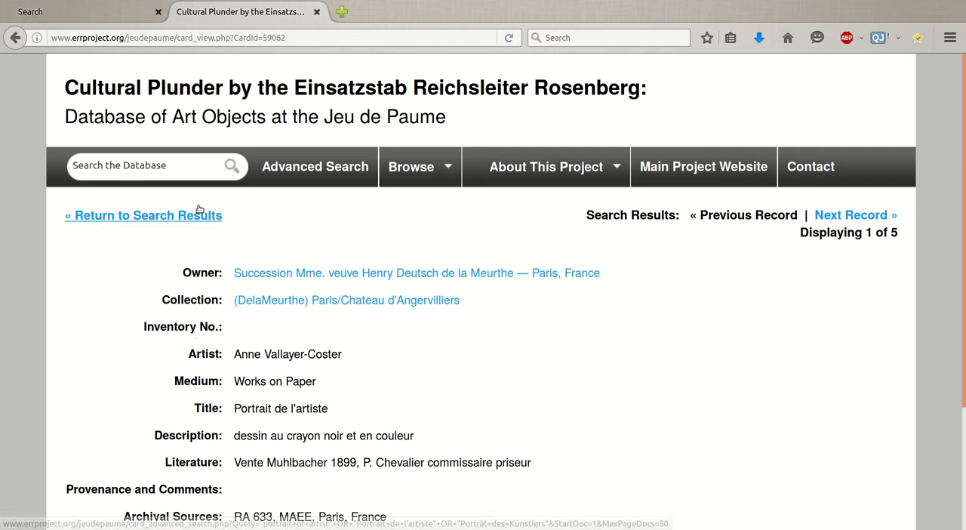
{"action": "scroll", "scroll_direction": "down", "scroll_amount": 3}
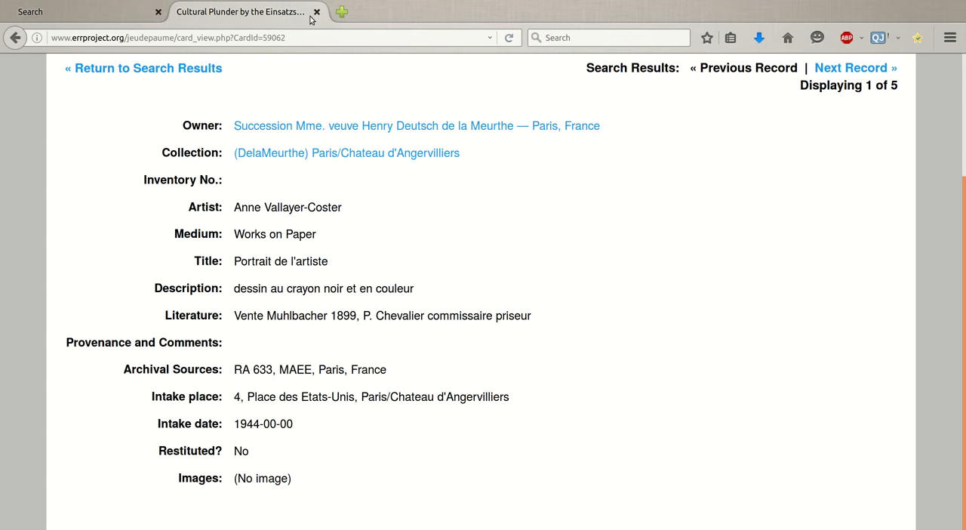
{"action": "left_click", "coordinate": [317, 12]}
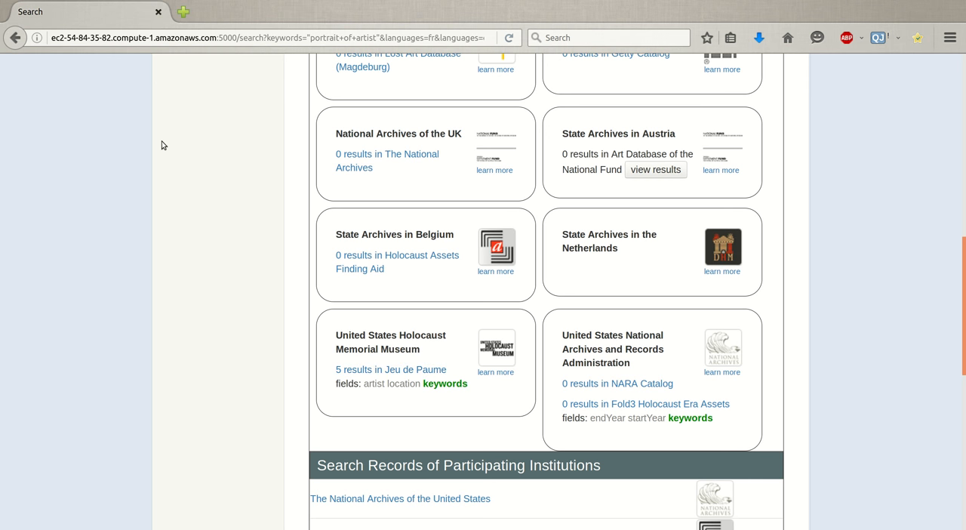
{"action": "scroll", "scroll_direction": "up", "scroll_amount": 3}
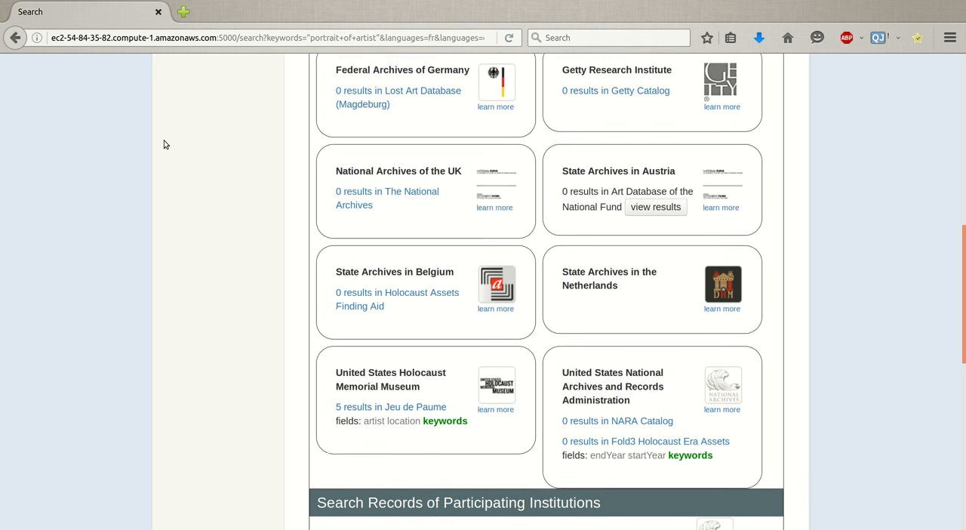
{"action": "scroll", "scroll_direction": "up", "scroll_amount": 3}
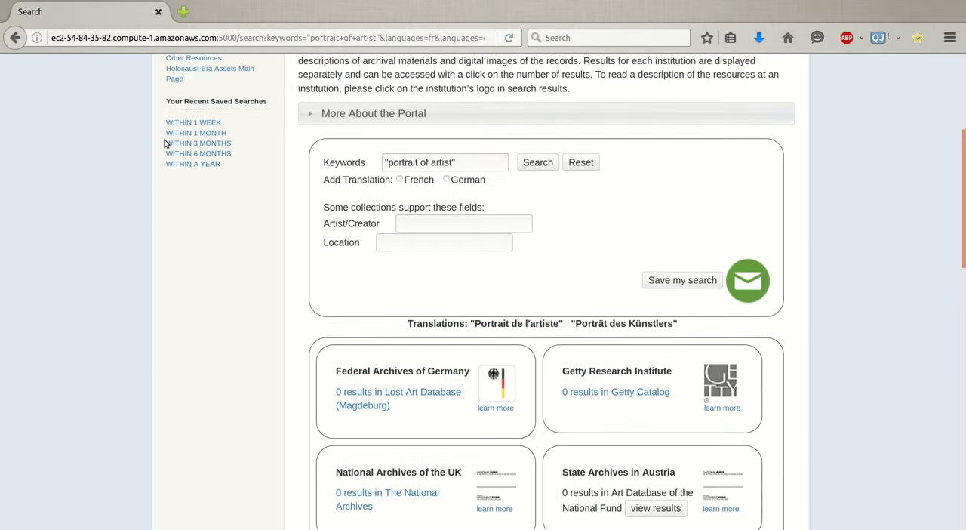
{"action": "scroll", "scroll_direction": "up", "scroll_amount": 3}
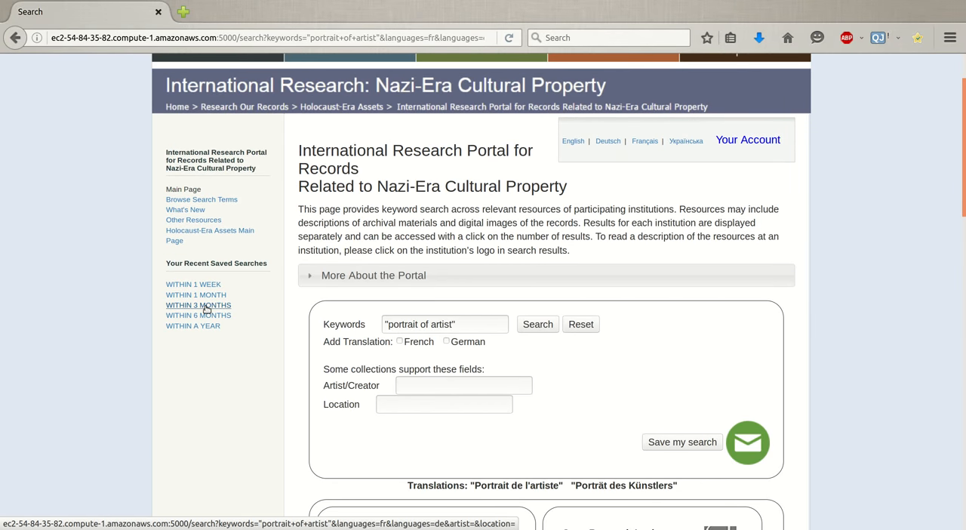
{"action": "mouse_move", "coordinate": [679, 388]}
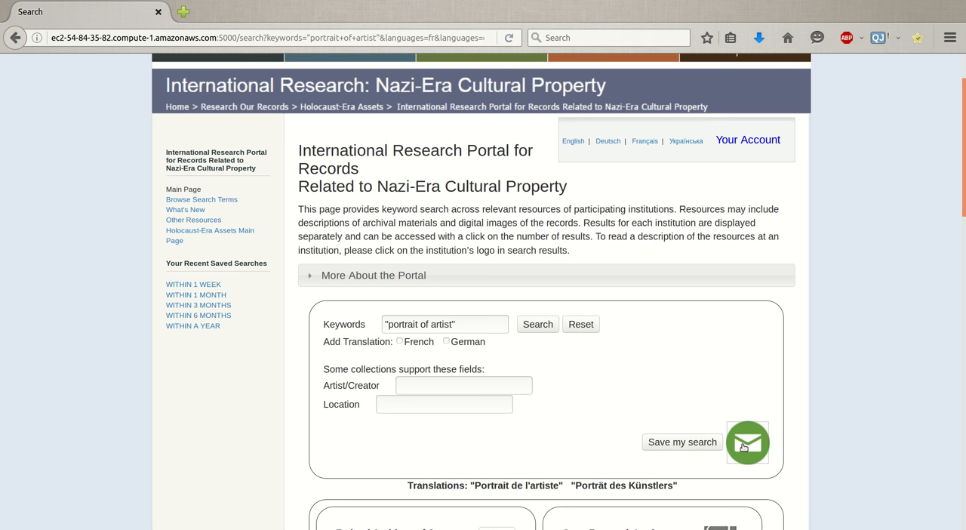
{"action": "mouse_move", "coordinate": [518, 287]}
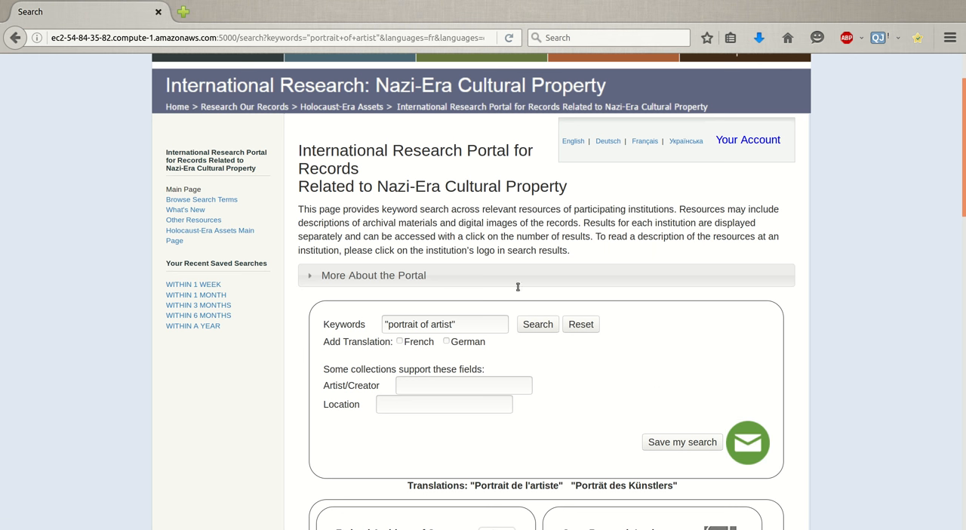
{"action": "mouse_move", "coordinate": [18, 187]}
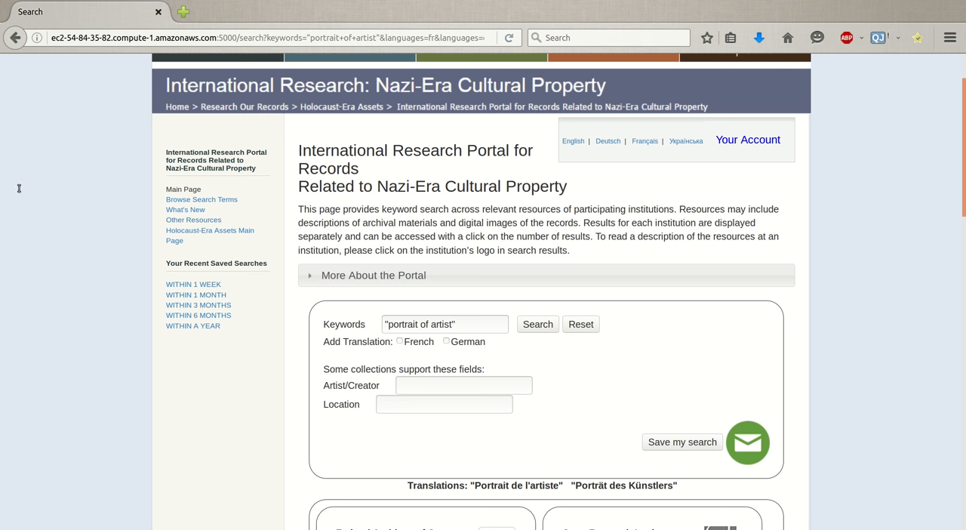
{"action": "mouse_move", "coordinate": [6, 172]}
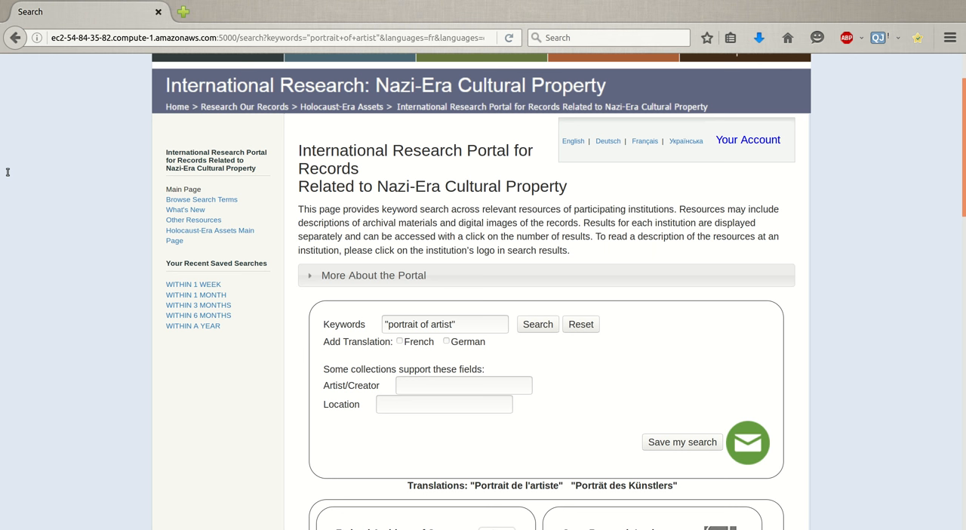
{"action": "mouse_move", "coordinate": [525, 186]}
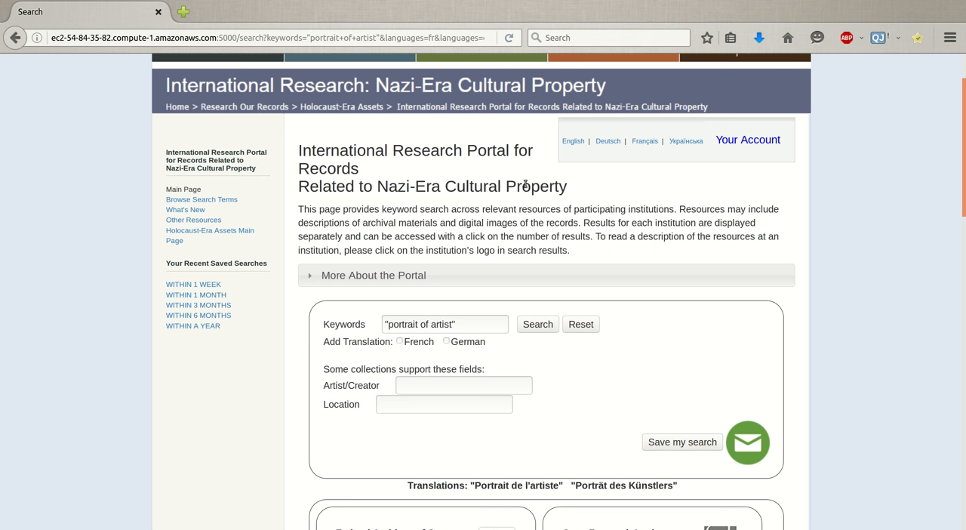
{"action": "mouse_move", "coordinate": [616, 189]}
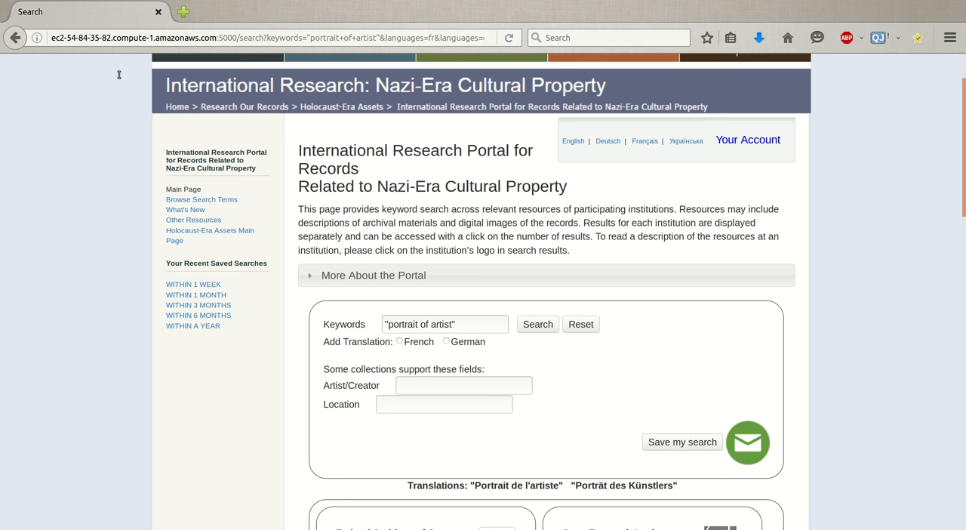
{"action": "mouse_move", "coordinate": [83, 98]}
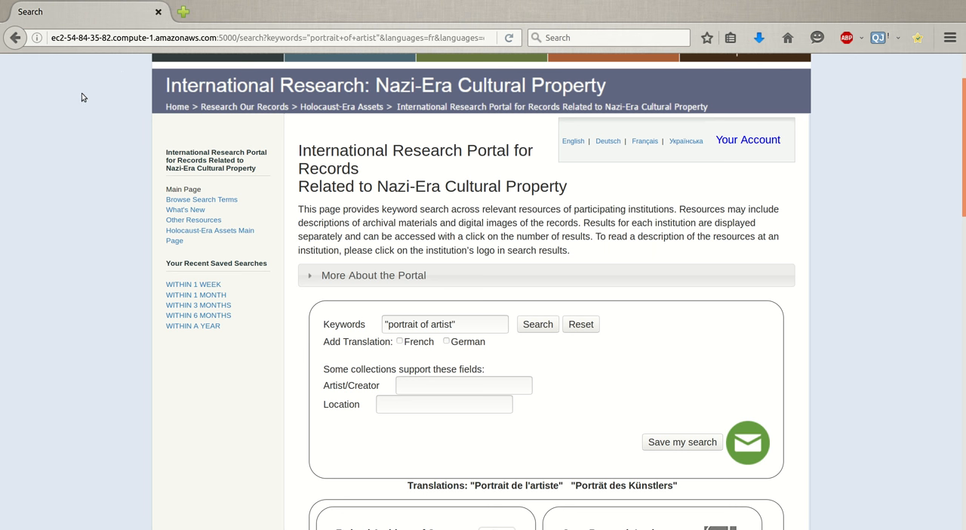
{"action": "mouse_move", "coordinate": [147, 251]}
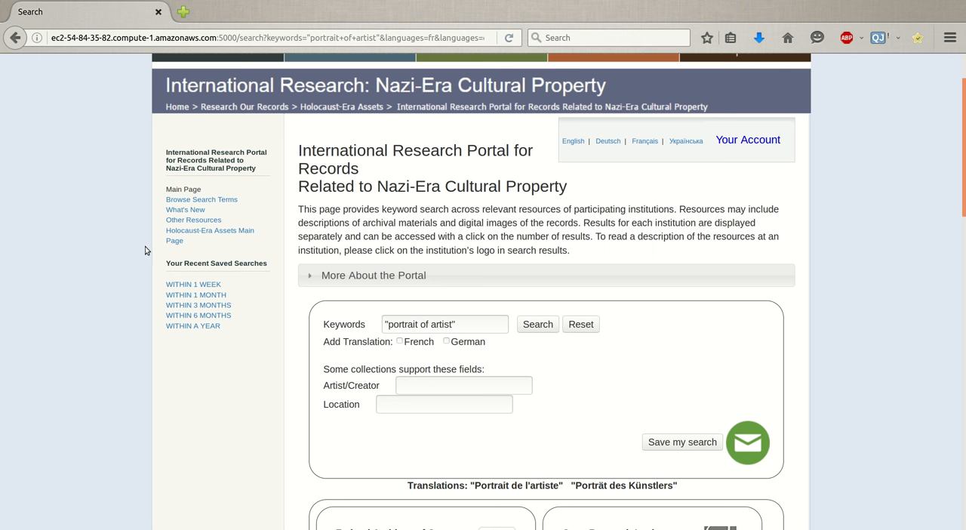
{"action": "mouse_move", "coordinate": [476, 228]}
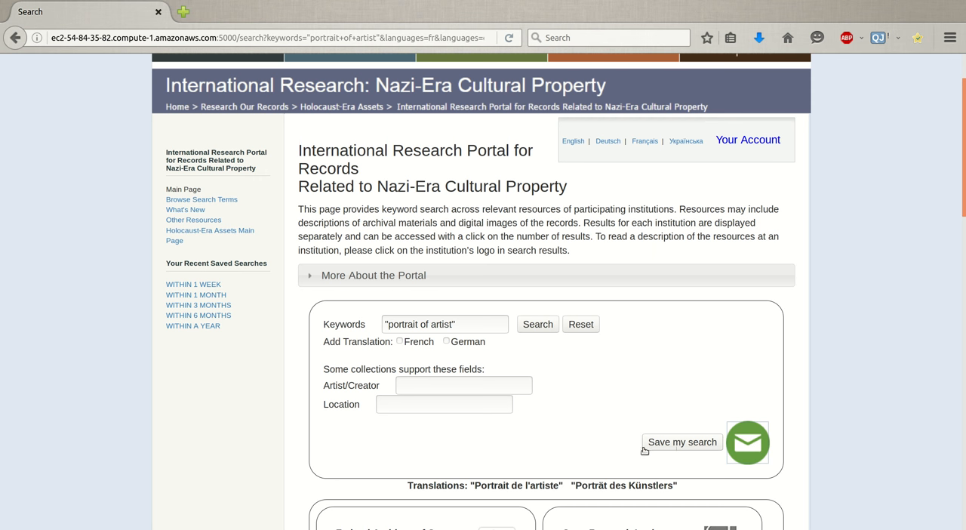
Save the 'portrait of artist' search and confirm the 'Your search has been saved' message
{"action": "left_click", "coordinate": [683, 441]}
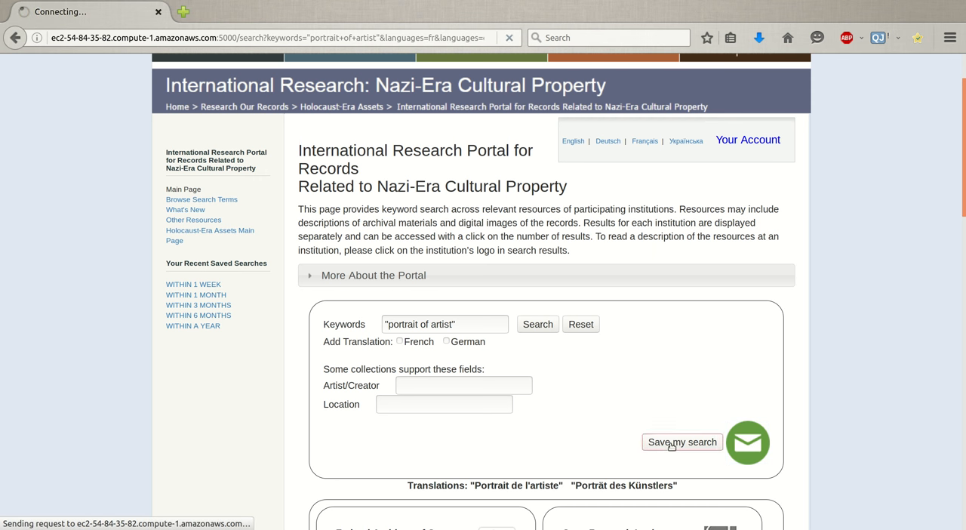
{"action": "left_click", "coordinate": [683, 441]}
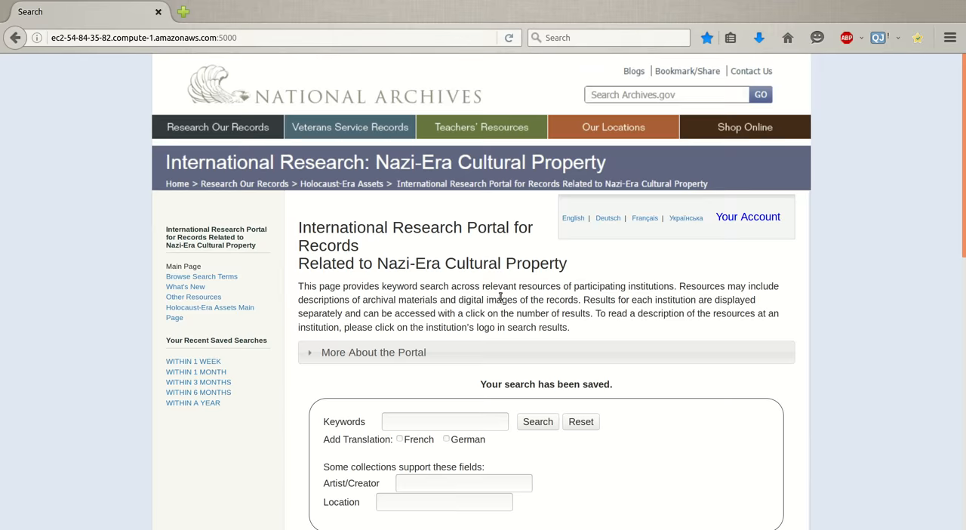
{"action": "scroll", "scroll_direction": "down", "scroll_amount": 3}
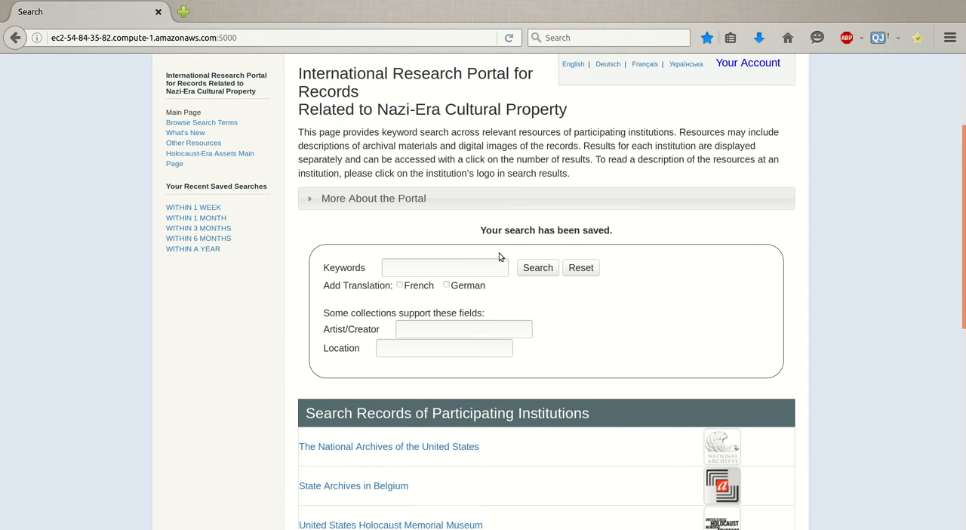